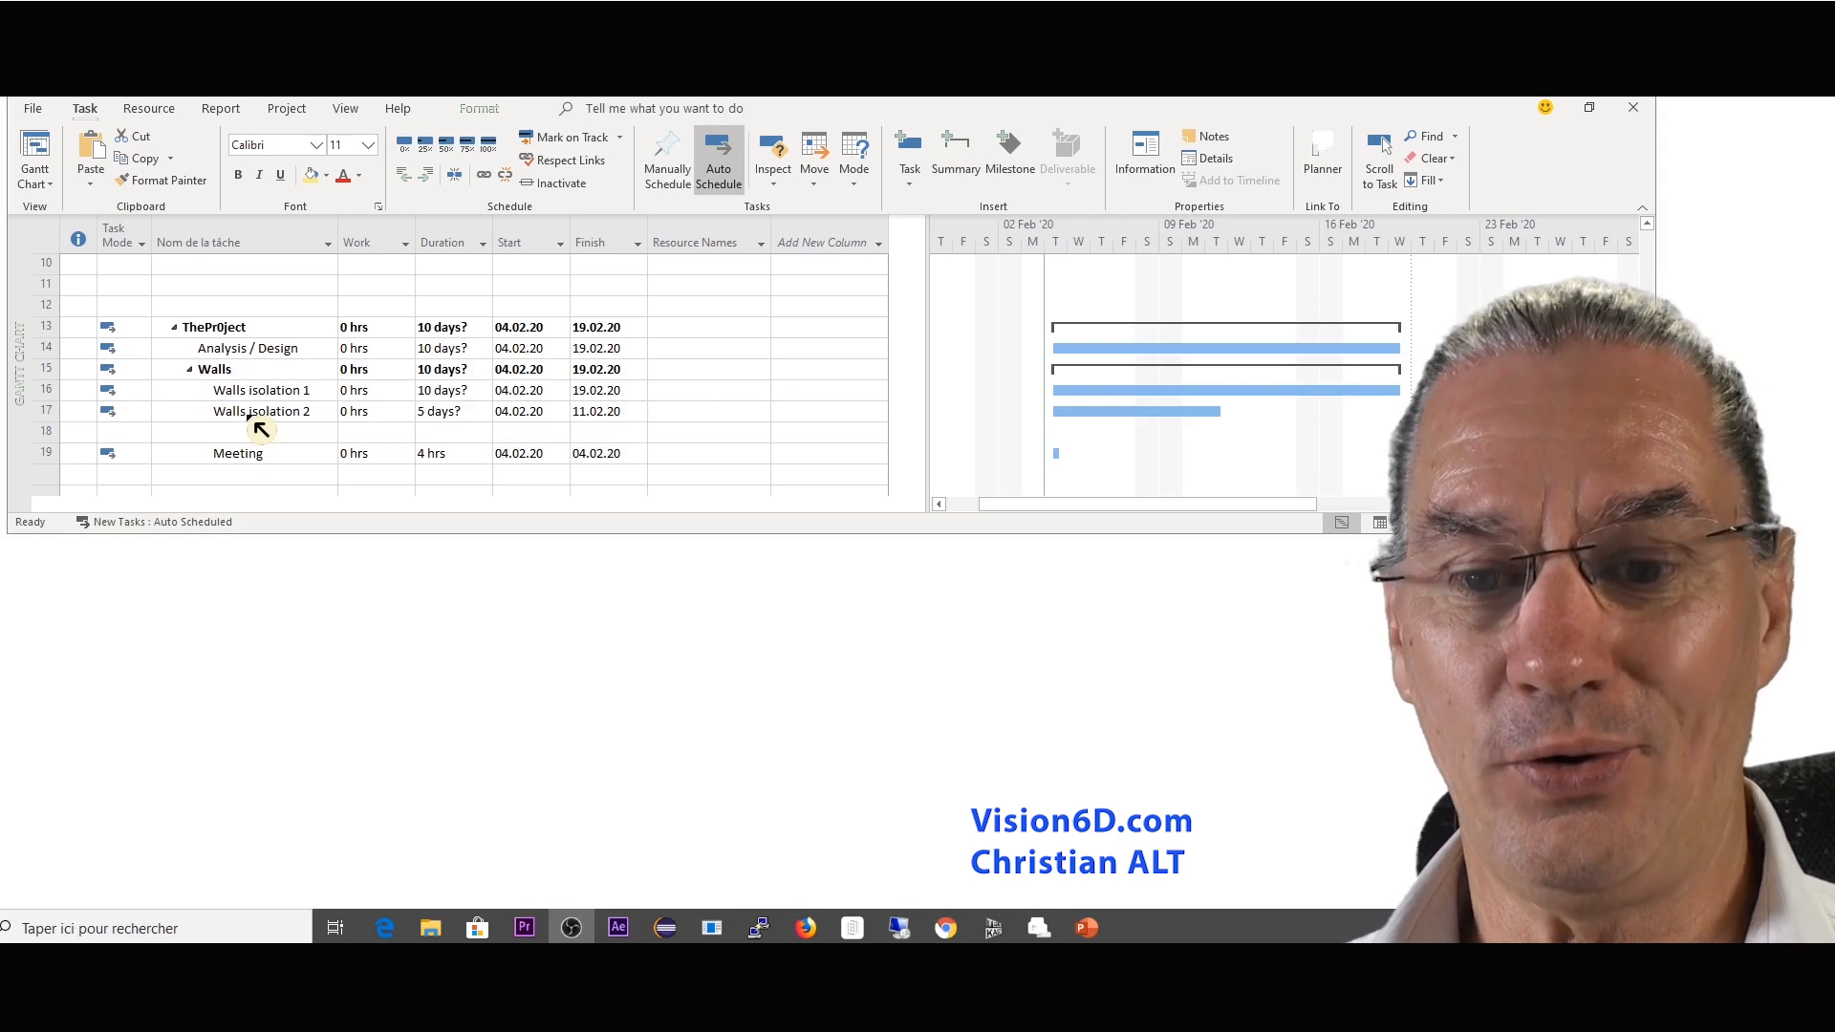
{"action": "mouse_move", "coordinate": [286, 424]}
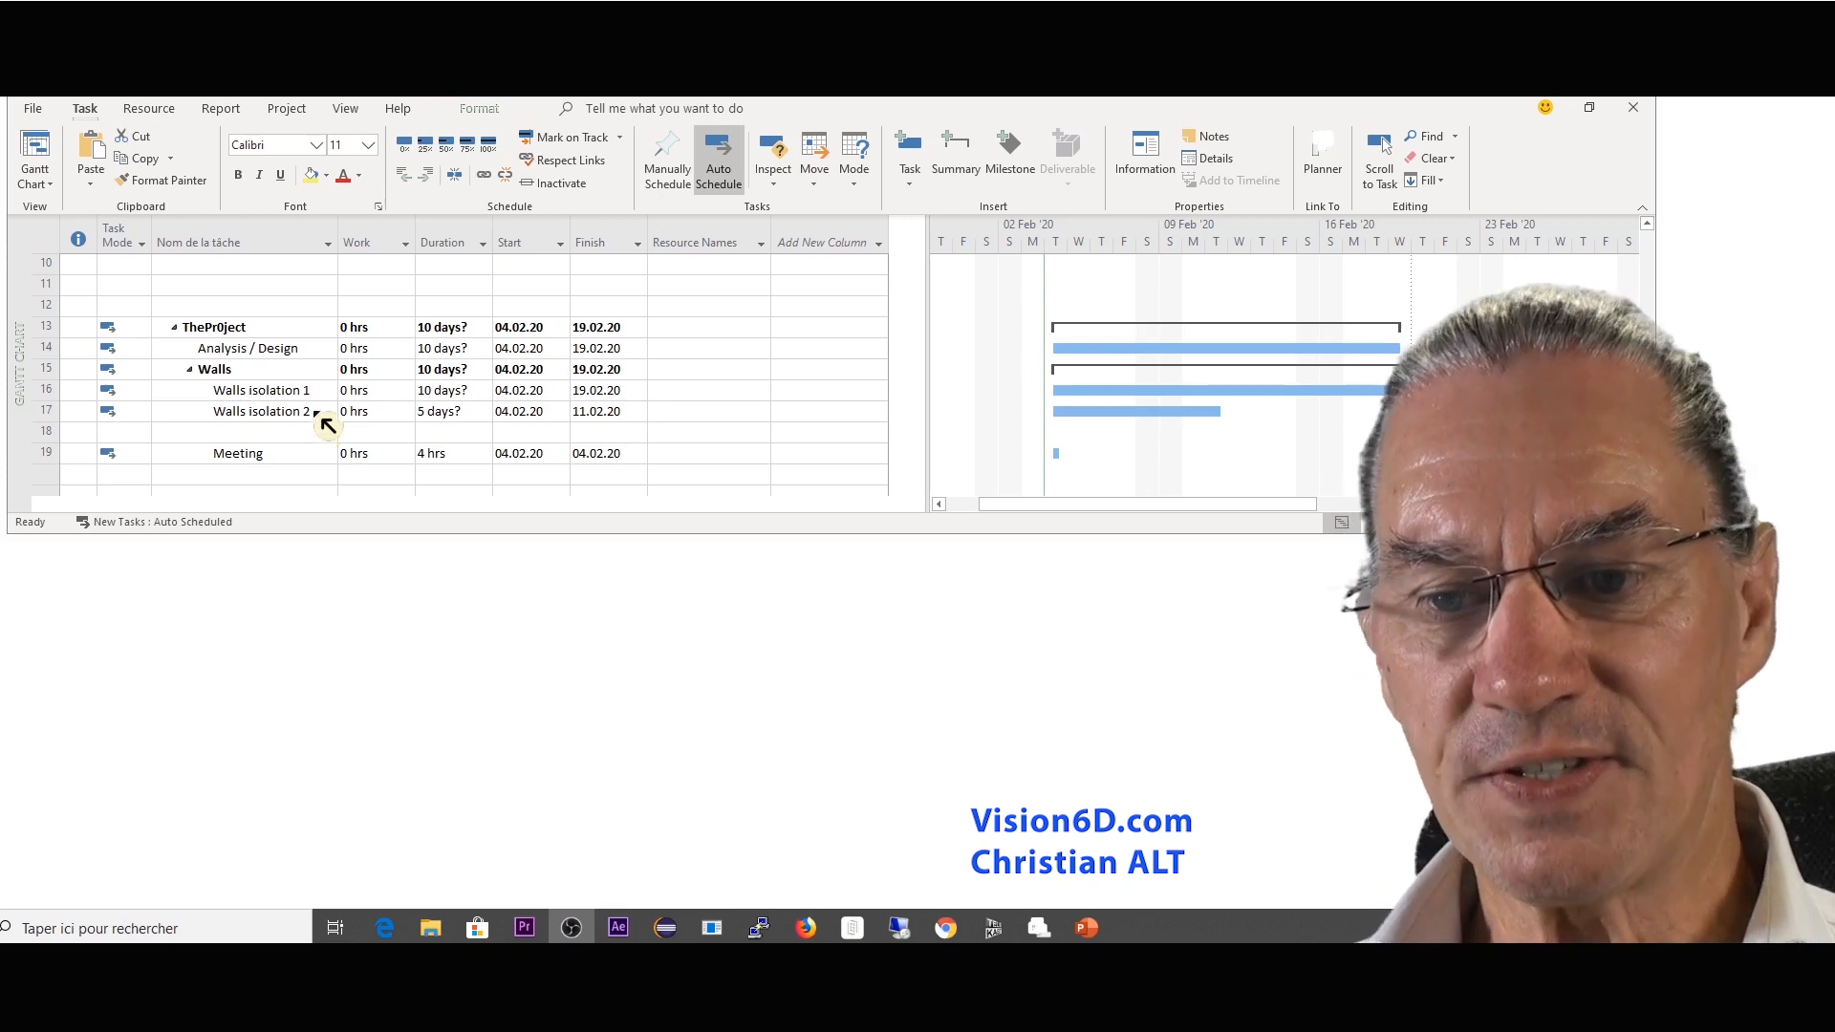
{"action": "mouse_move", "coordinate": [804, 242]}
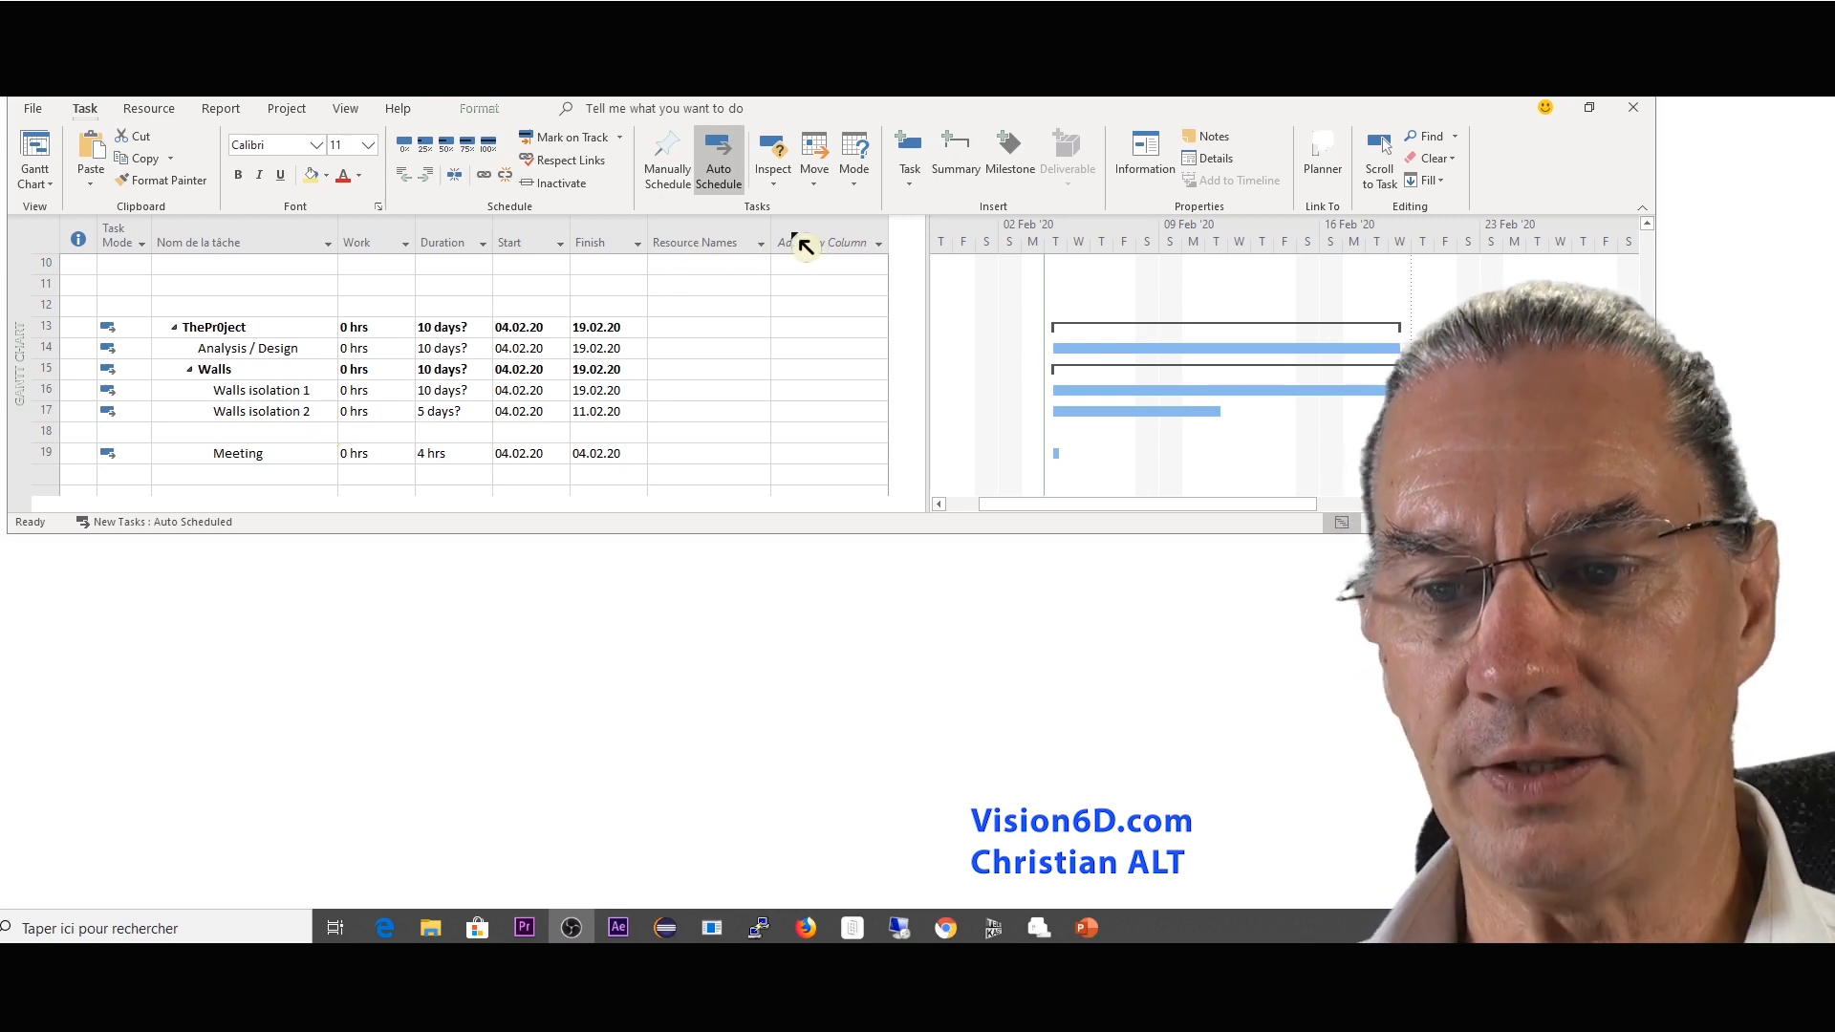
Step: Insert a Cost column into the task table, showing 0,00 CHF for every task
{"action": "right_click", "coordinate": [830, 242]}
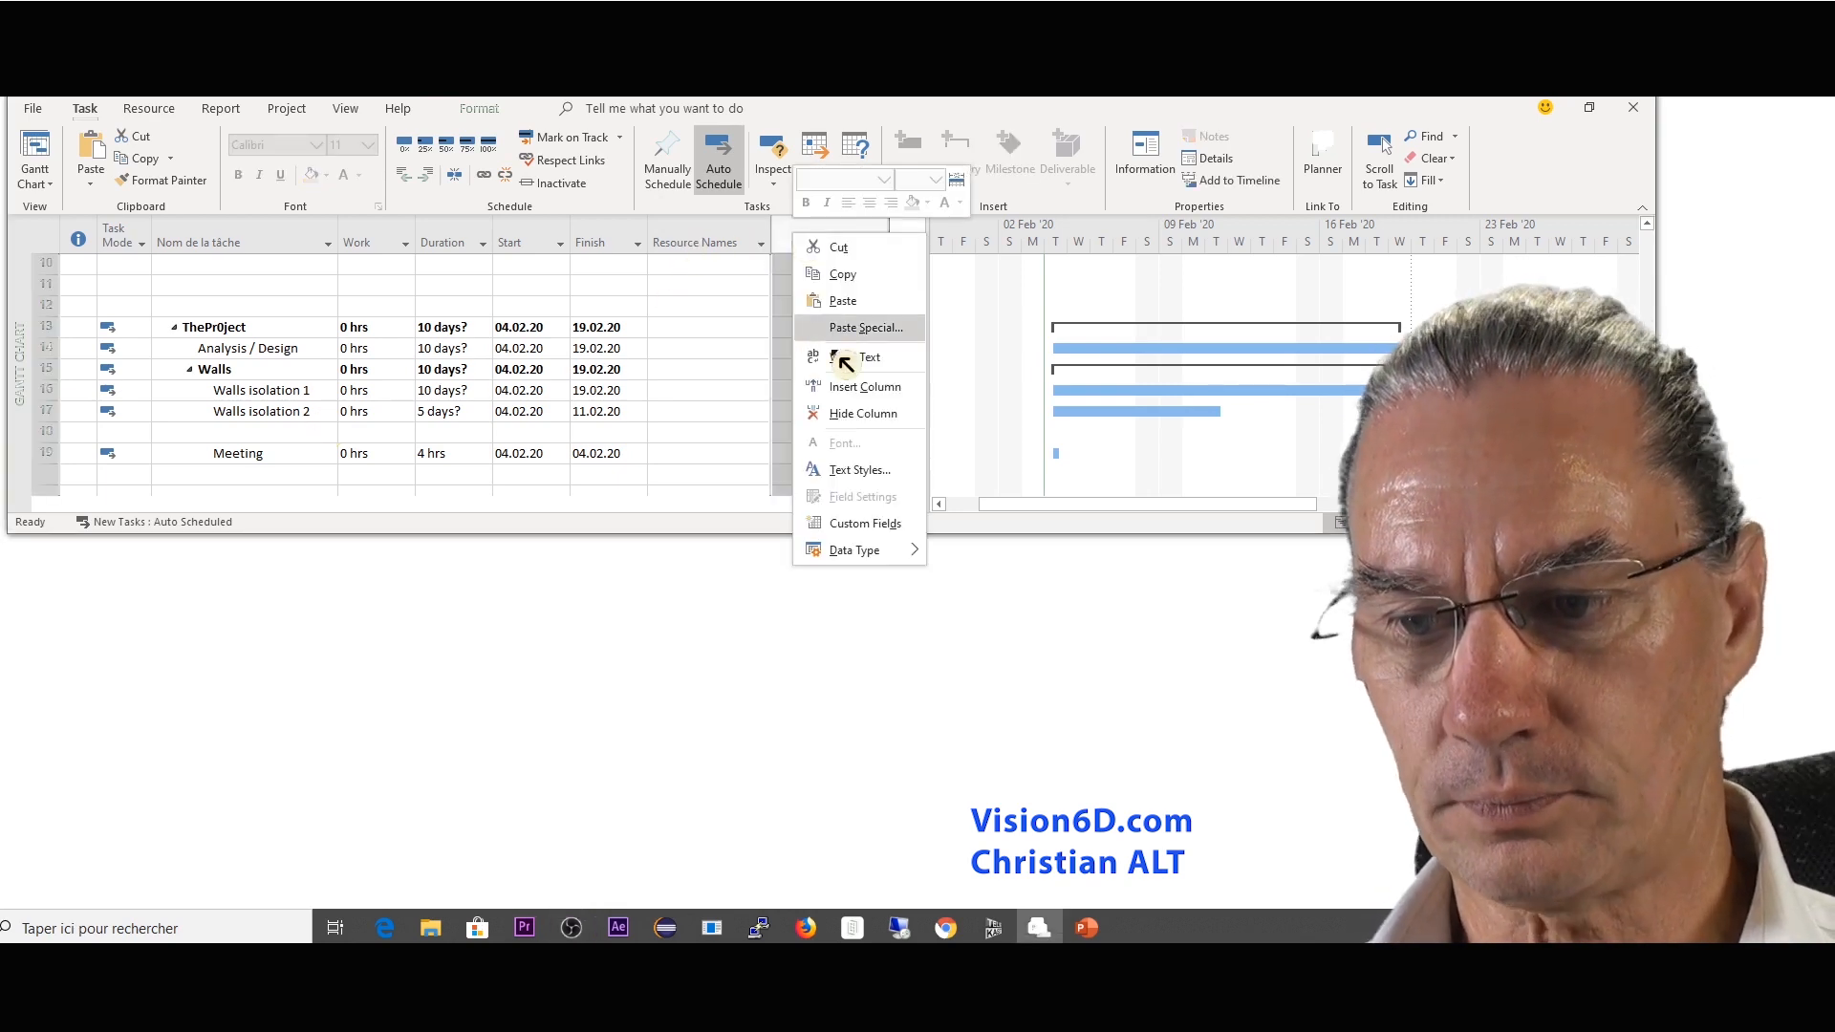
{"action": "left_click", "coordinate": [865, 386]}
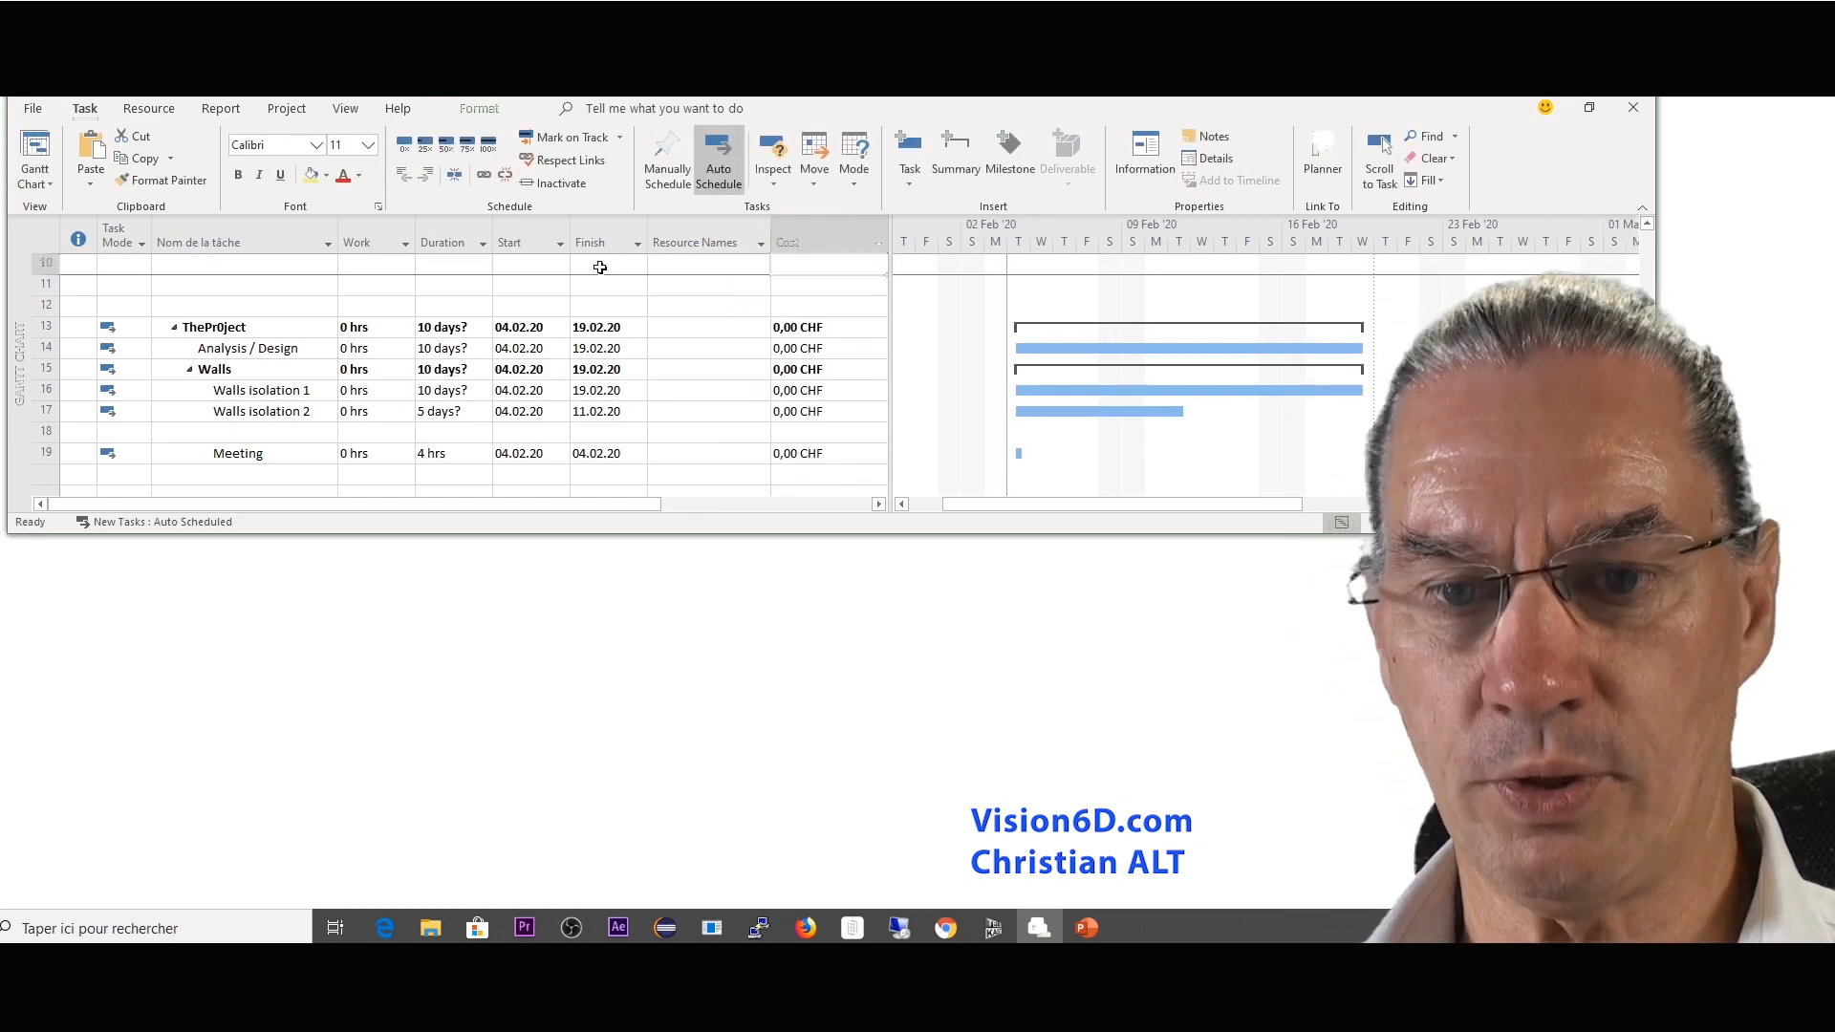
{"action": "left_click", "coordinate": [35, 158]}
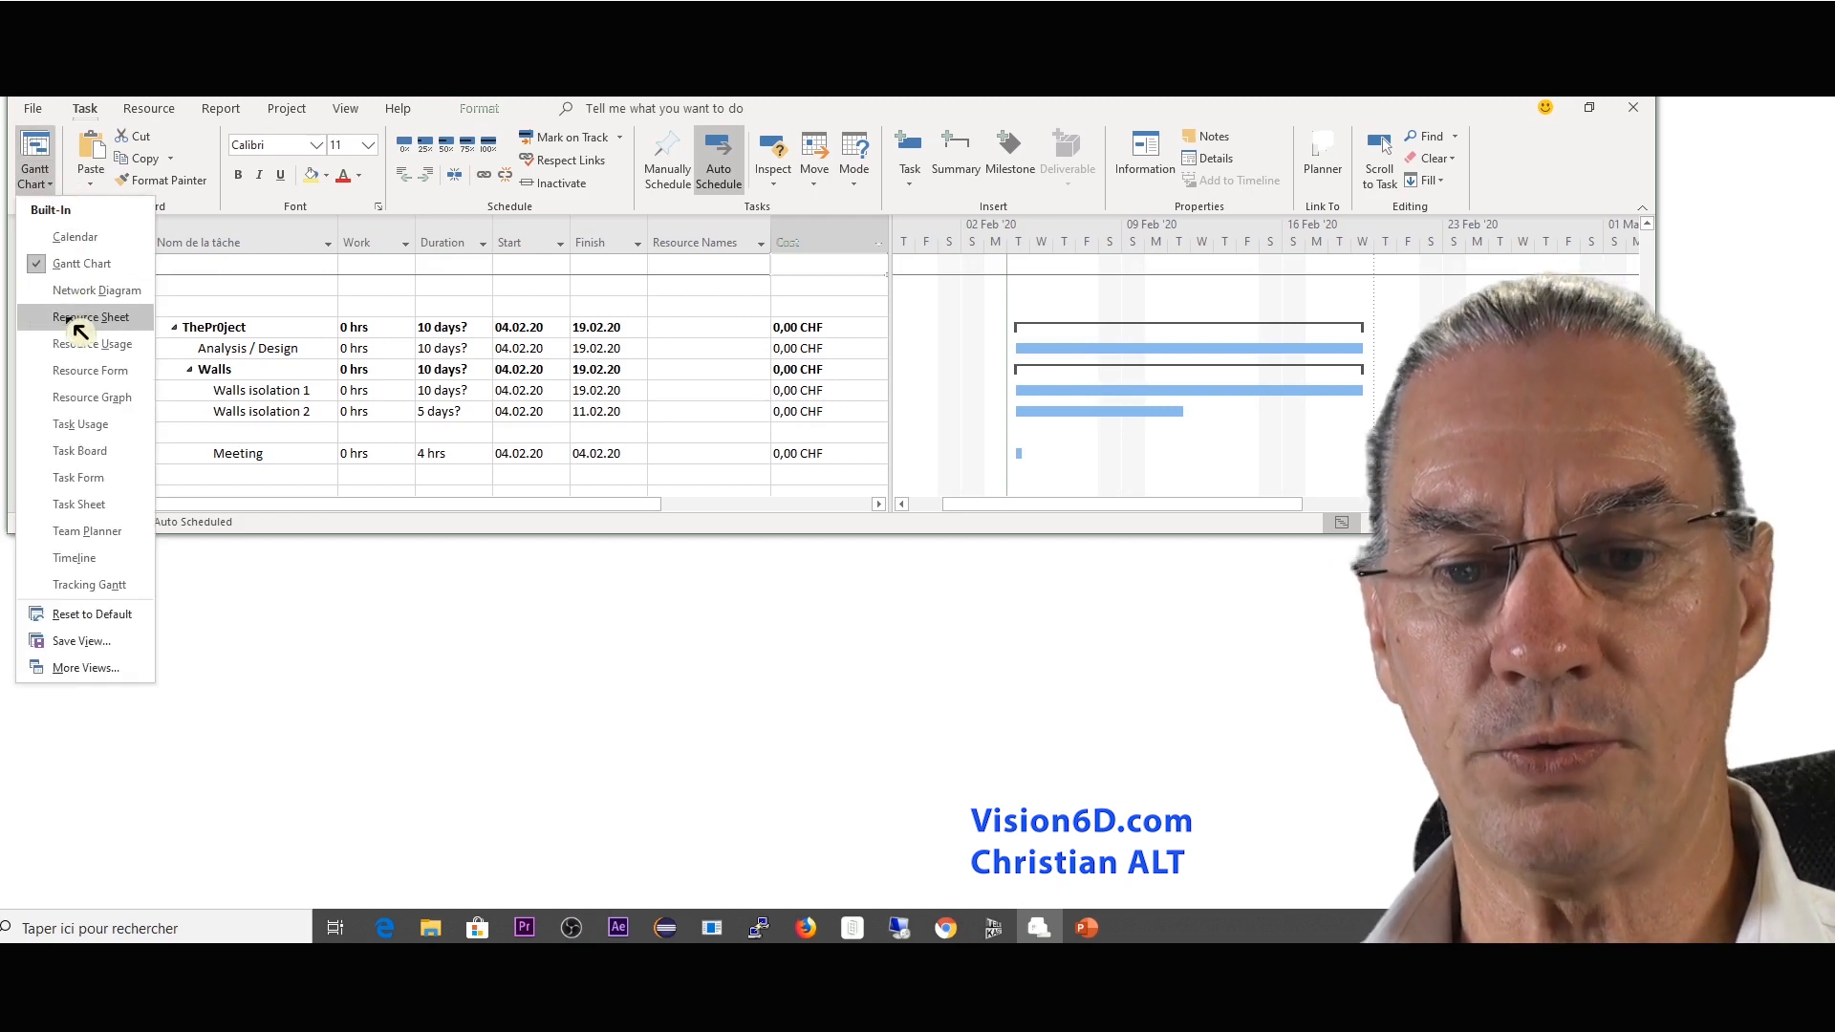
Step: Switch to the Resource Sheet listing engineers, designers and workers at 100 CHF/hr
{"action": "left_click", "coordinate": [90, 316]}
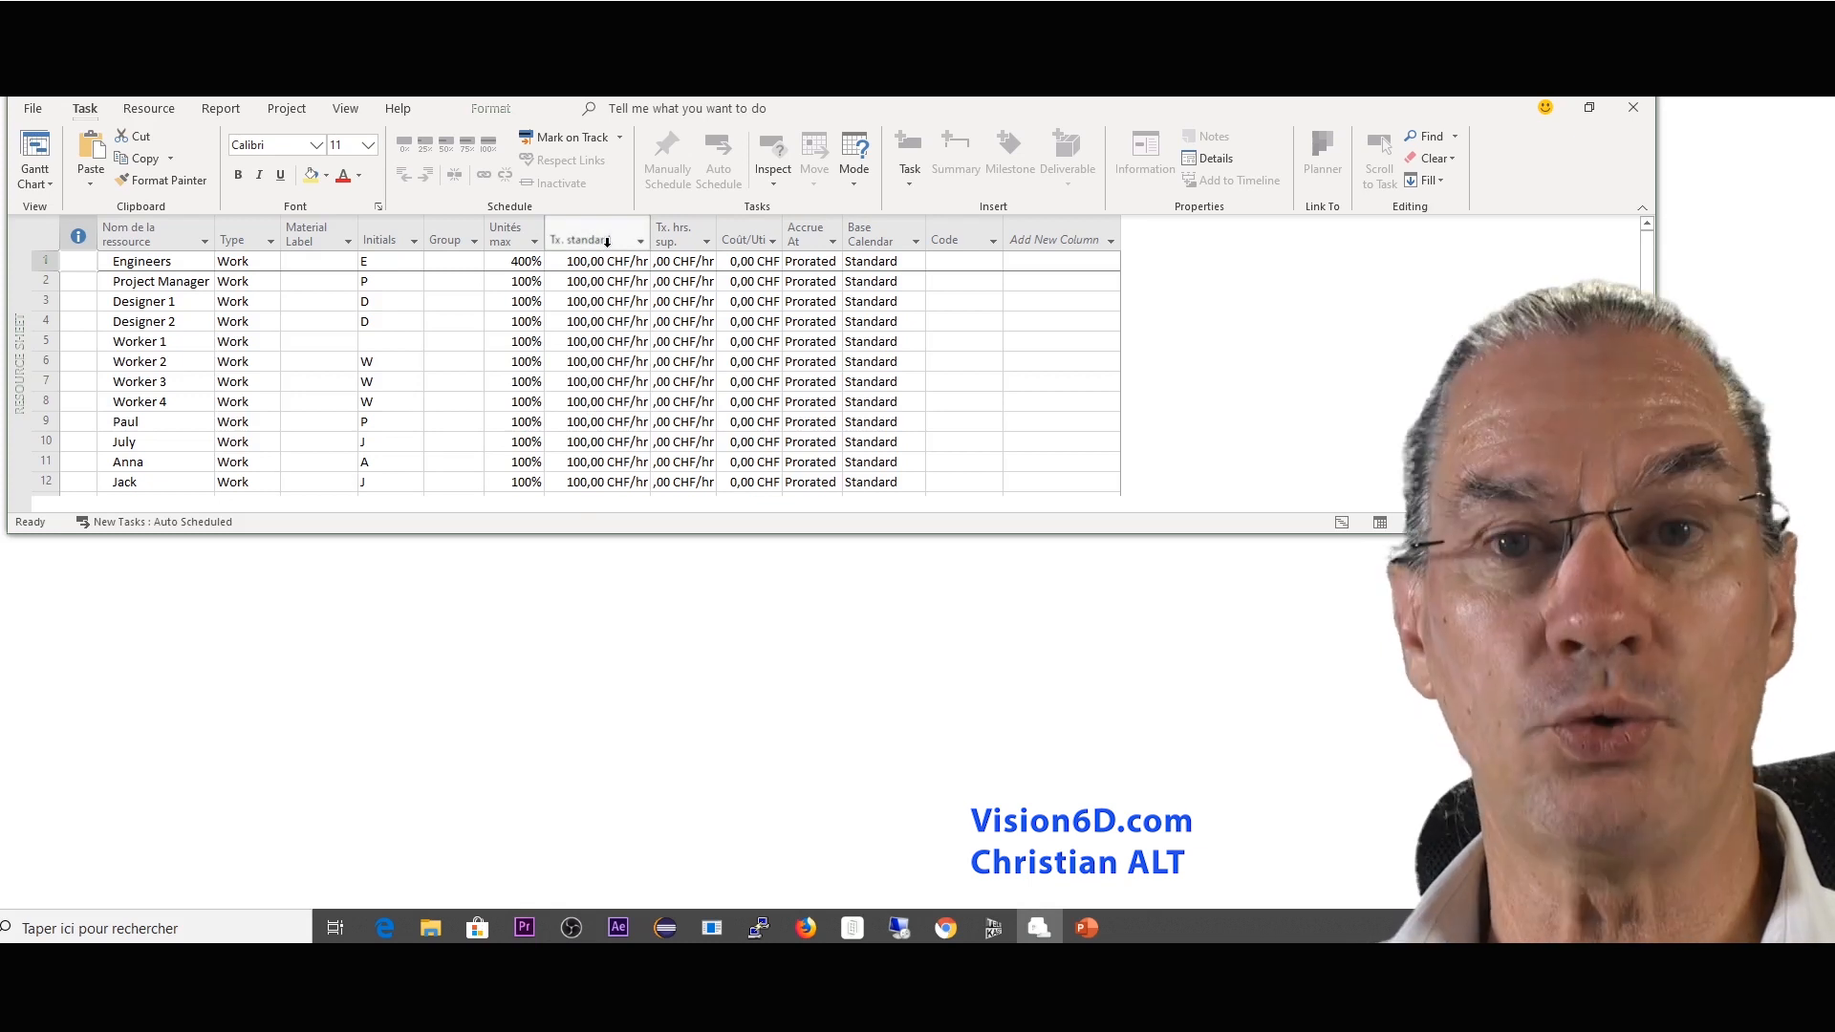
{"action": "mouse_move", "coordinate": [593, 240]}
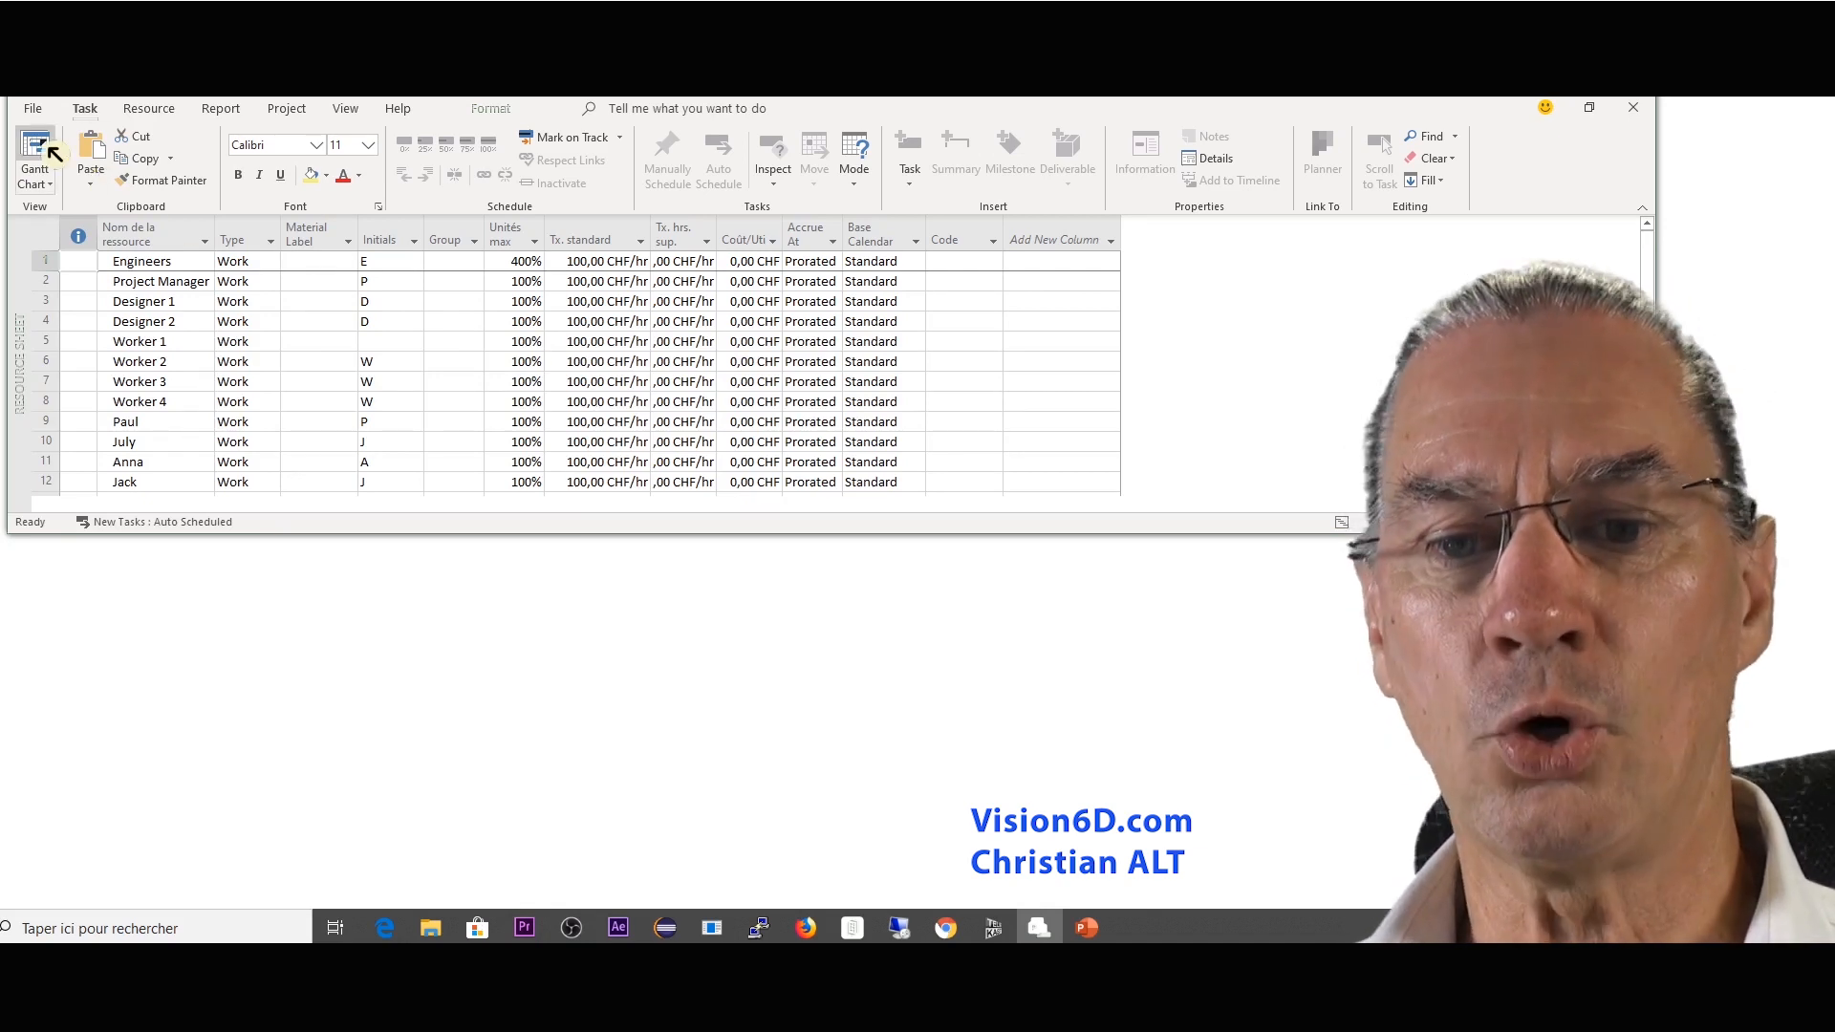
Step: Back in the Gantt chart, give Walls isolation 2 80 hrs of work assigned to Worker 1 and Worker 2 (8 000 CHF)
{"action": "left_click", "coordinate": [34, 152]}
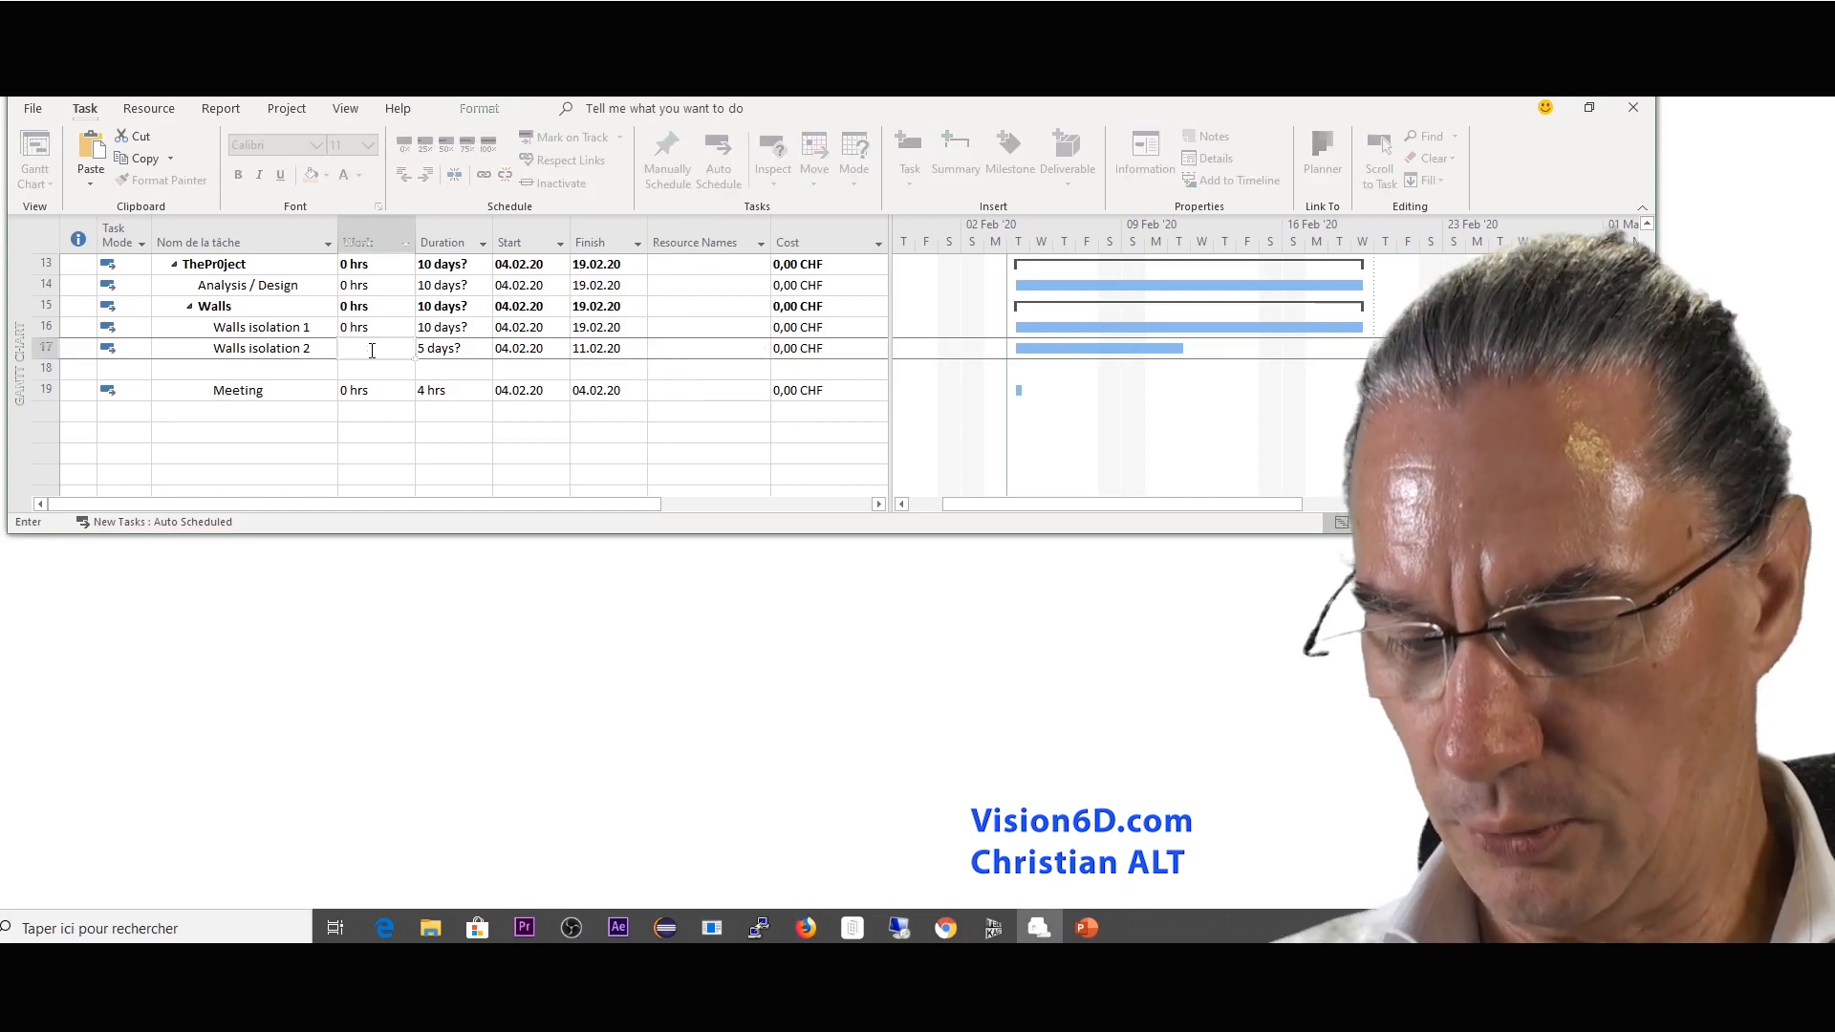
{"action": "type", "text": "80 hrs"}
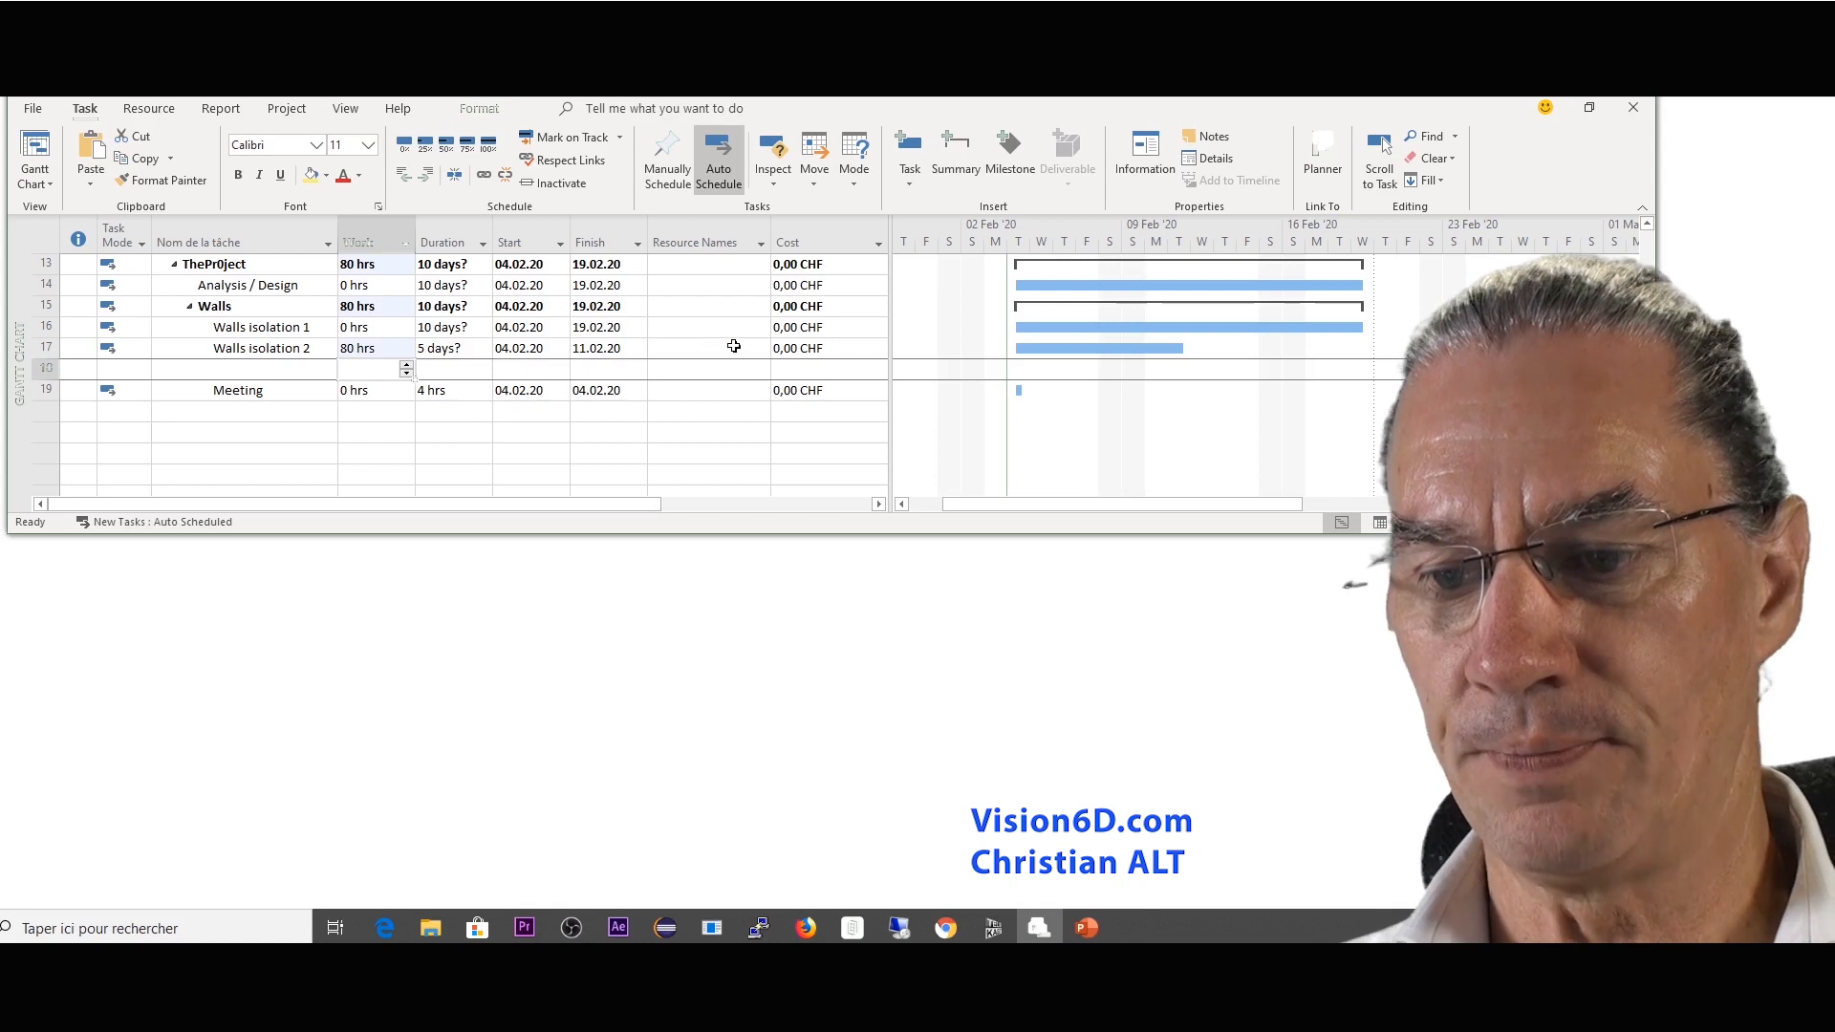
{"action": "left_click", "coordinate": [760, 347]}
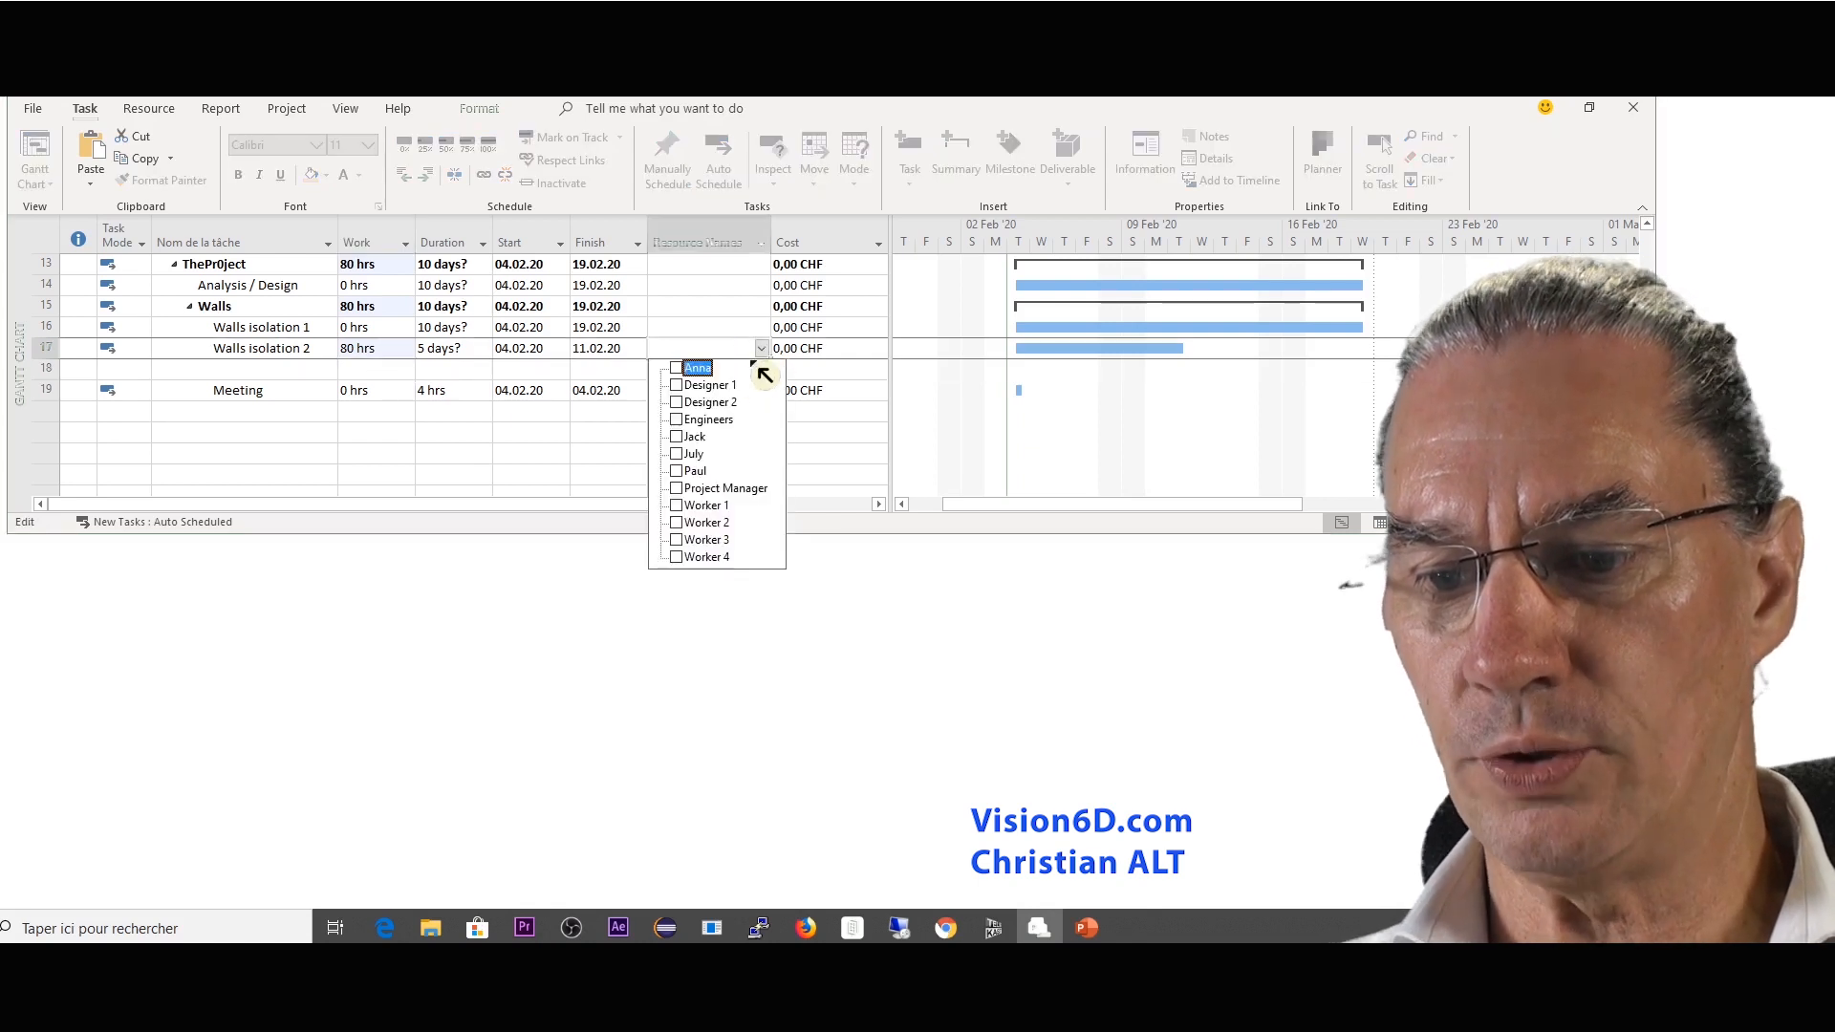
{"action": "left_click", "coordinate": [677, 505]}
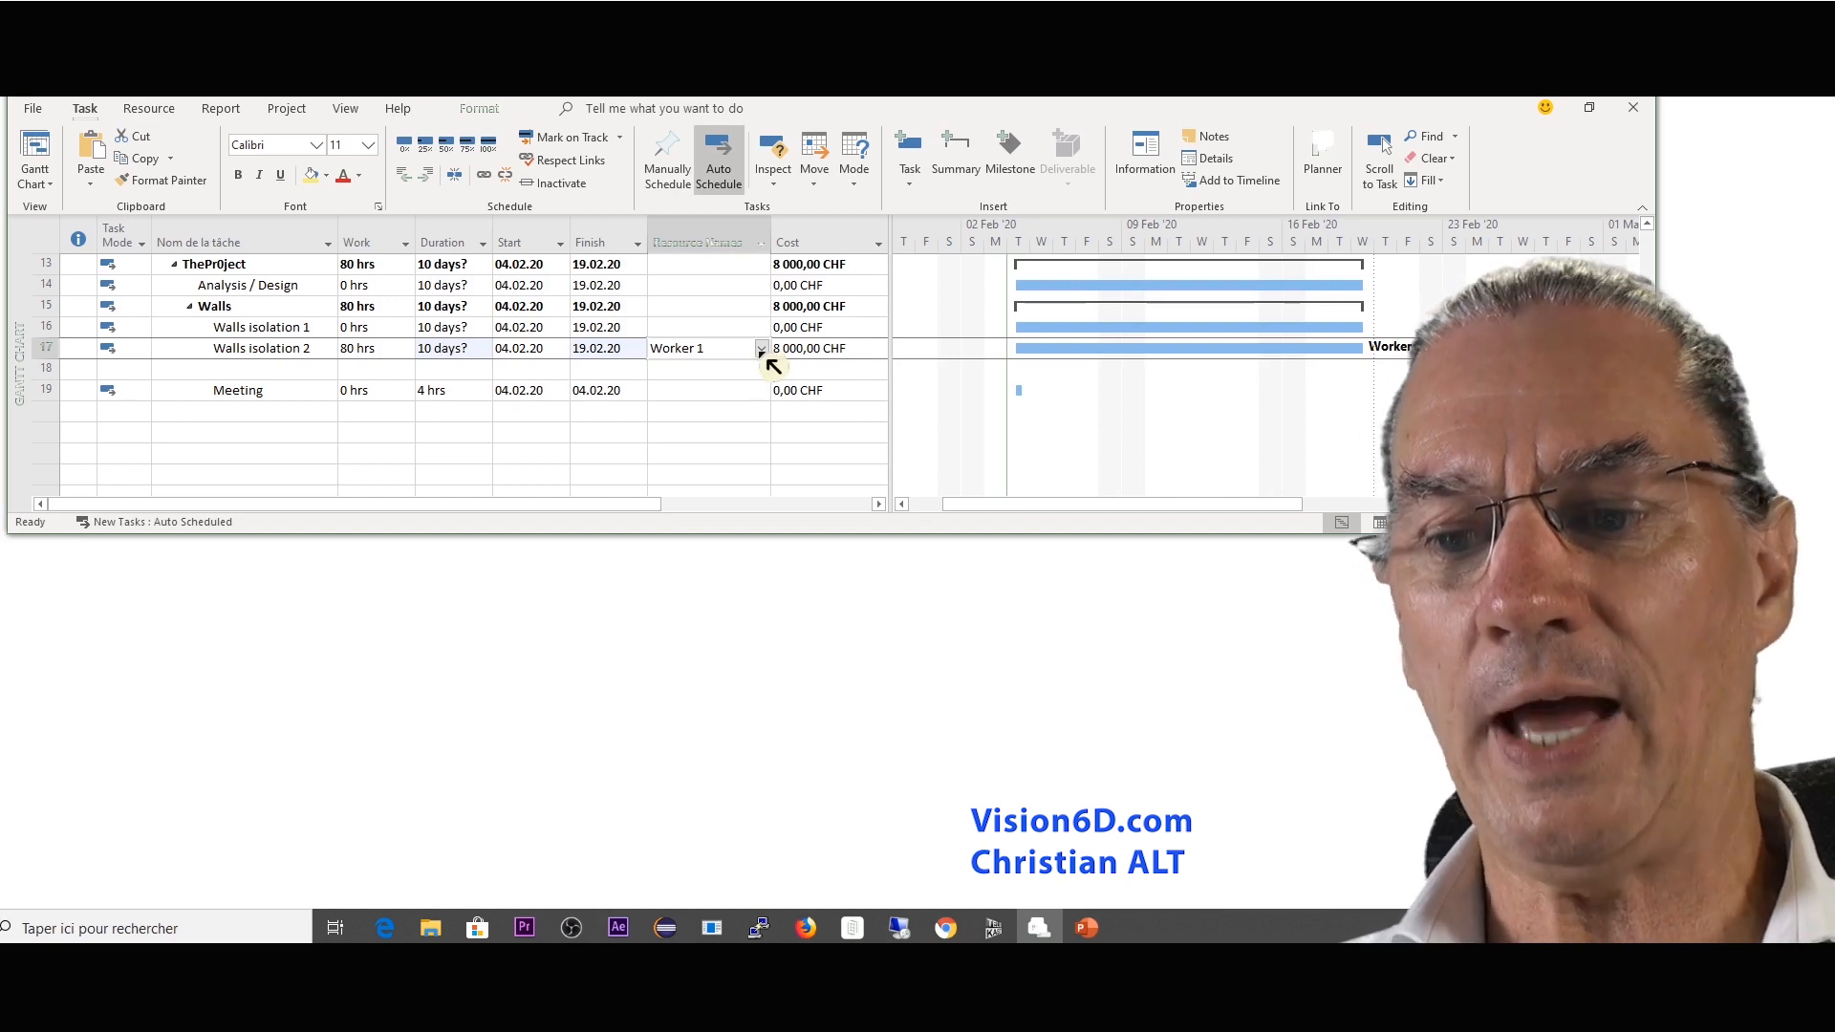
{"action": "left_click", "coordinate": [759, 348]}
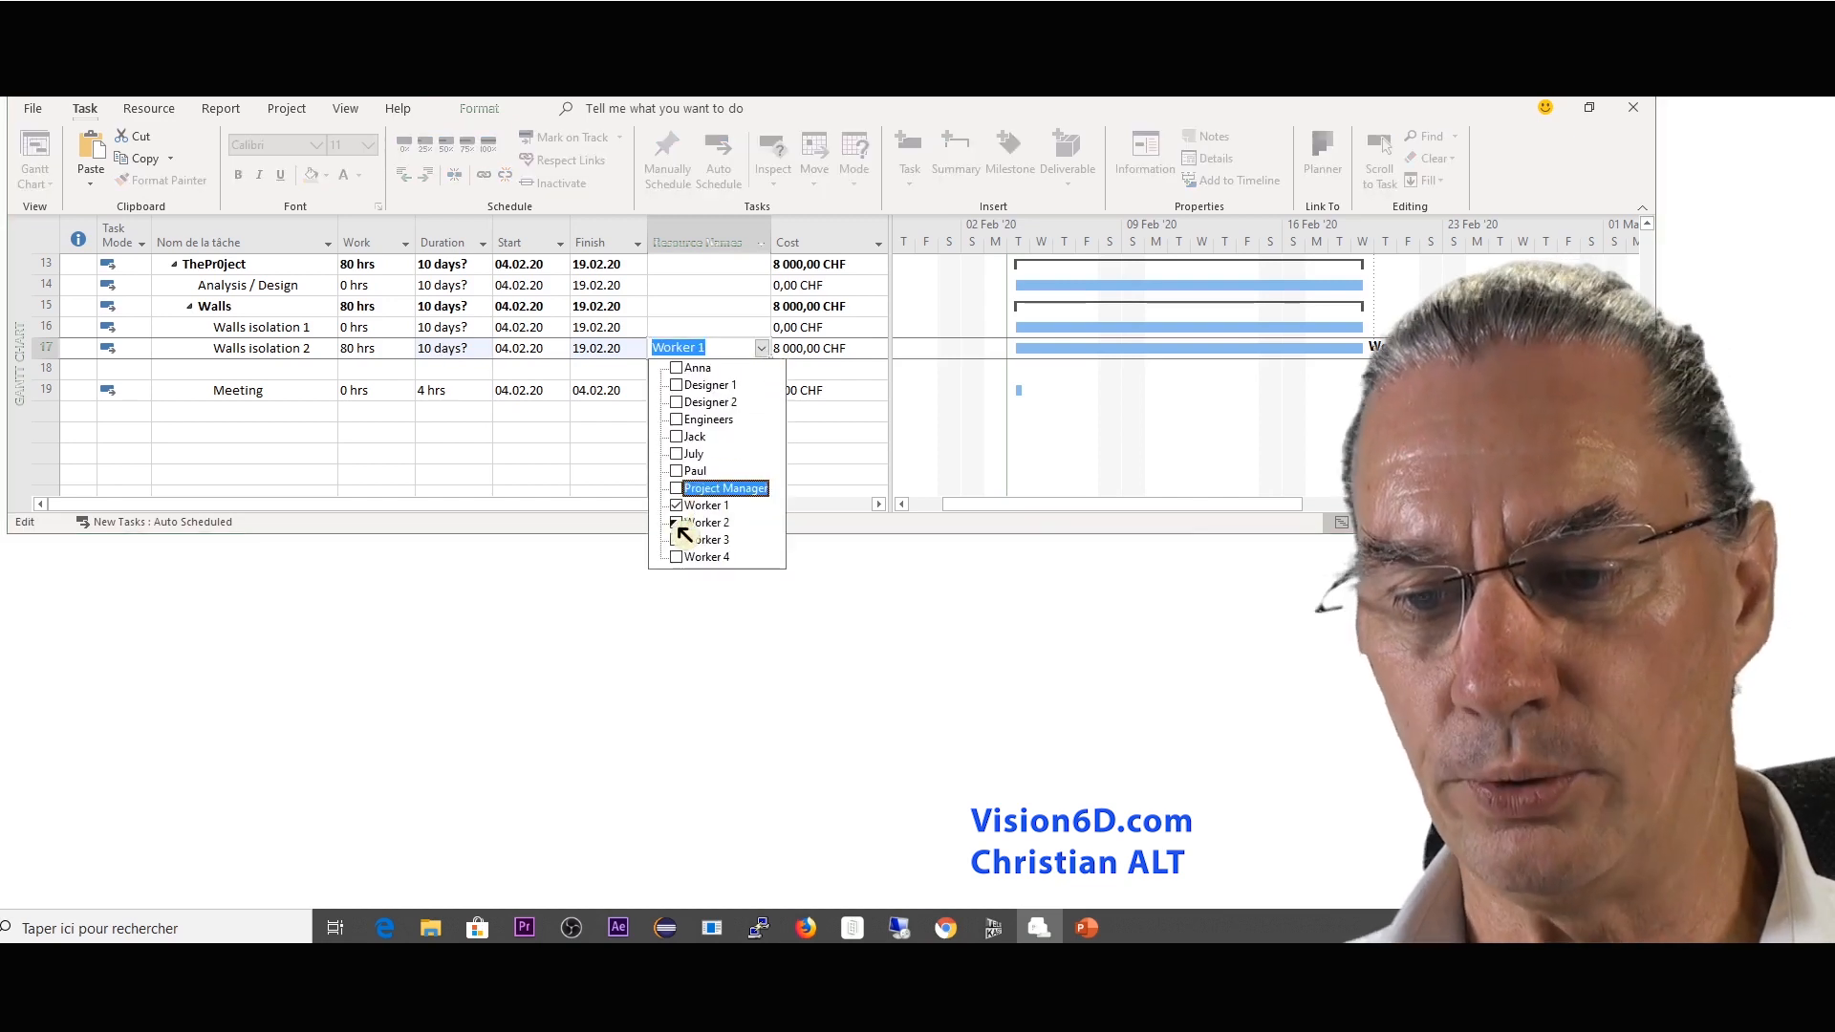
{"action": "left_click", "coordinate": [707, 522]}
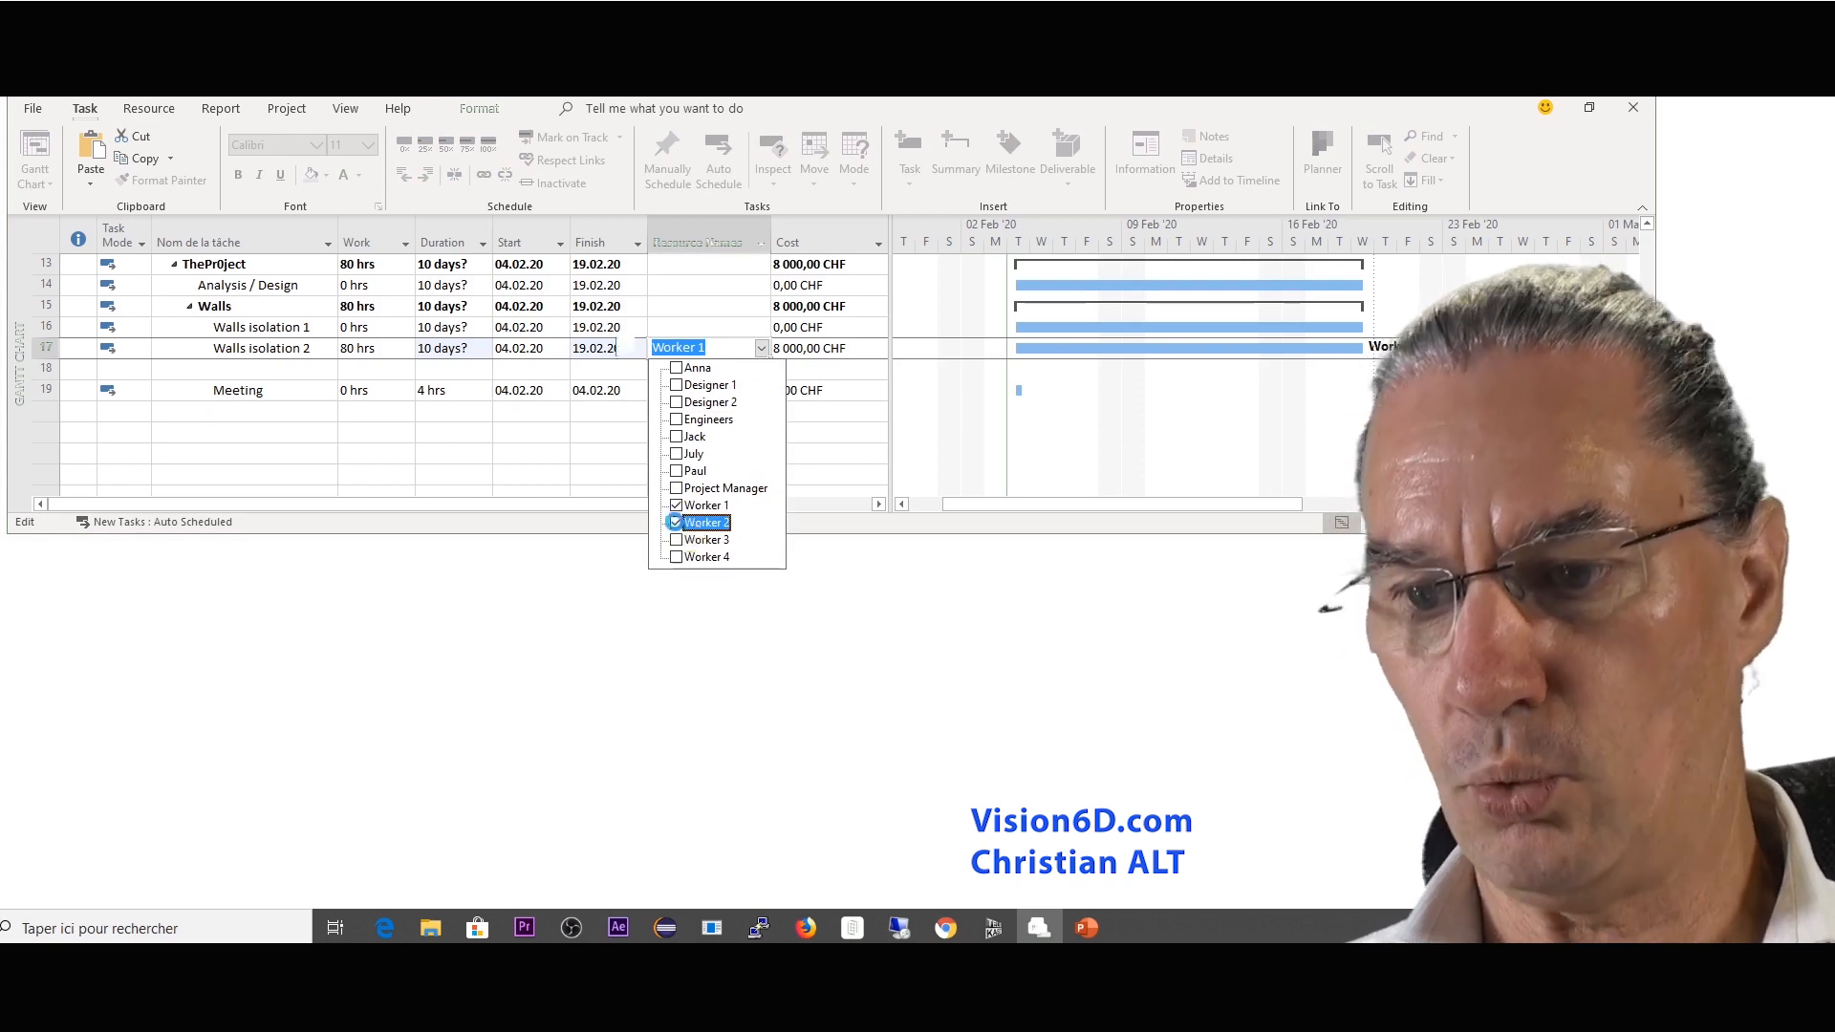
{"action": "left_click", "coordinate": [676, 522]}
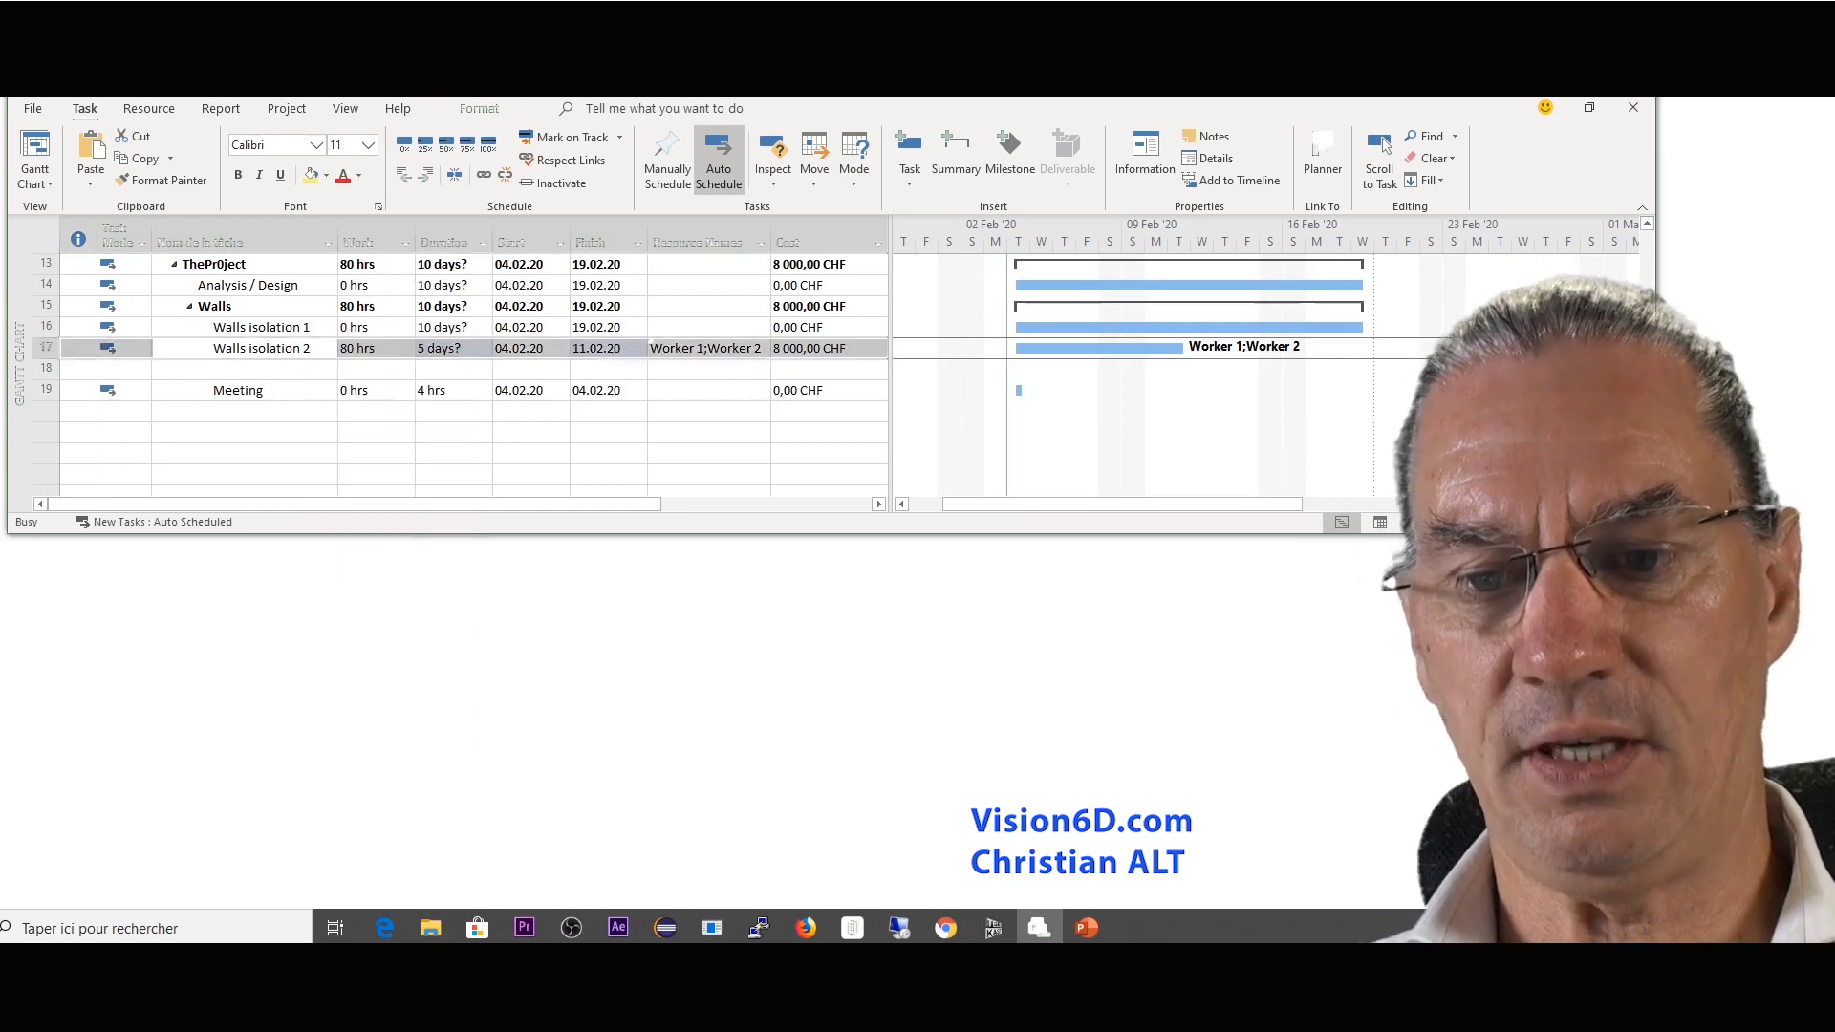
Step: In Walls isolation 2's Advanced task information, enable Effort driven, making it 5 days ending 11.02.20
{"action": "double_click", "coordinate": [262, 348]}
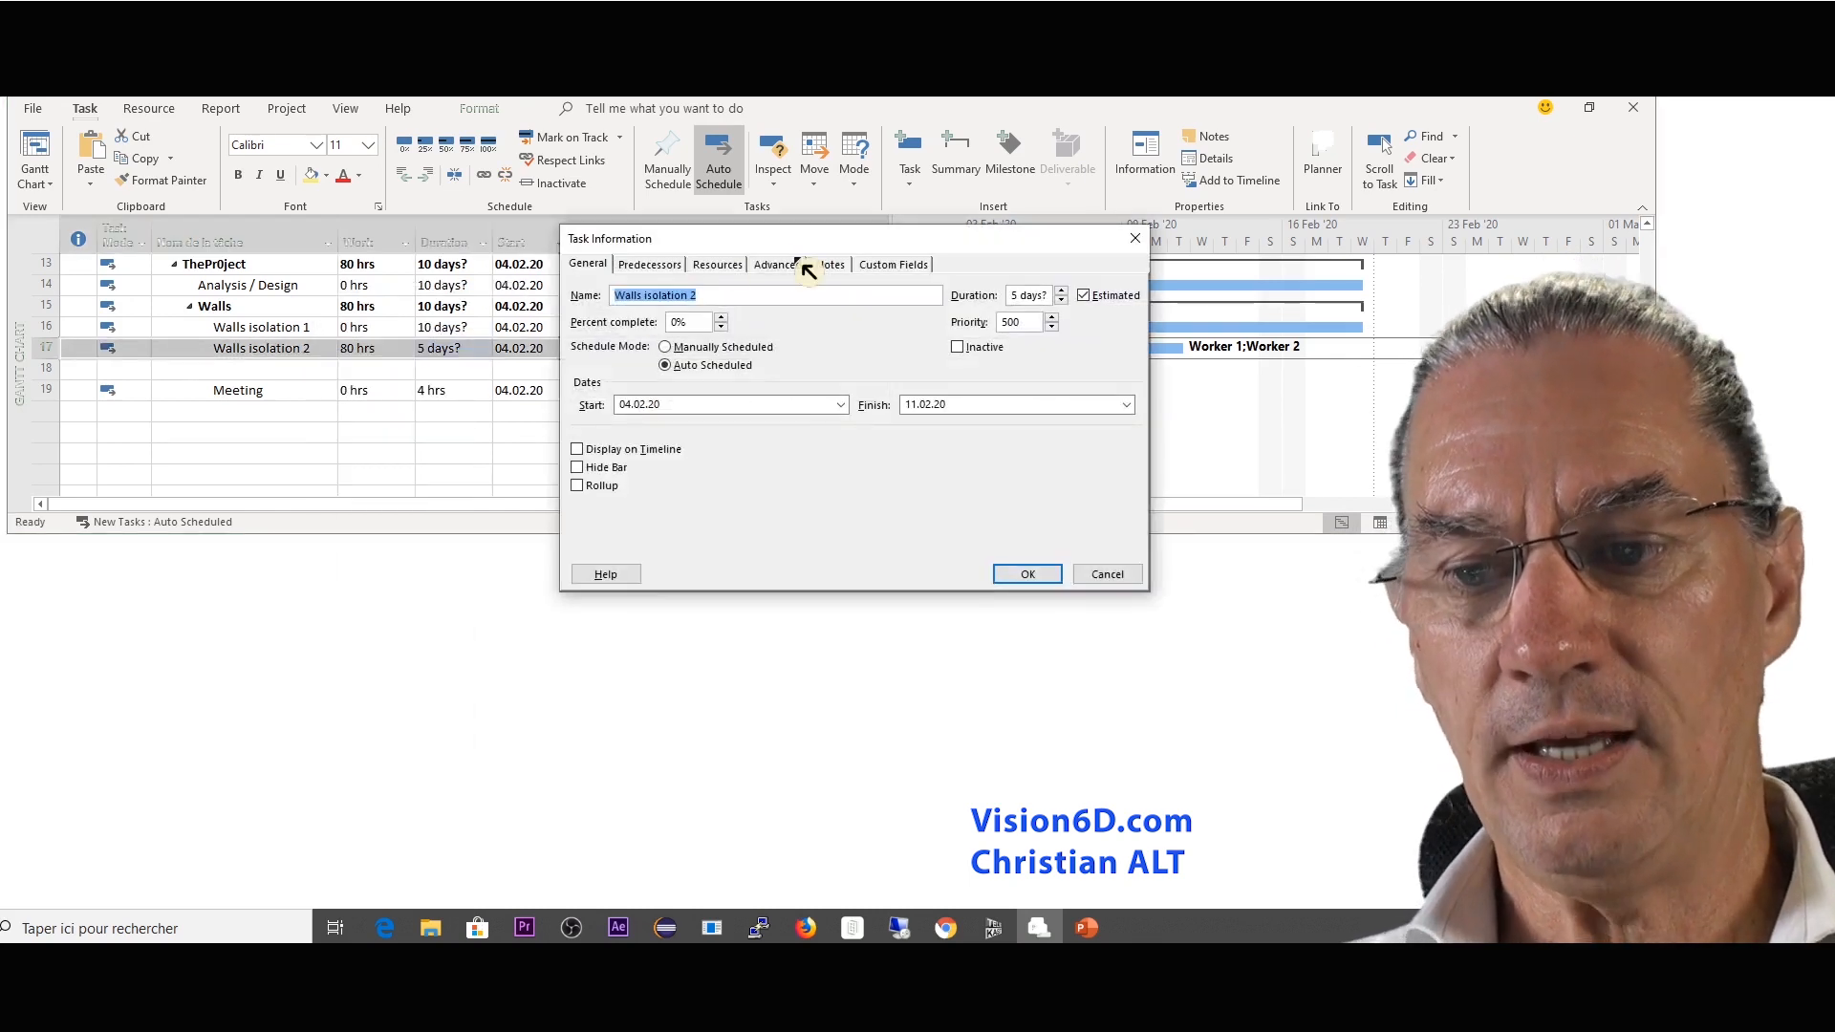
{"action": "left_click", "coordinate": [775, 265]}
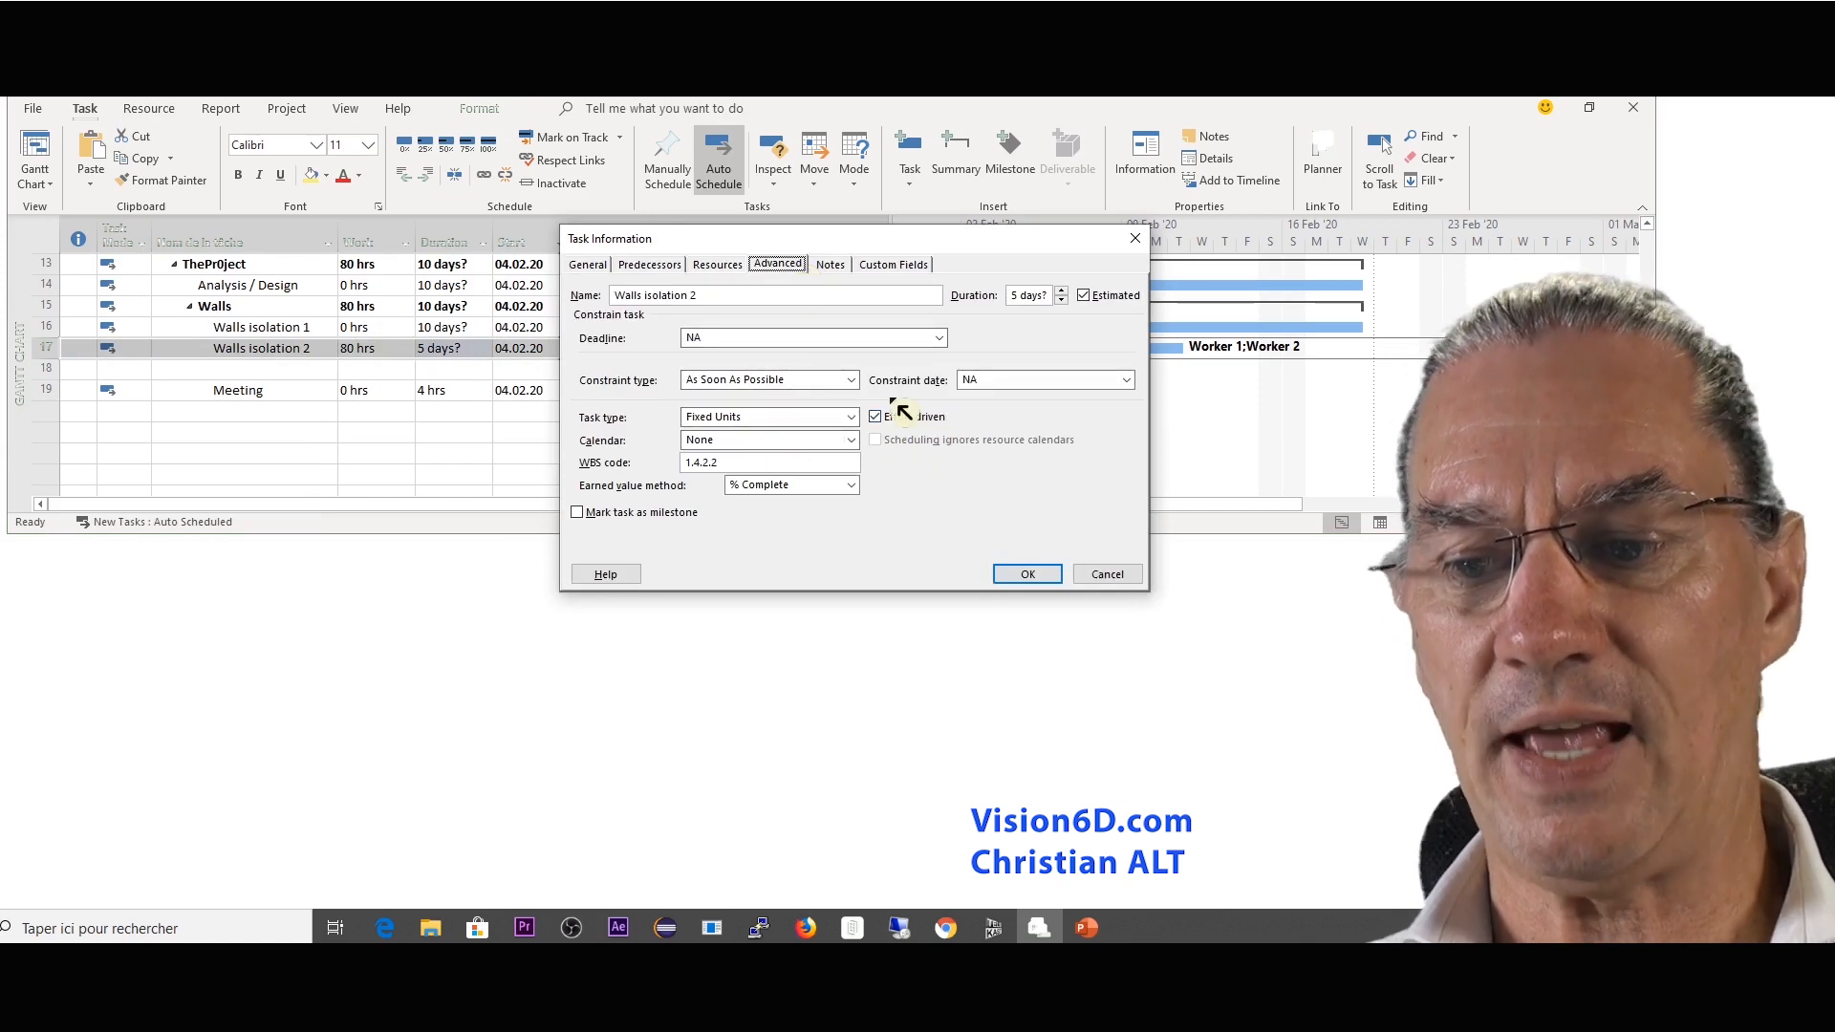
{"action": "left_click", "coordinate": [874, 416]}
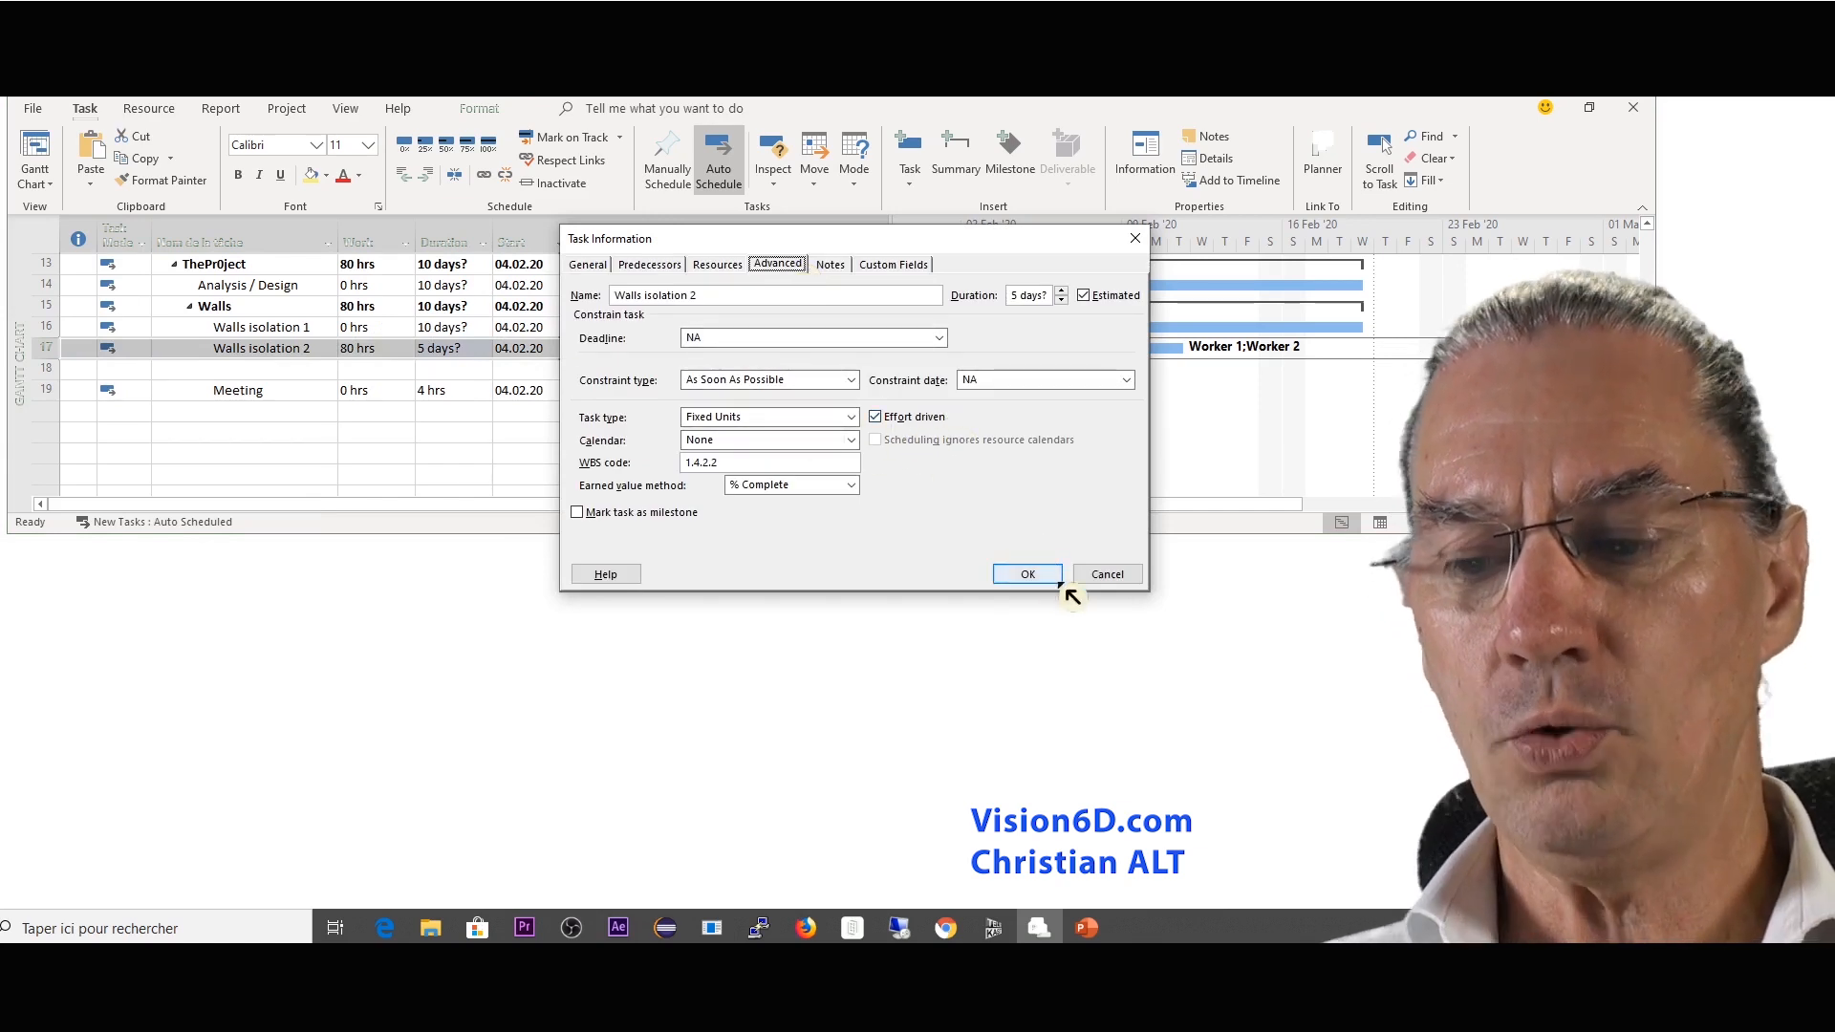
{"action": "left_click", "coordinate": [1026, 573]}
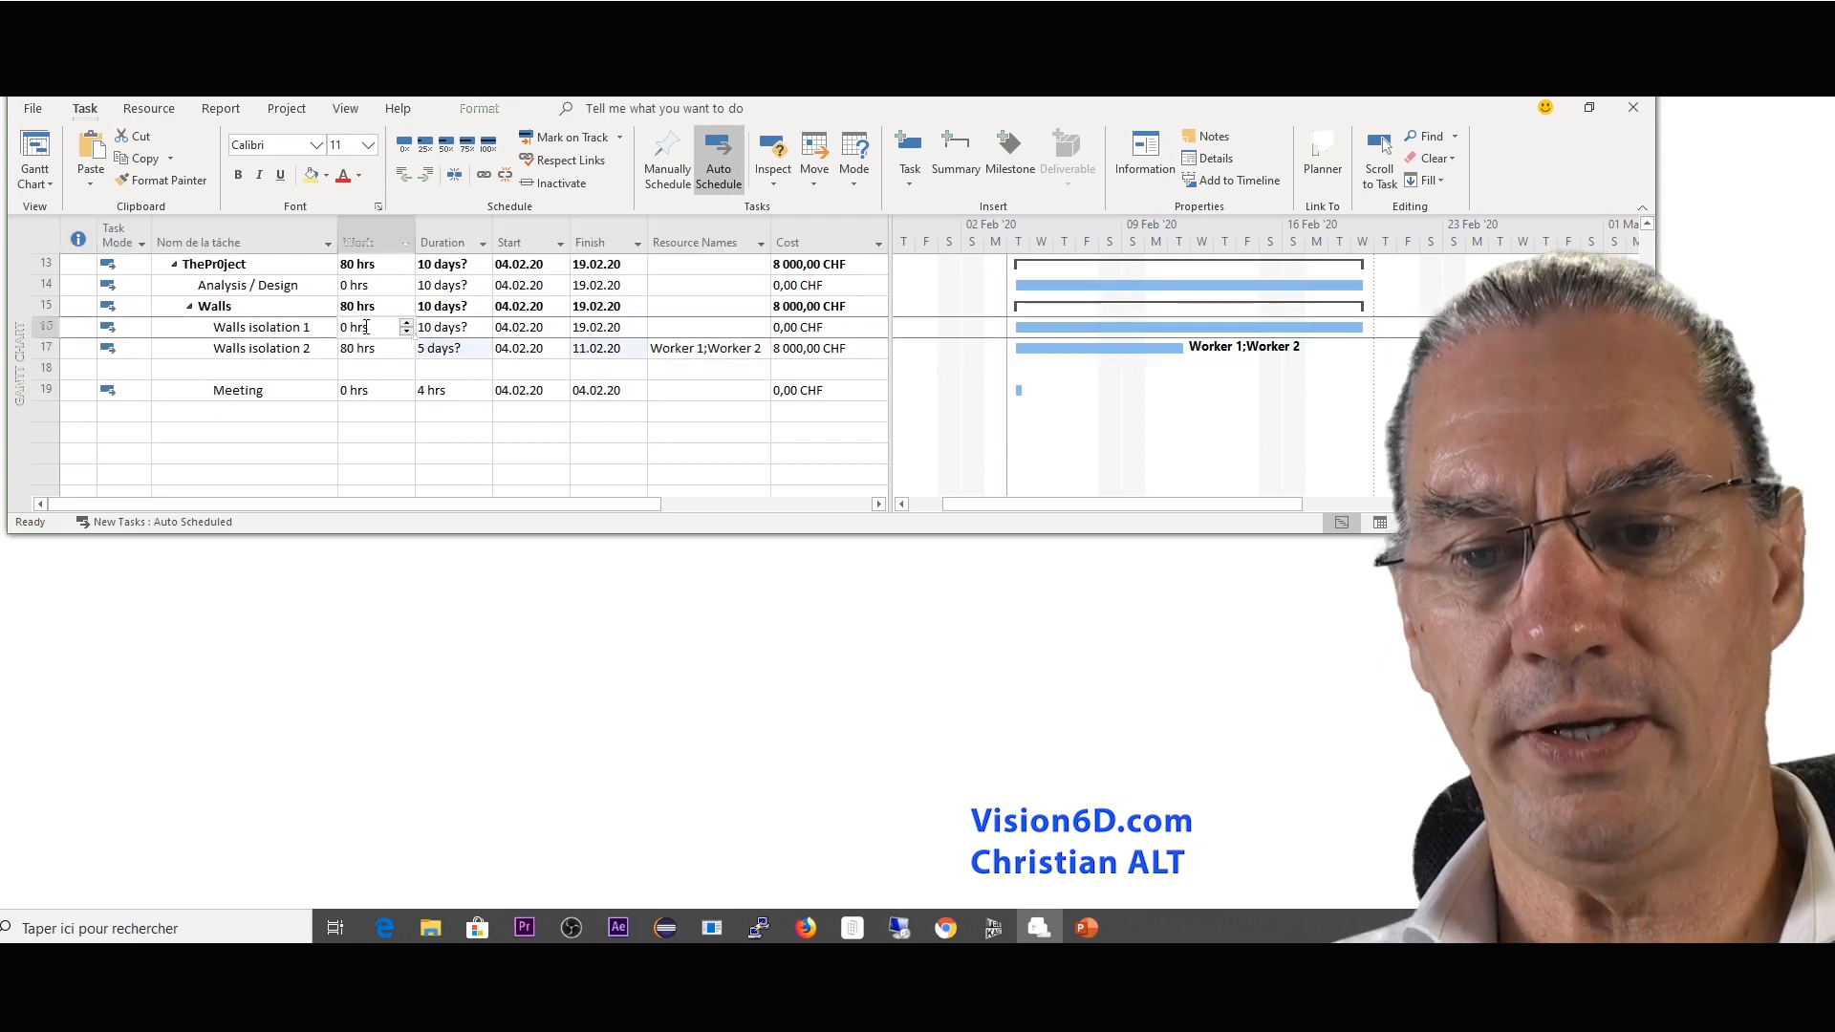
Step: Give Walls isolation 1 80 hrs work and assign Worker 3 and Worker 4, totalling 160 hrs and 16 000 CHF
{"action": "type", "text": "80"}
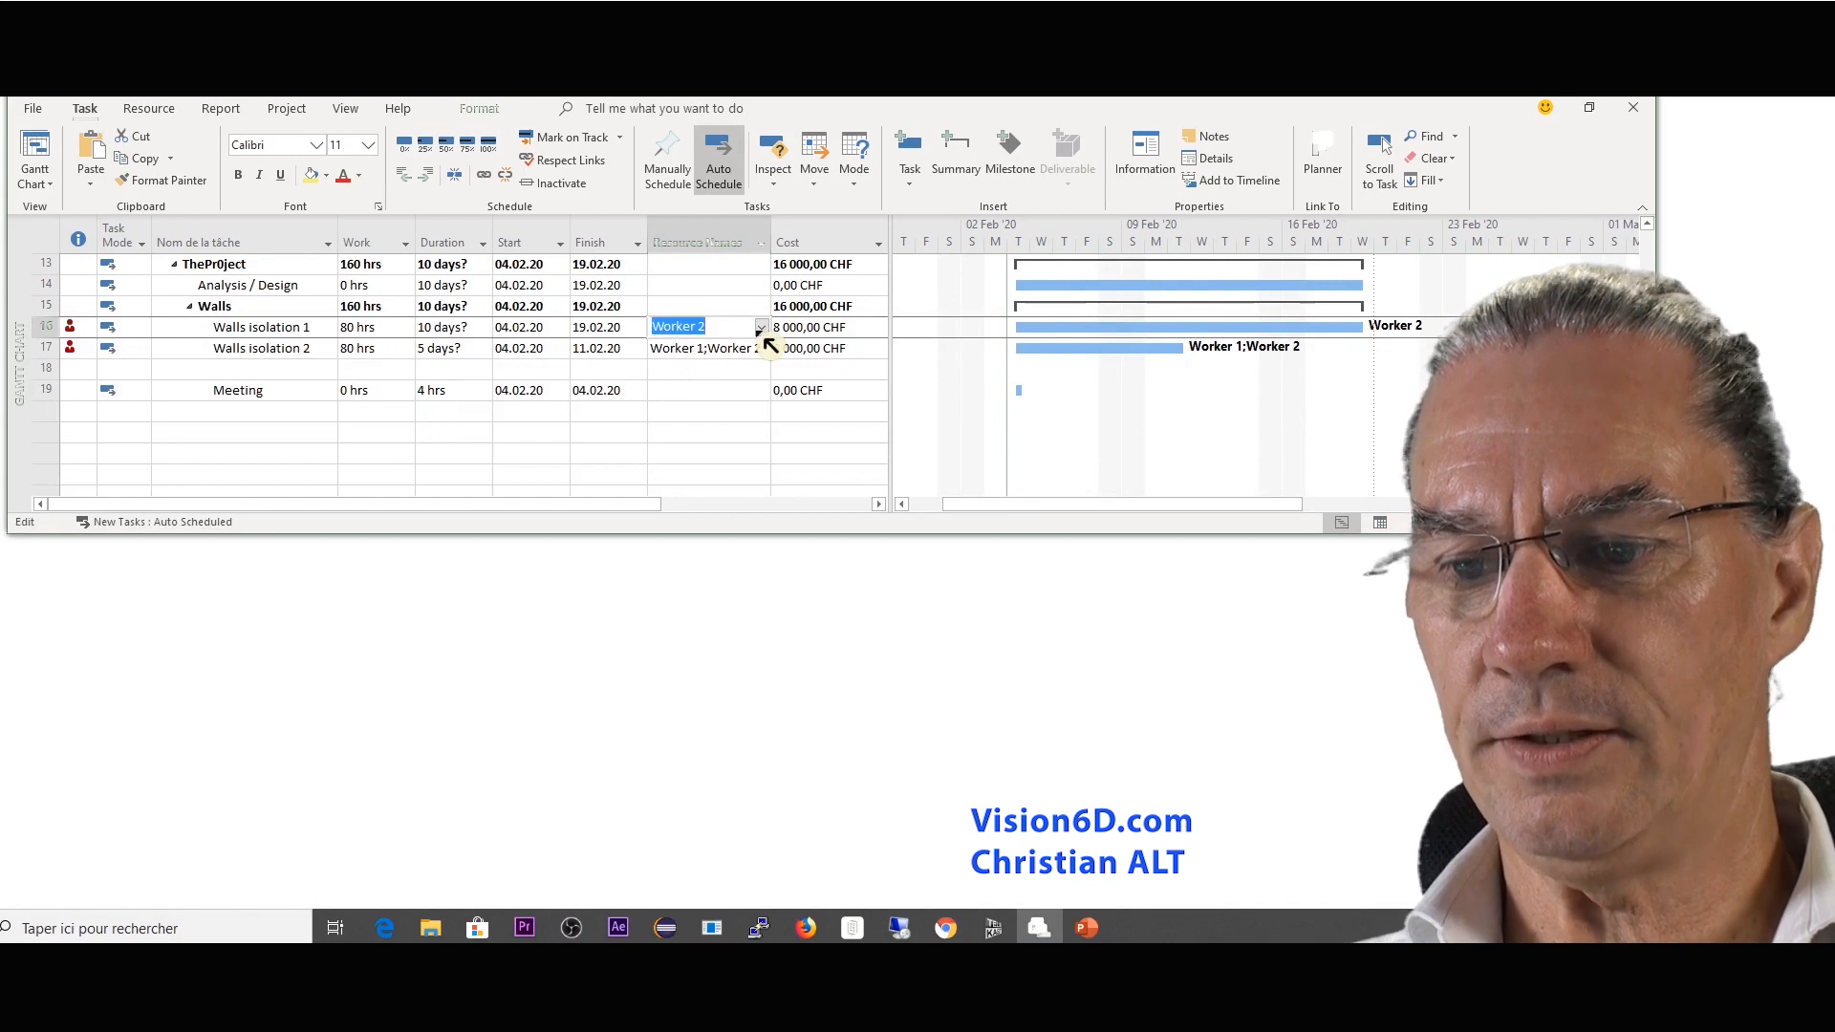
{"action": "left_click", "coordinate": [760, 327]}
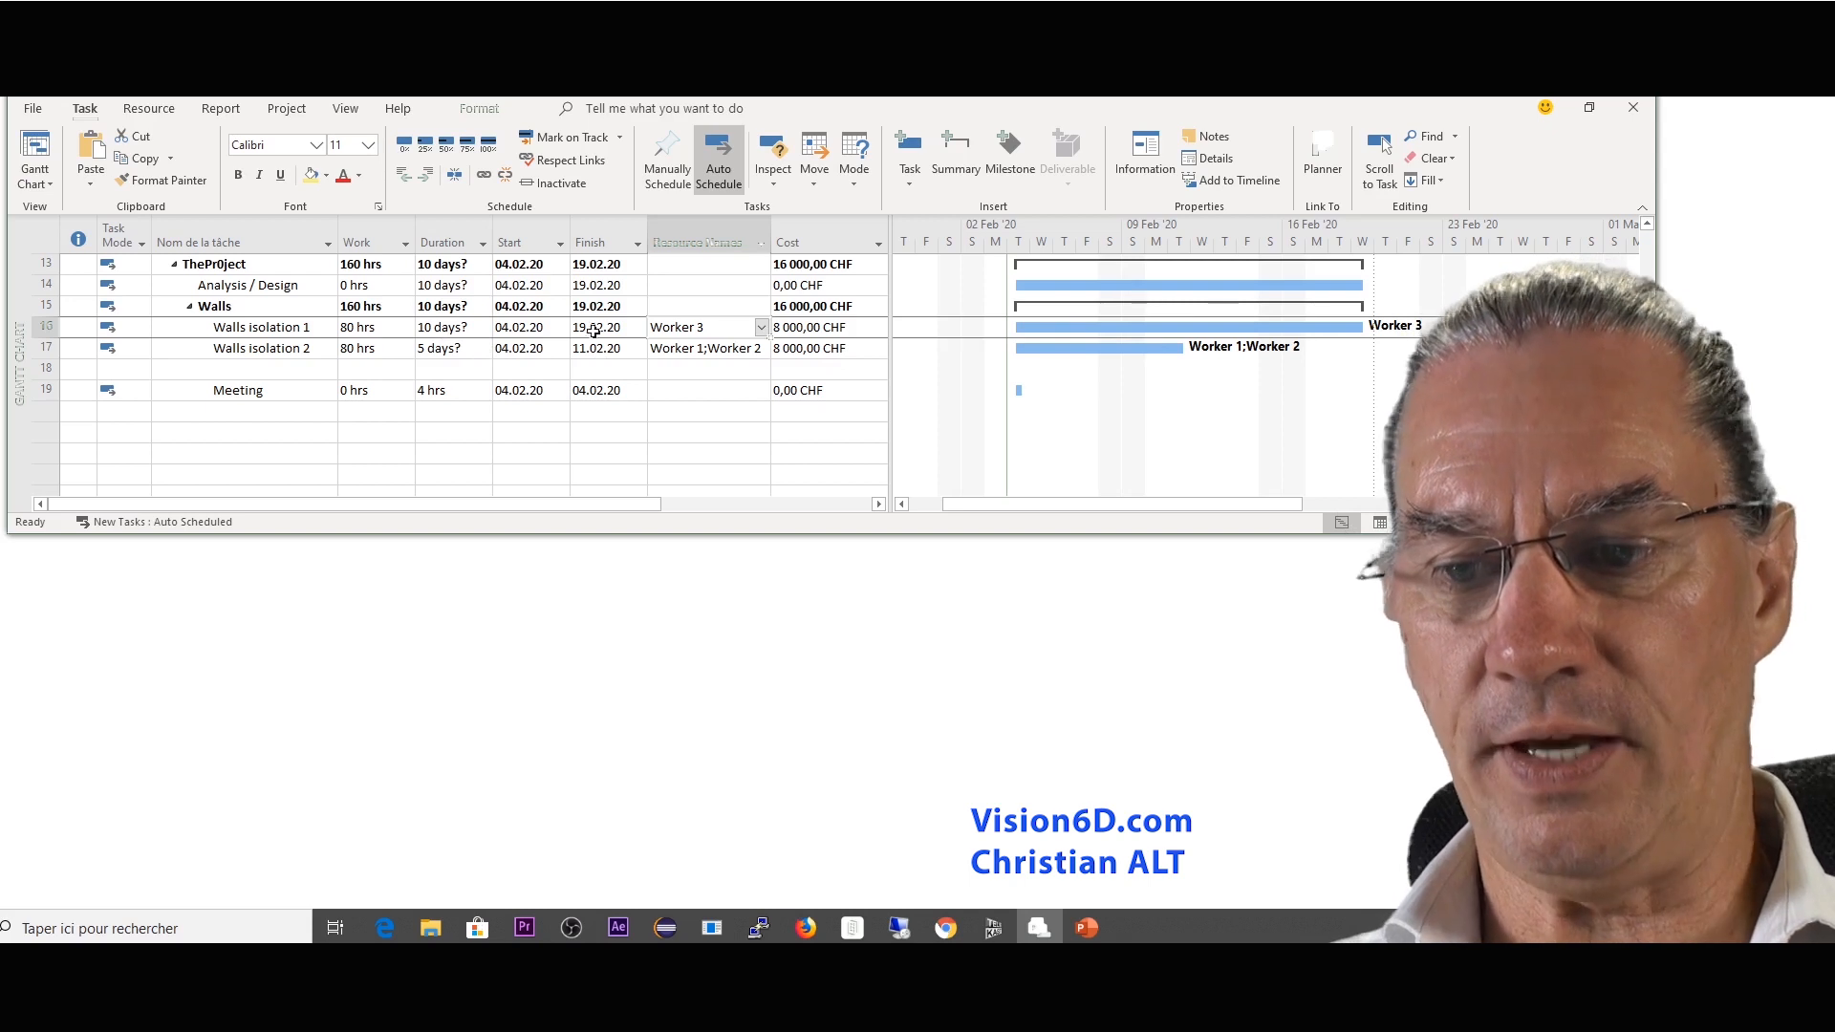
{"action": "left_click", "coordinate": [759, 327]}
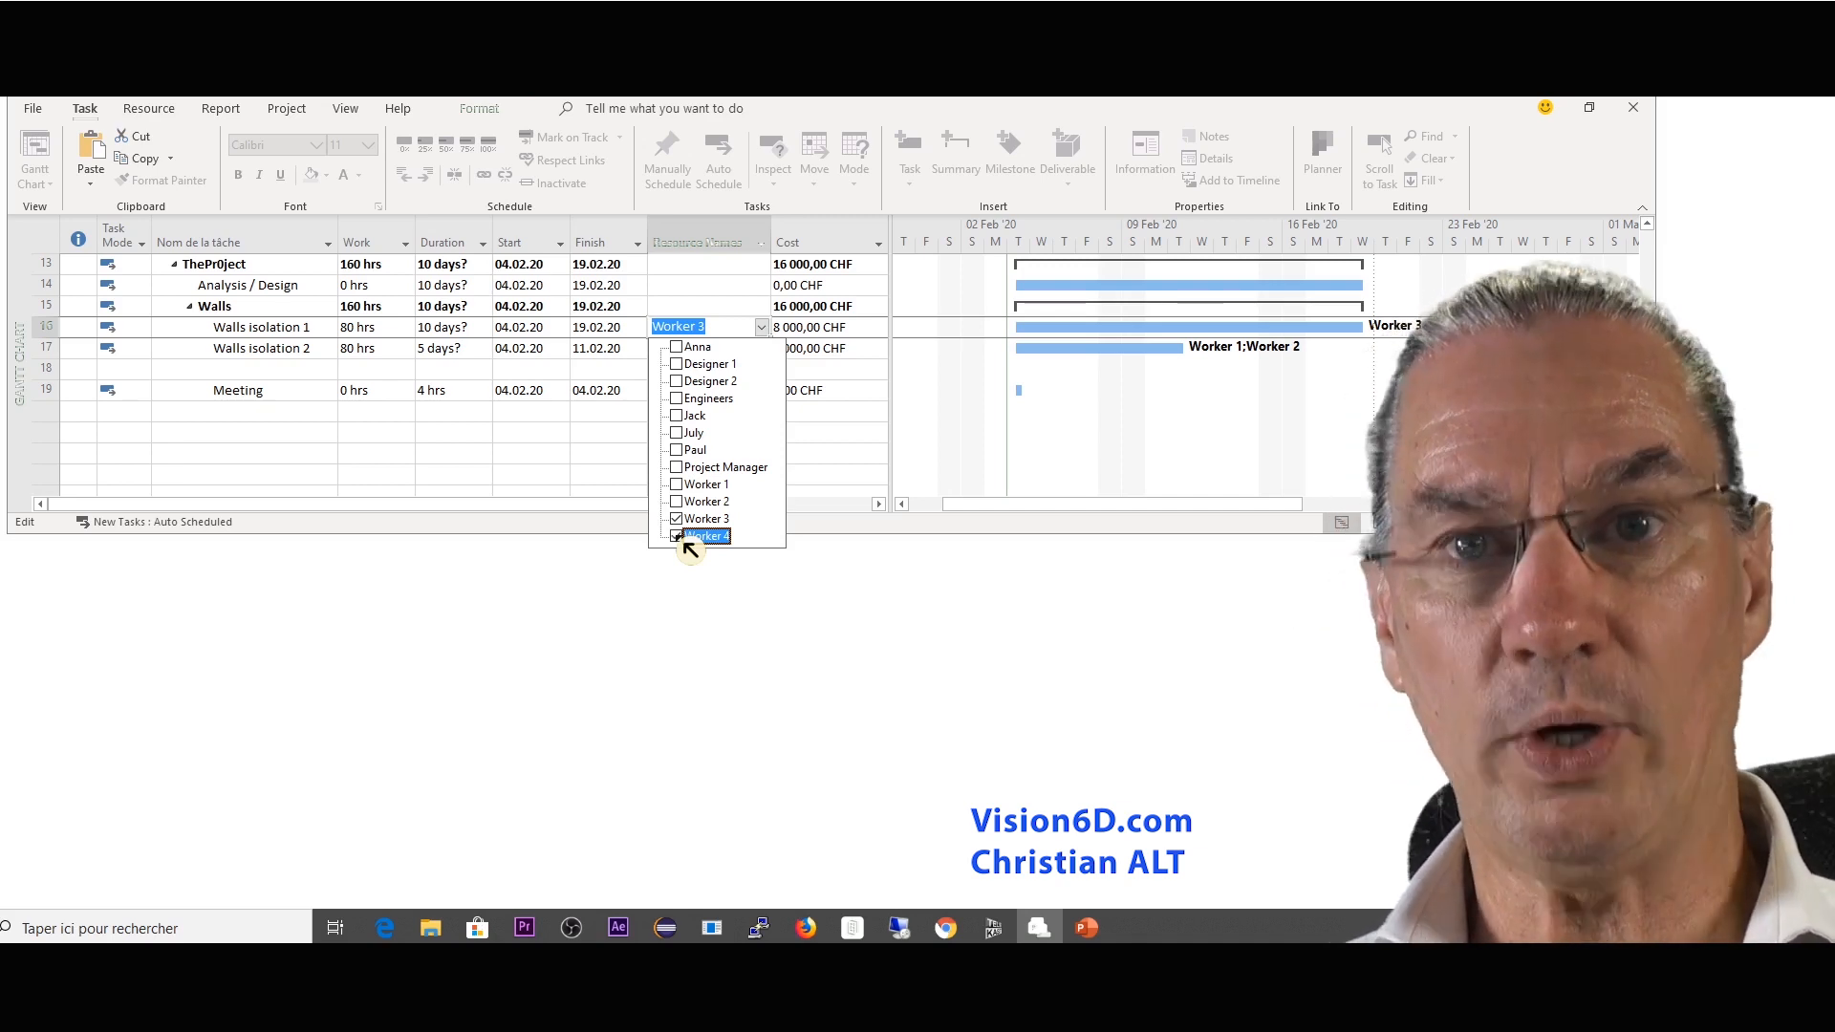
{"action": "left_click", "coordinate": [676, 518]}
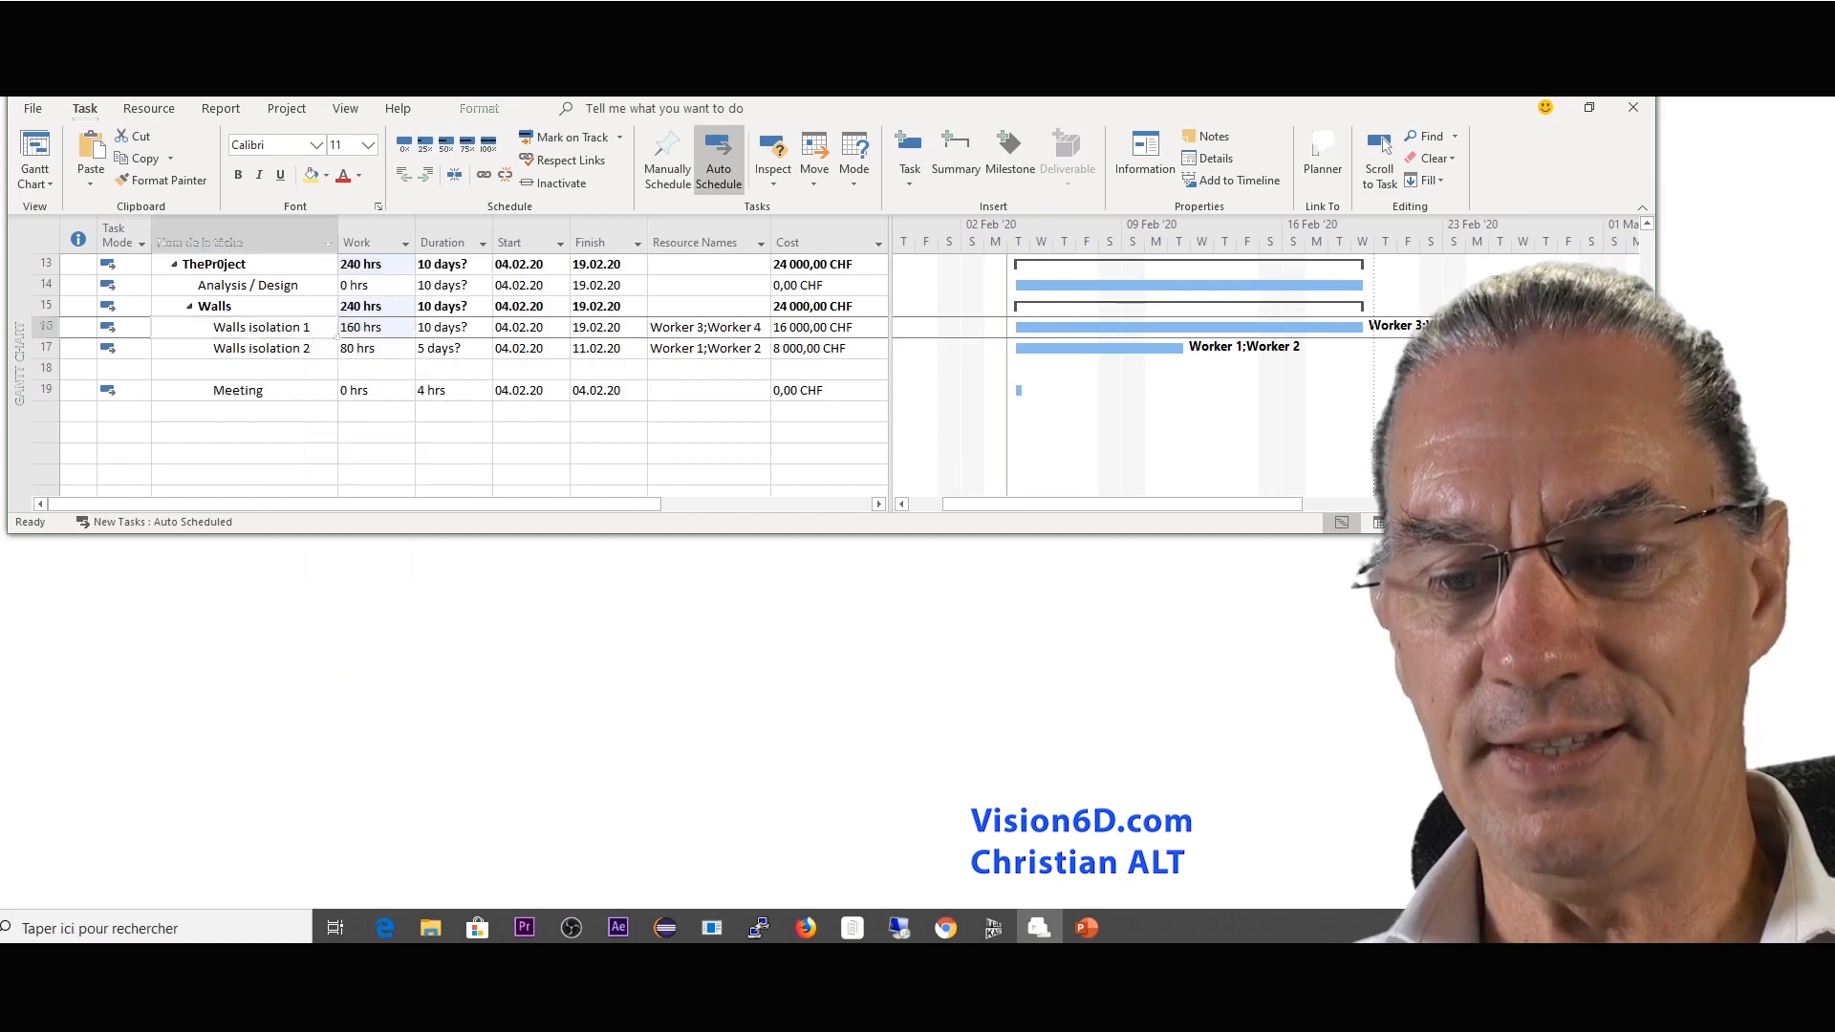
{"action": "double_click", "coordinate": [261, 327]}
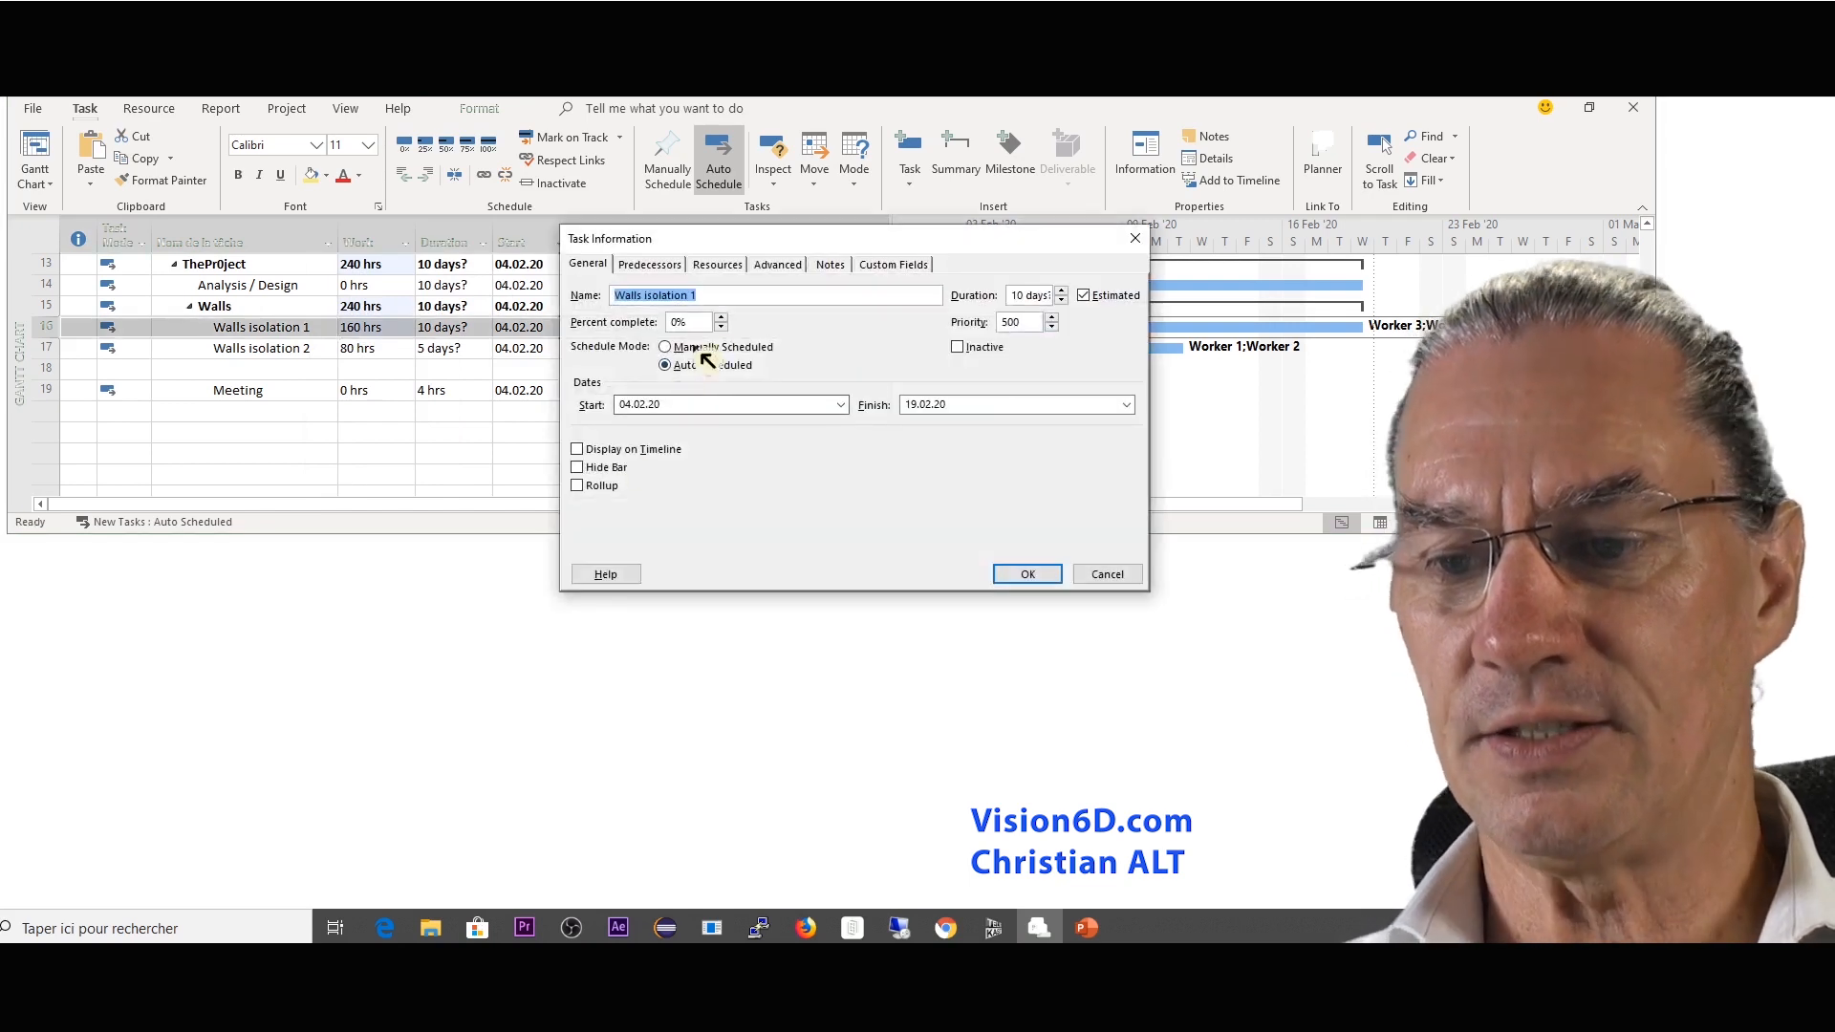
{"action": "left_click", "coordinate": [776, 263]}
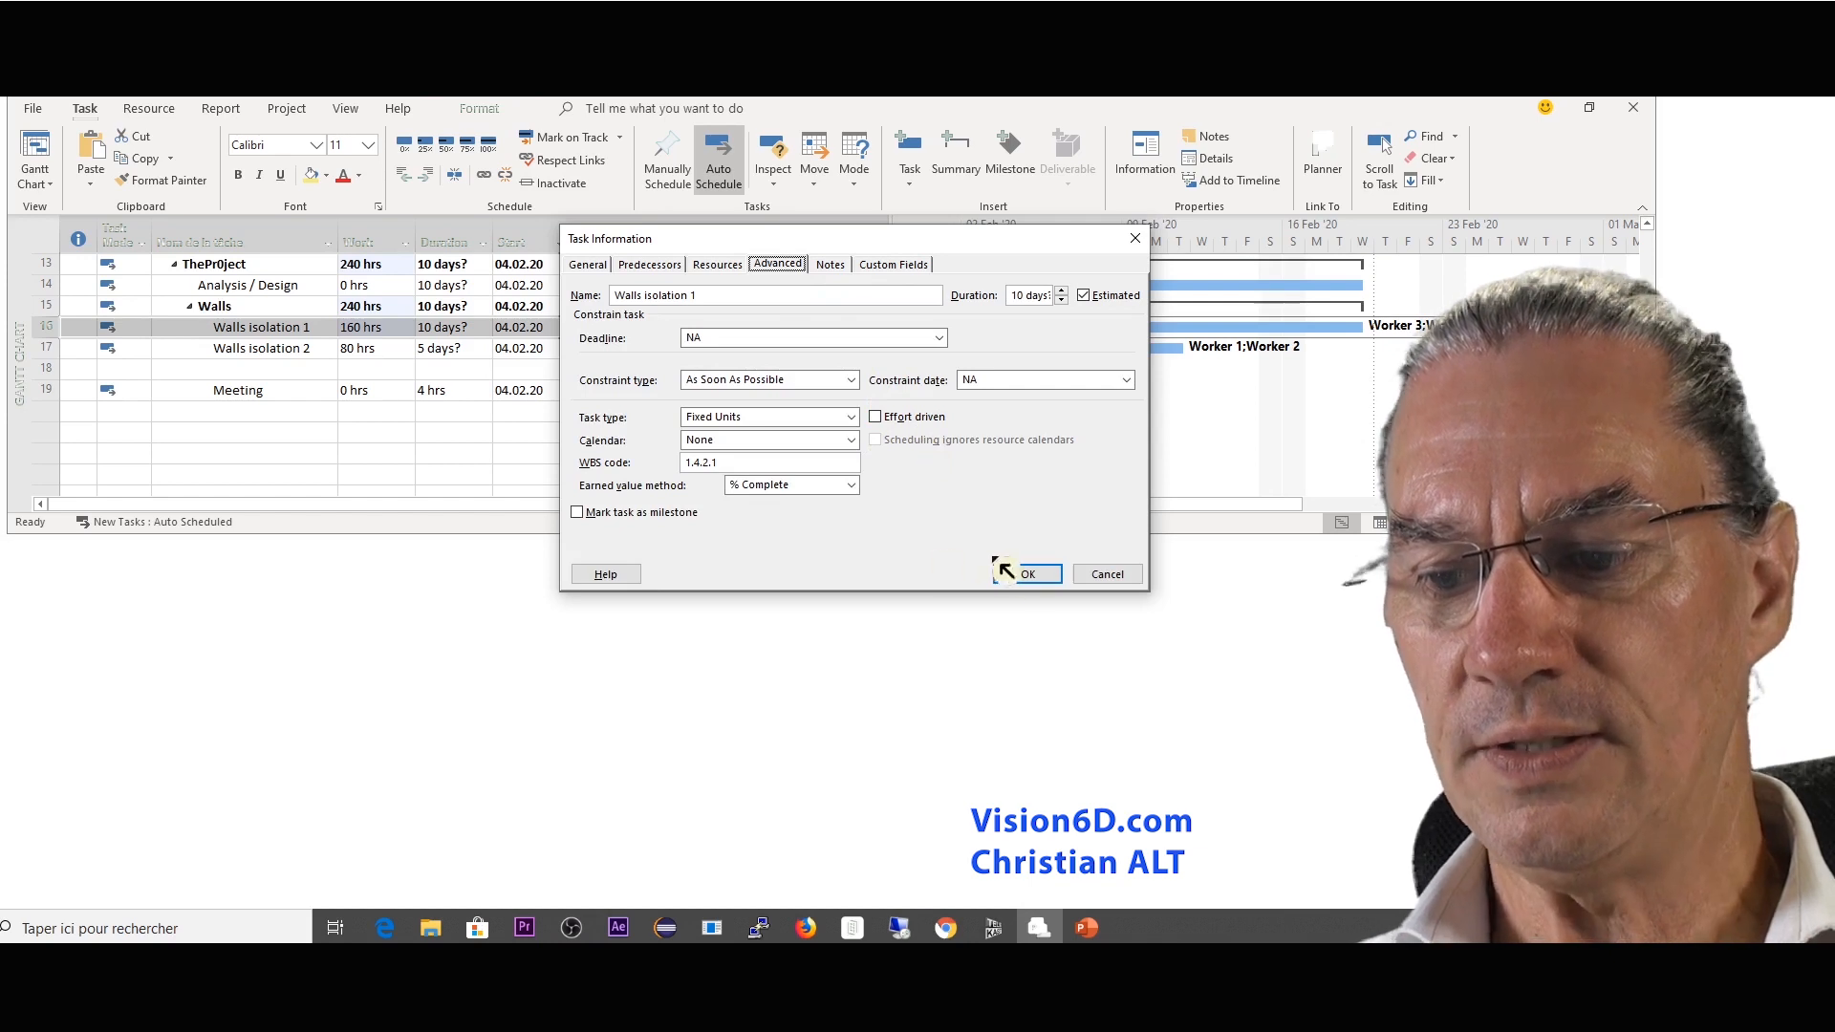
{"action": "left_click", "coordinate": [1026, 573]}
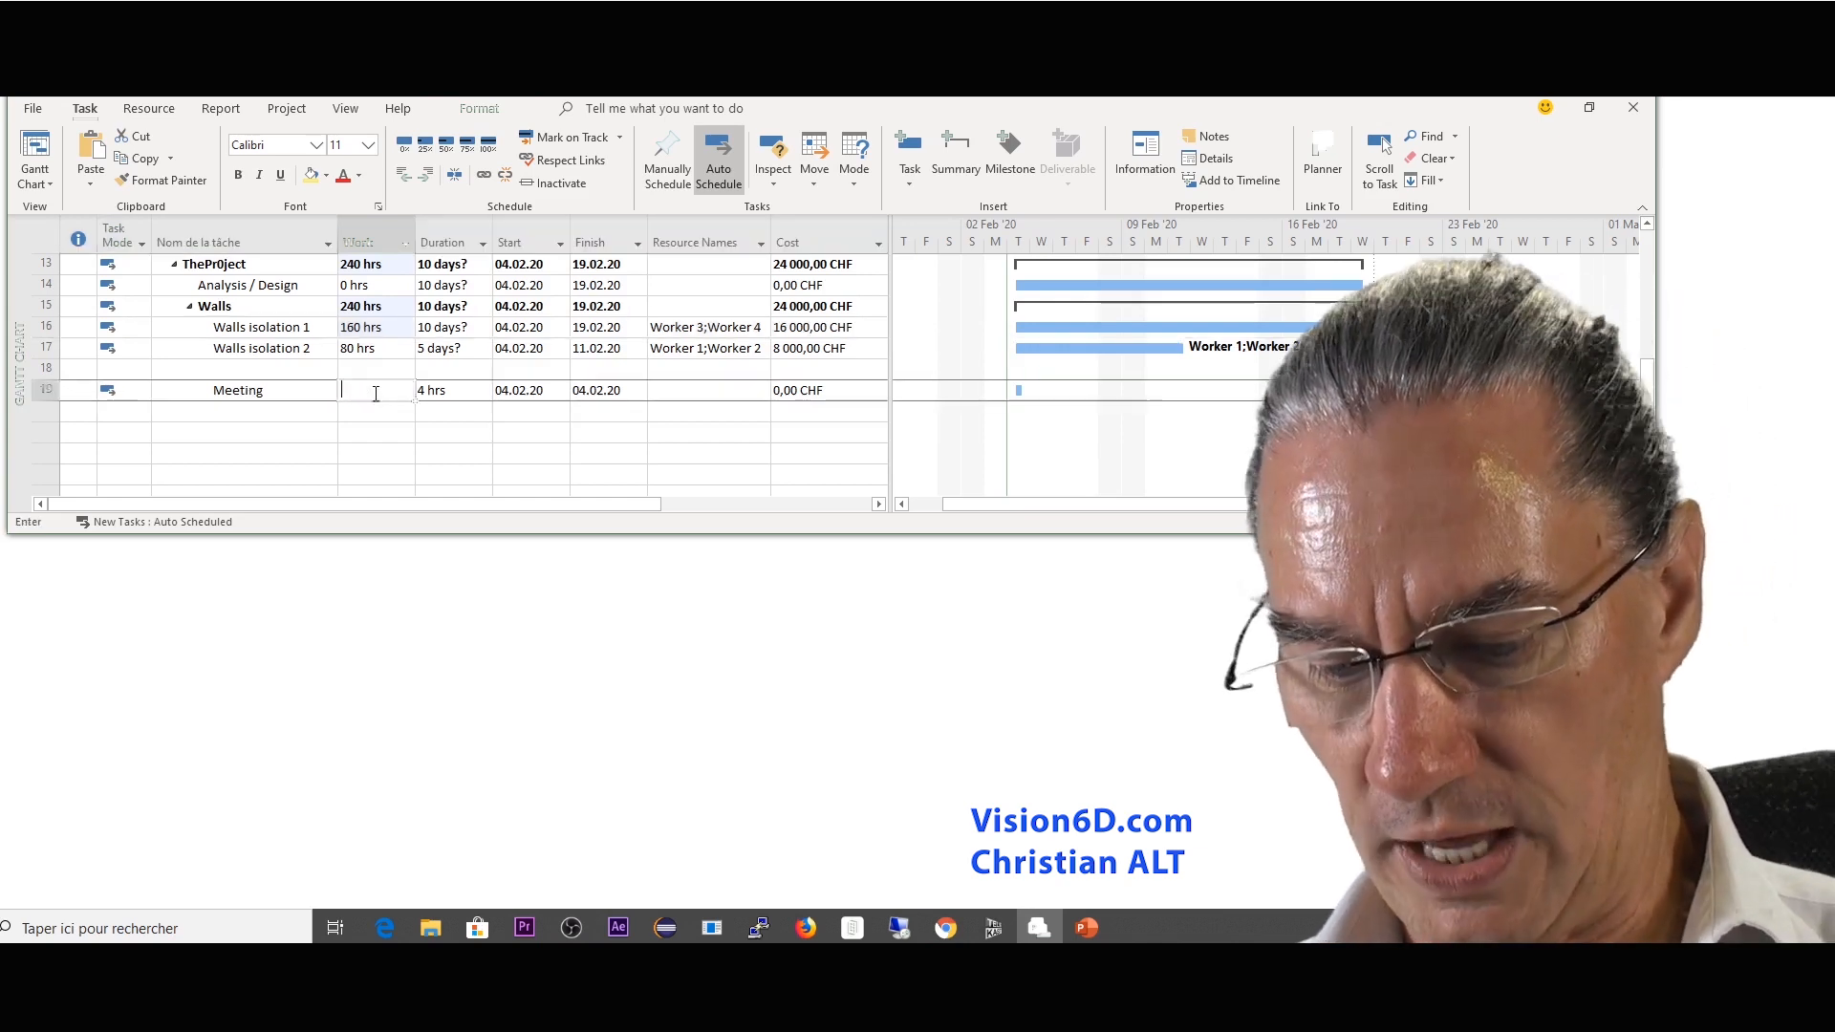
Step: Set Meeting to 4 hrs and assign Anna and Jack, giving 8 hrs of work and 800 CHF
{"action": "type", "text": "4 hrs"}
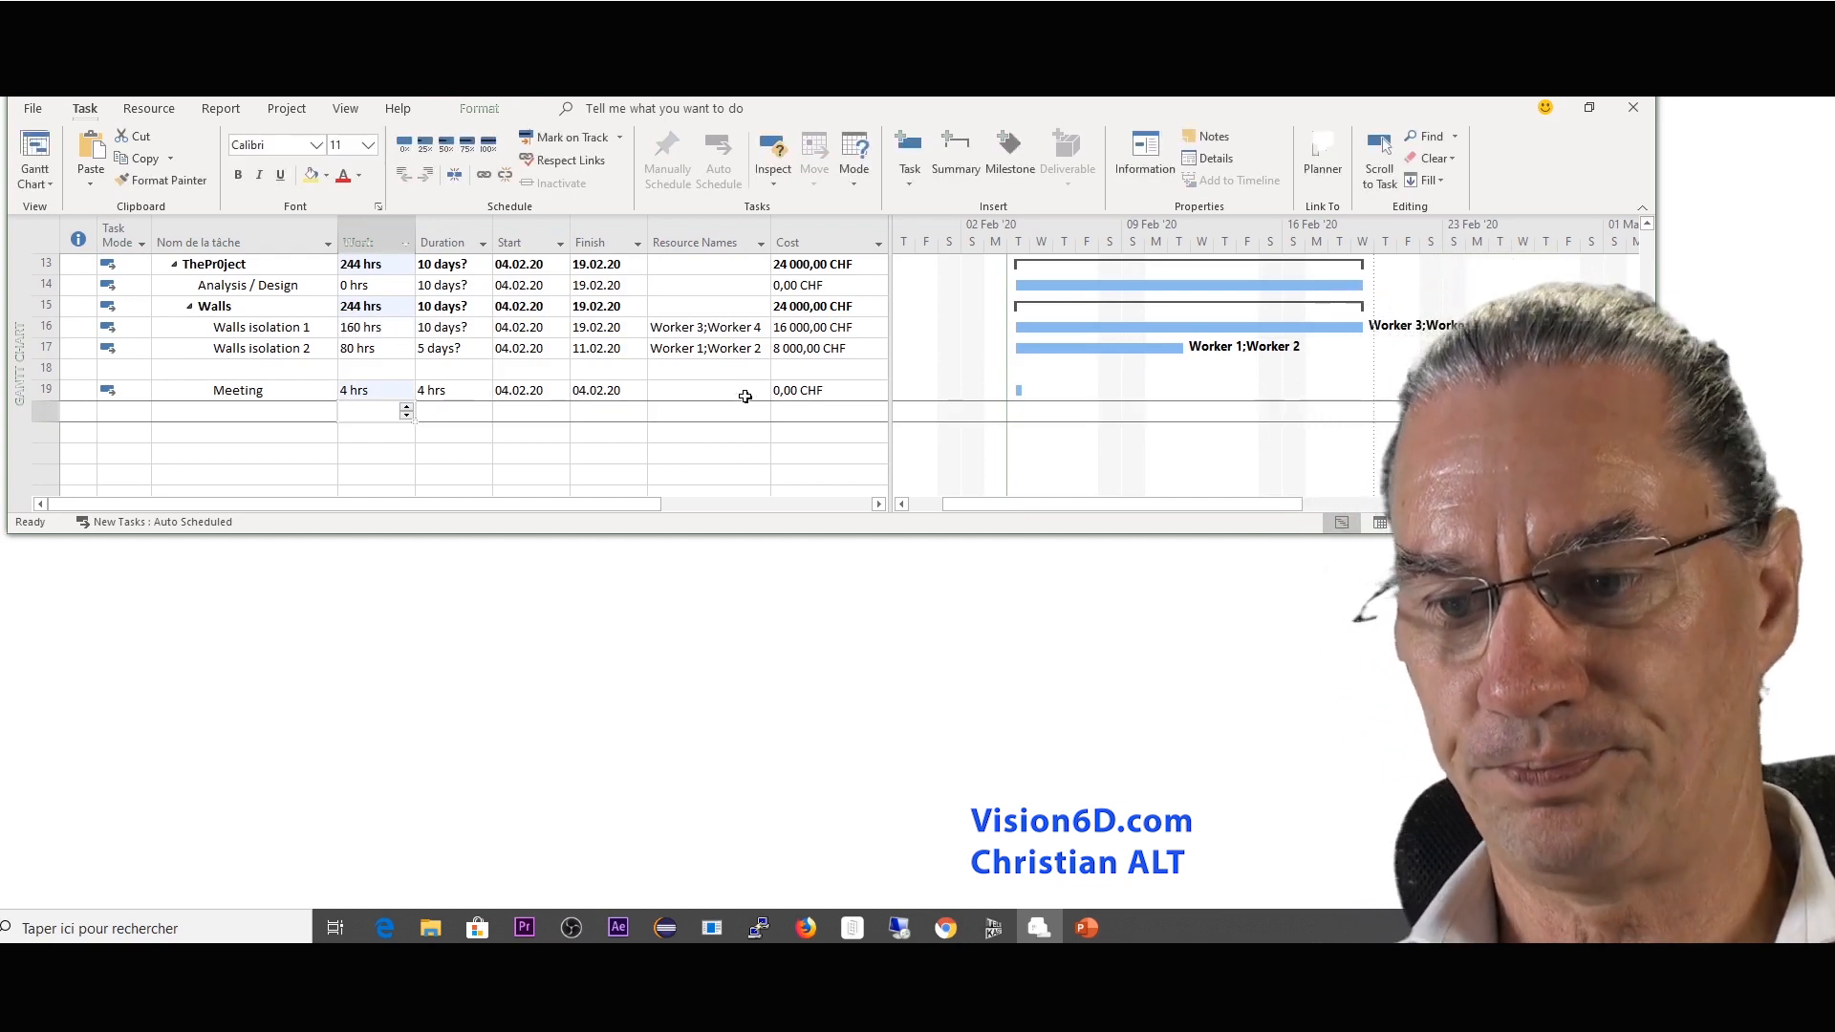
{"action": "left_click", "coordinate": [760, 389]}
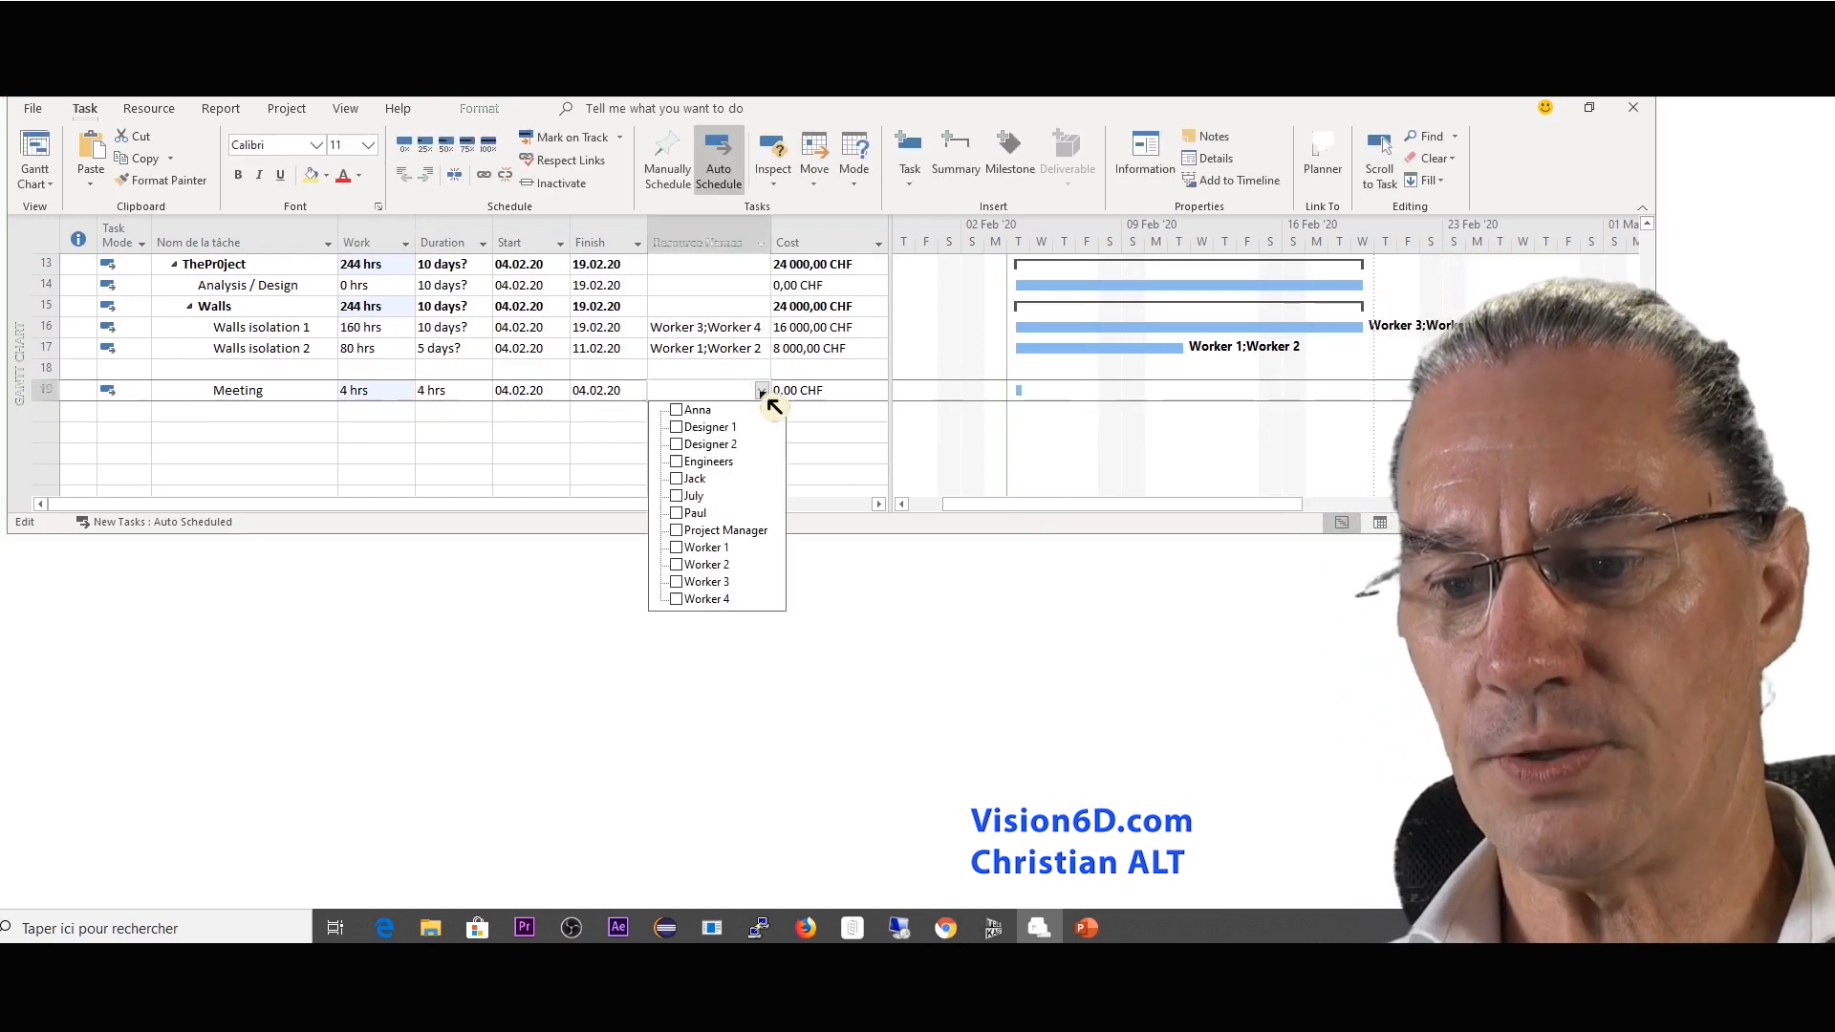
{"action": "left_click", "coordinate": [696, 408]}
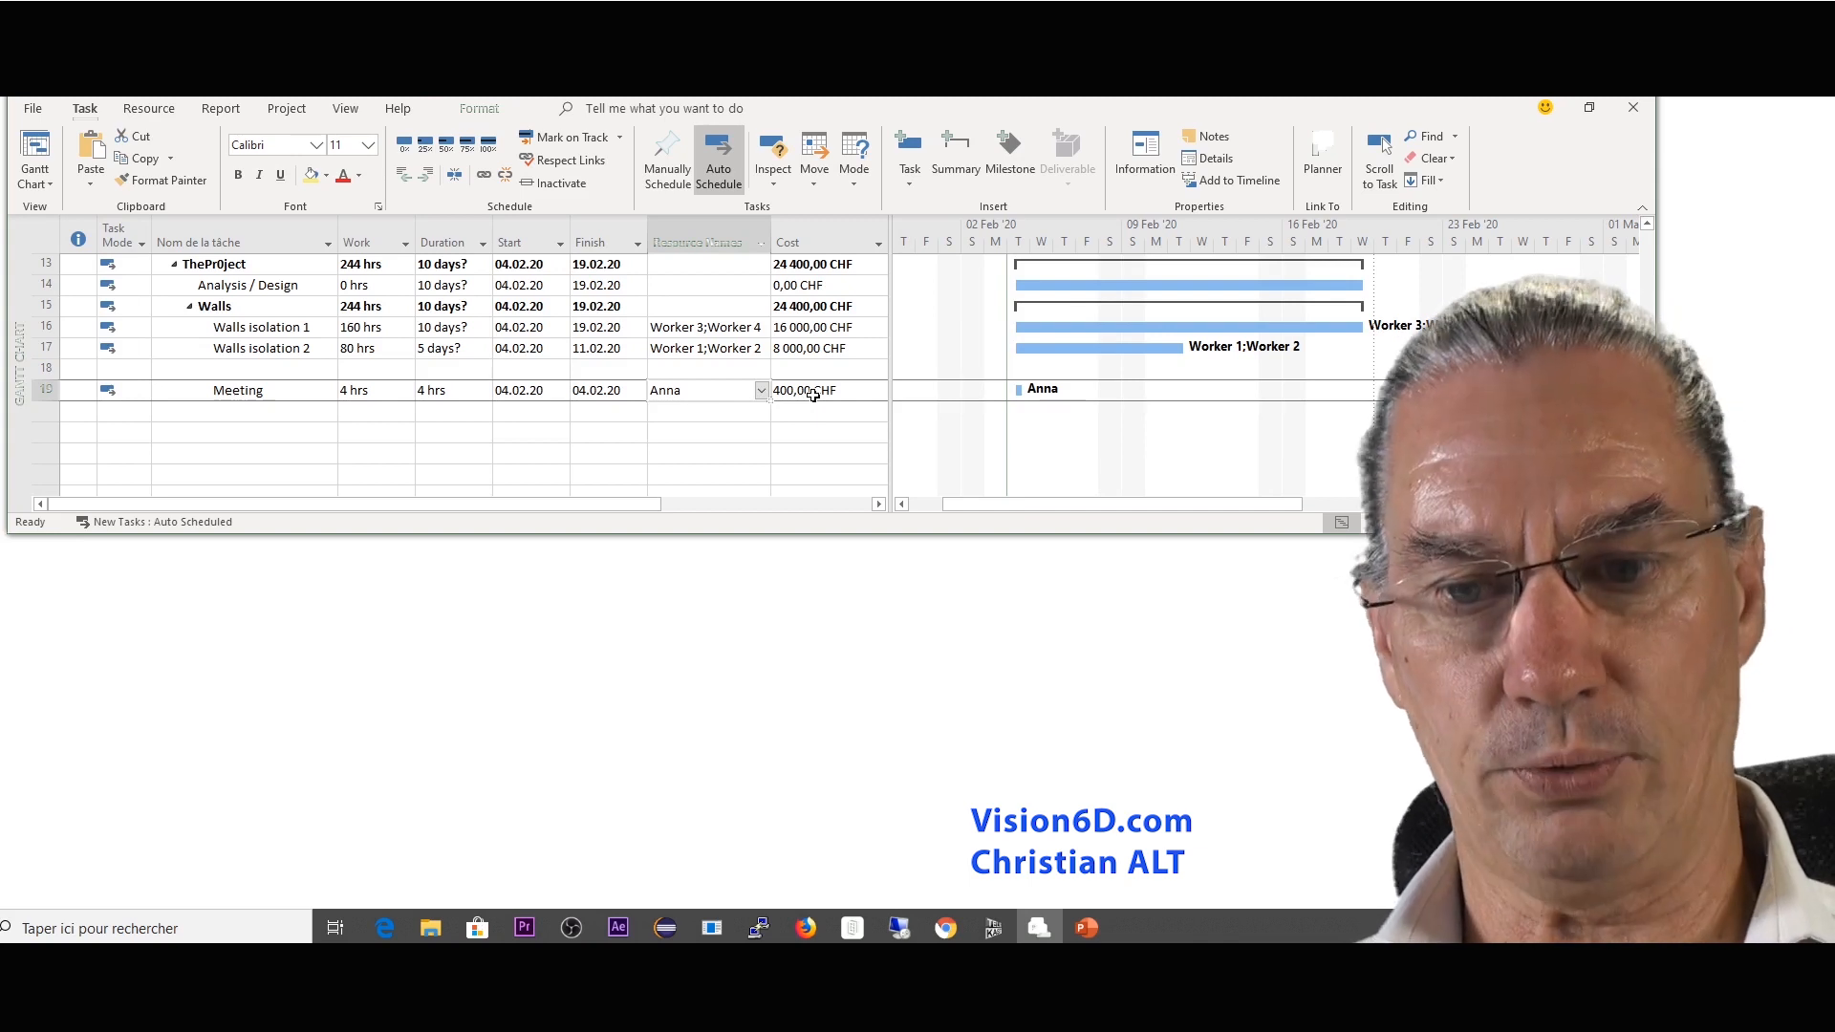
{"action": "left_click", "coordinate": [760, 389]}
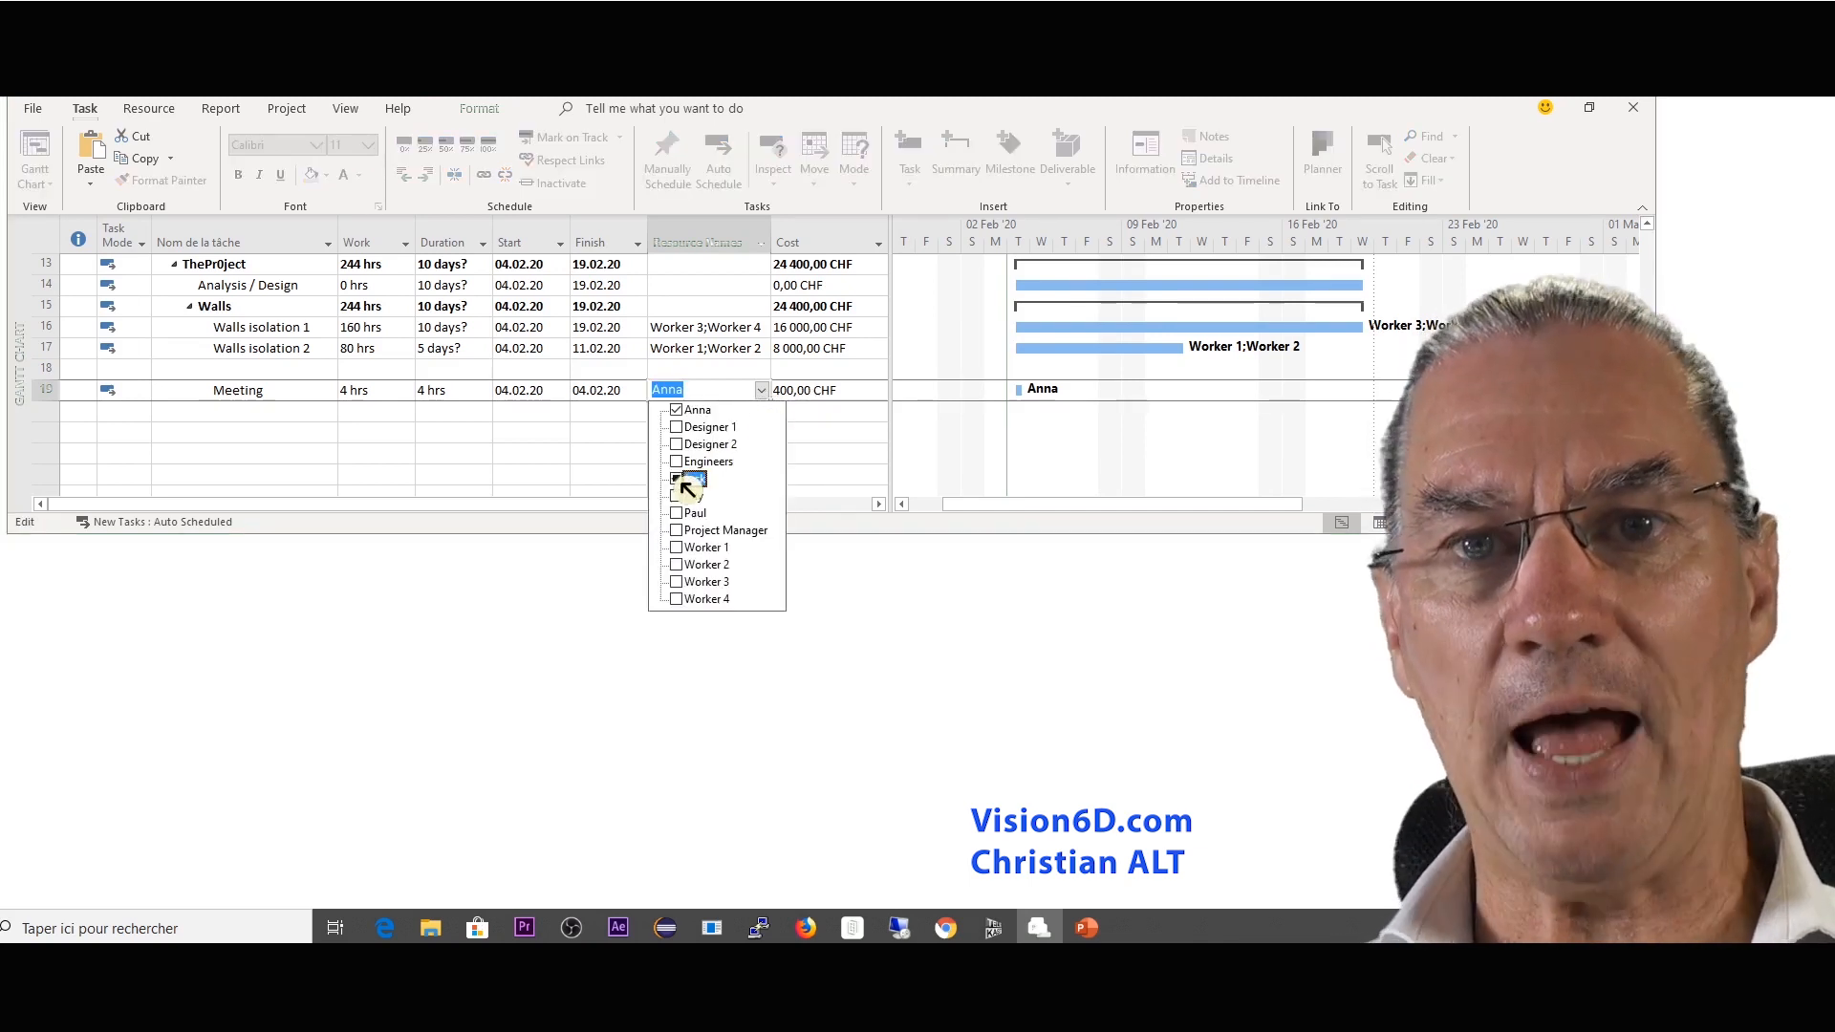
{"action": "left_click", "coordinate": [675, 478]}
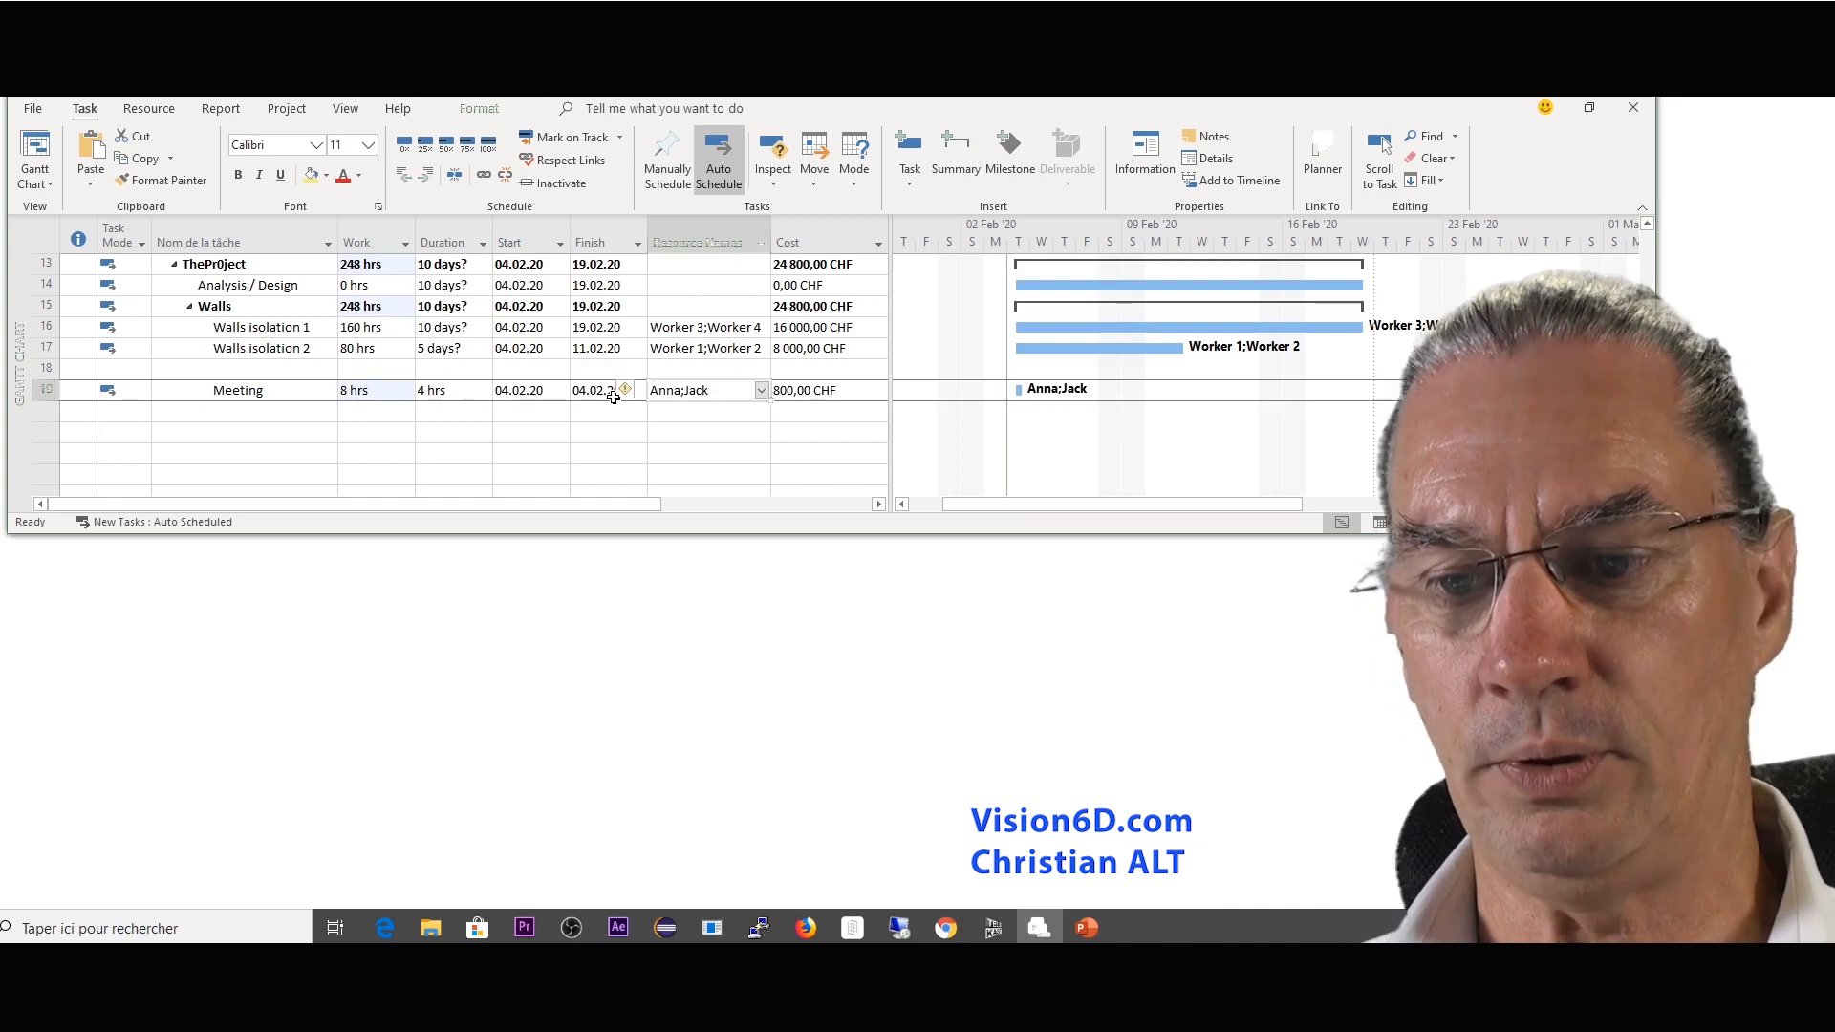
{"action": "left_click", "coordinate": [625, 390]}
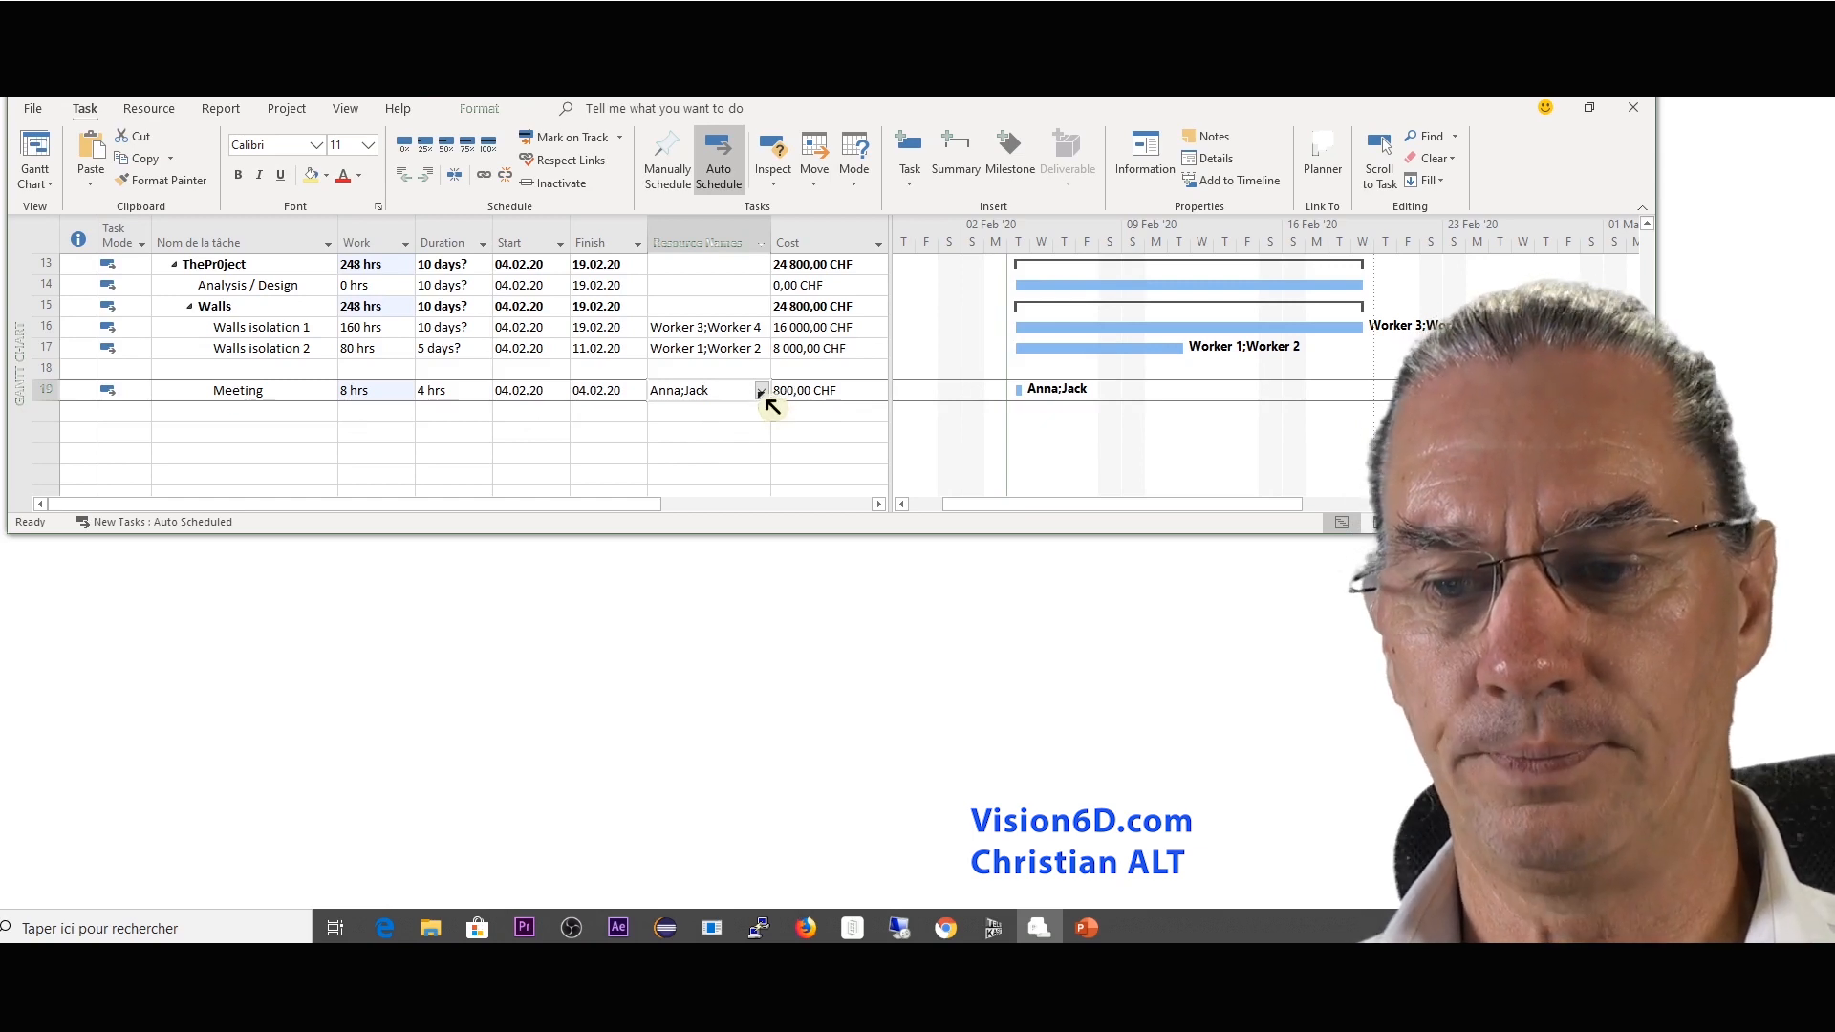
Step: Add July and Paul to Meeting, raising it to 16 hrs and 1 600 CHF
{"action": "left_click", "coordinate": [759, 389]}
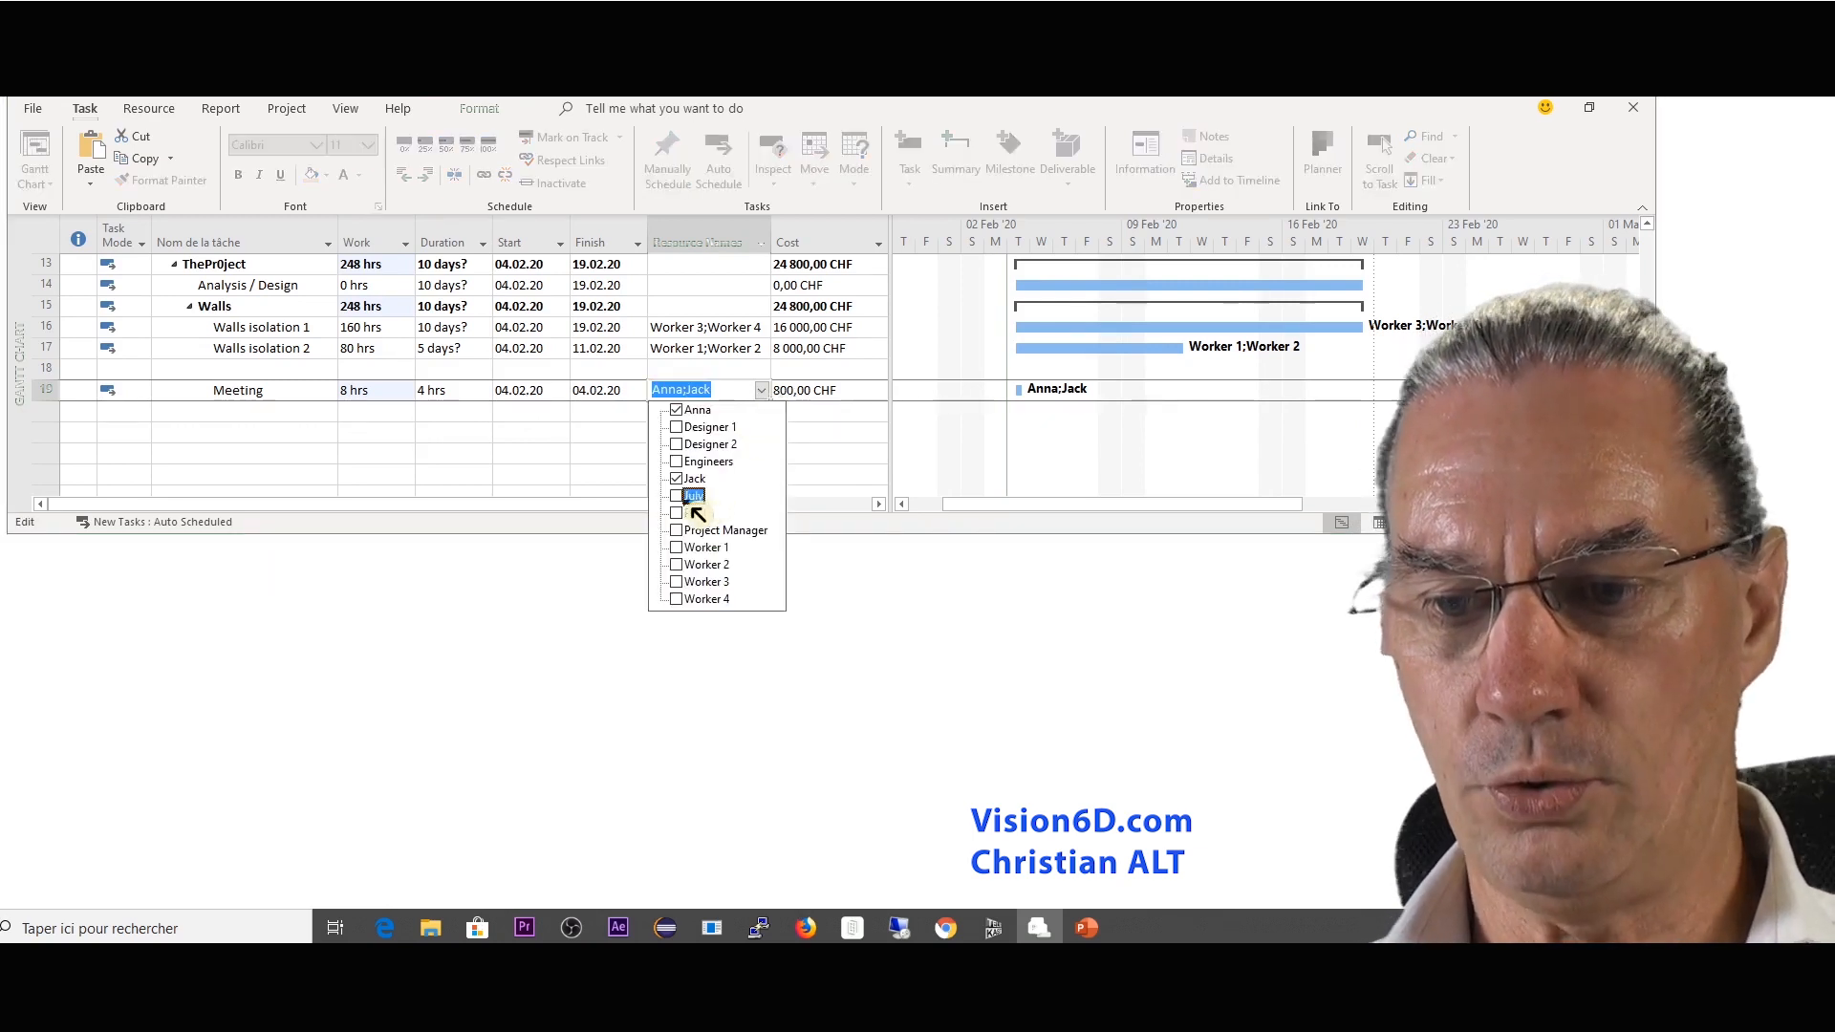
{"action": "left_click", "coordinate": [675, 495]}
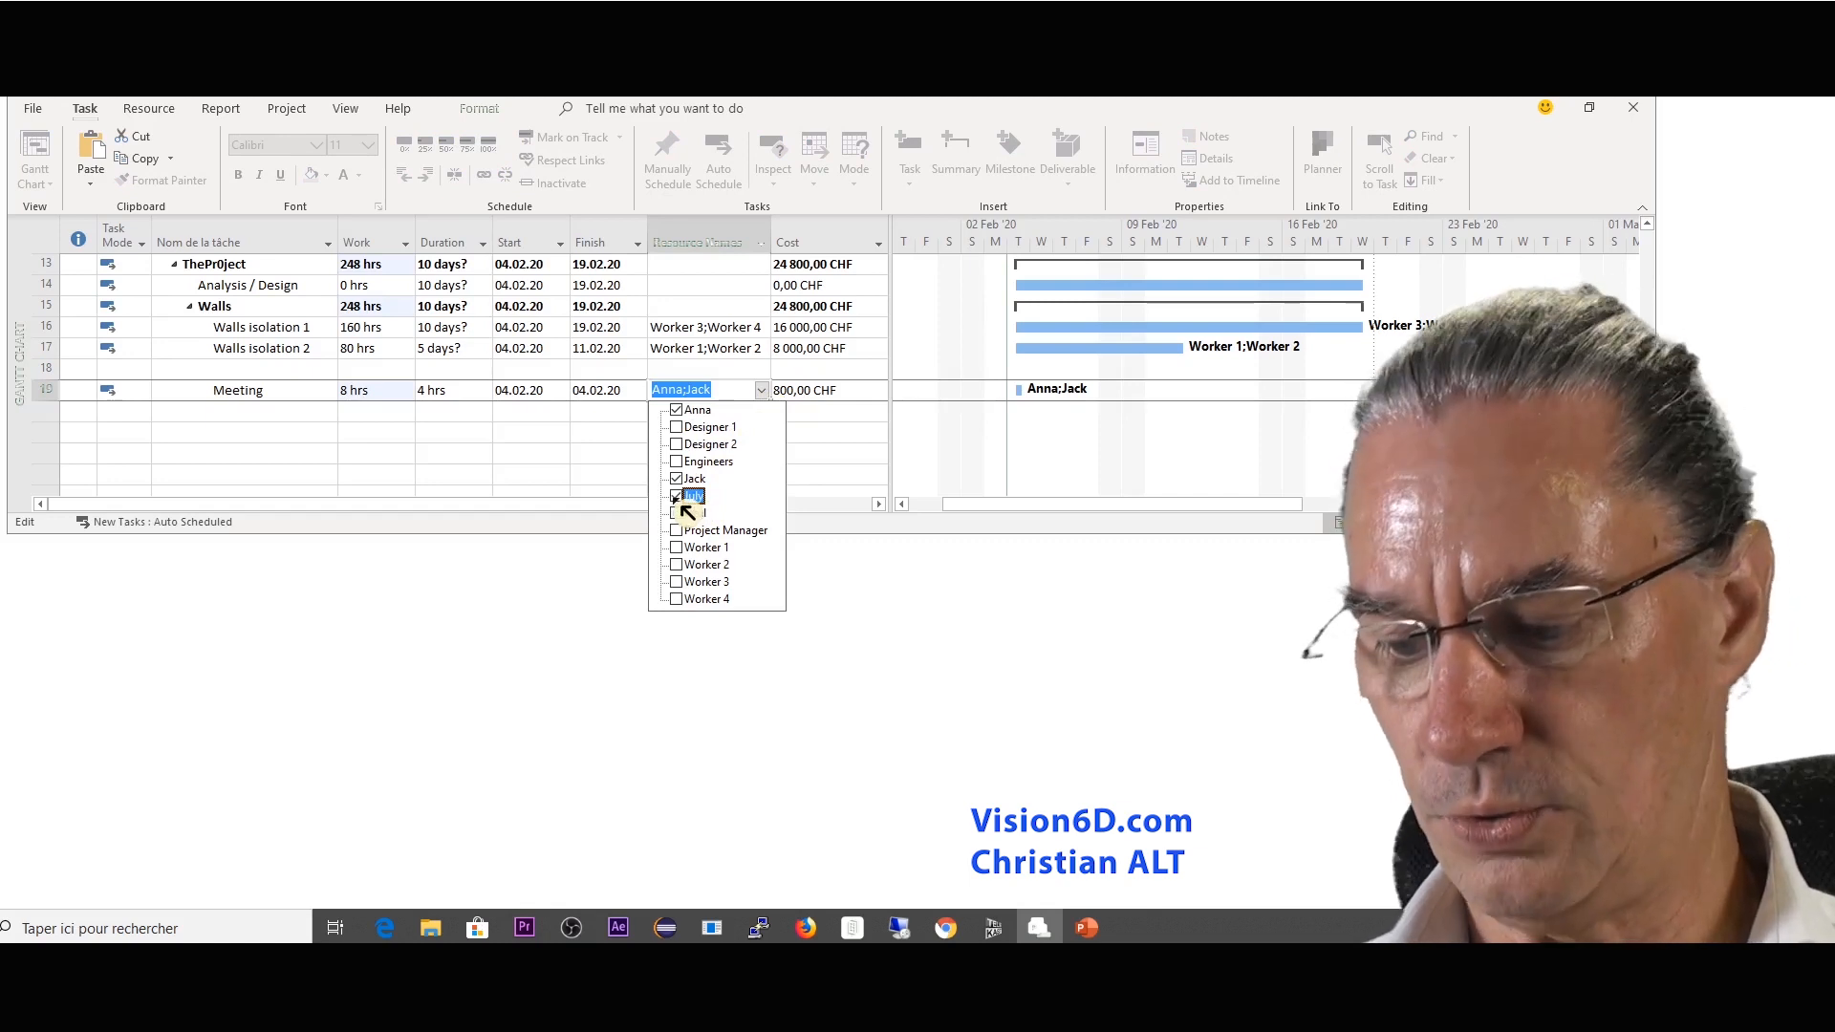
{"action": "left_click", "coordinate": [676, 495]}
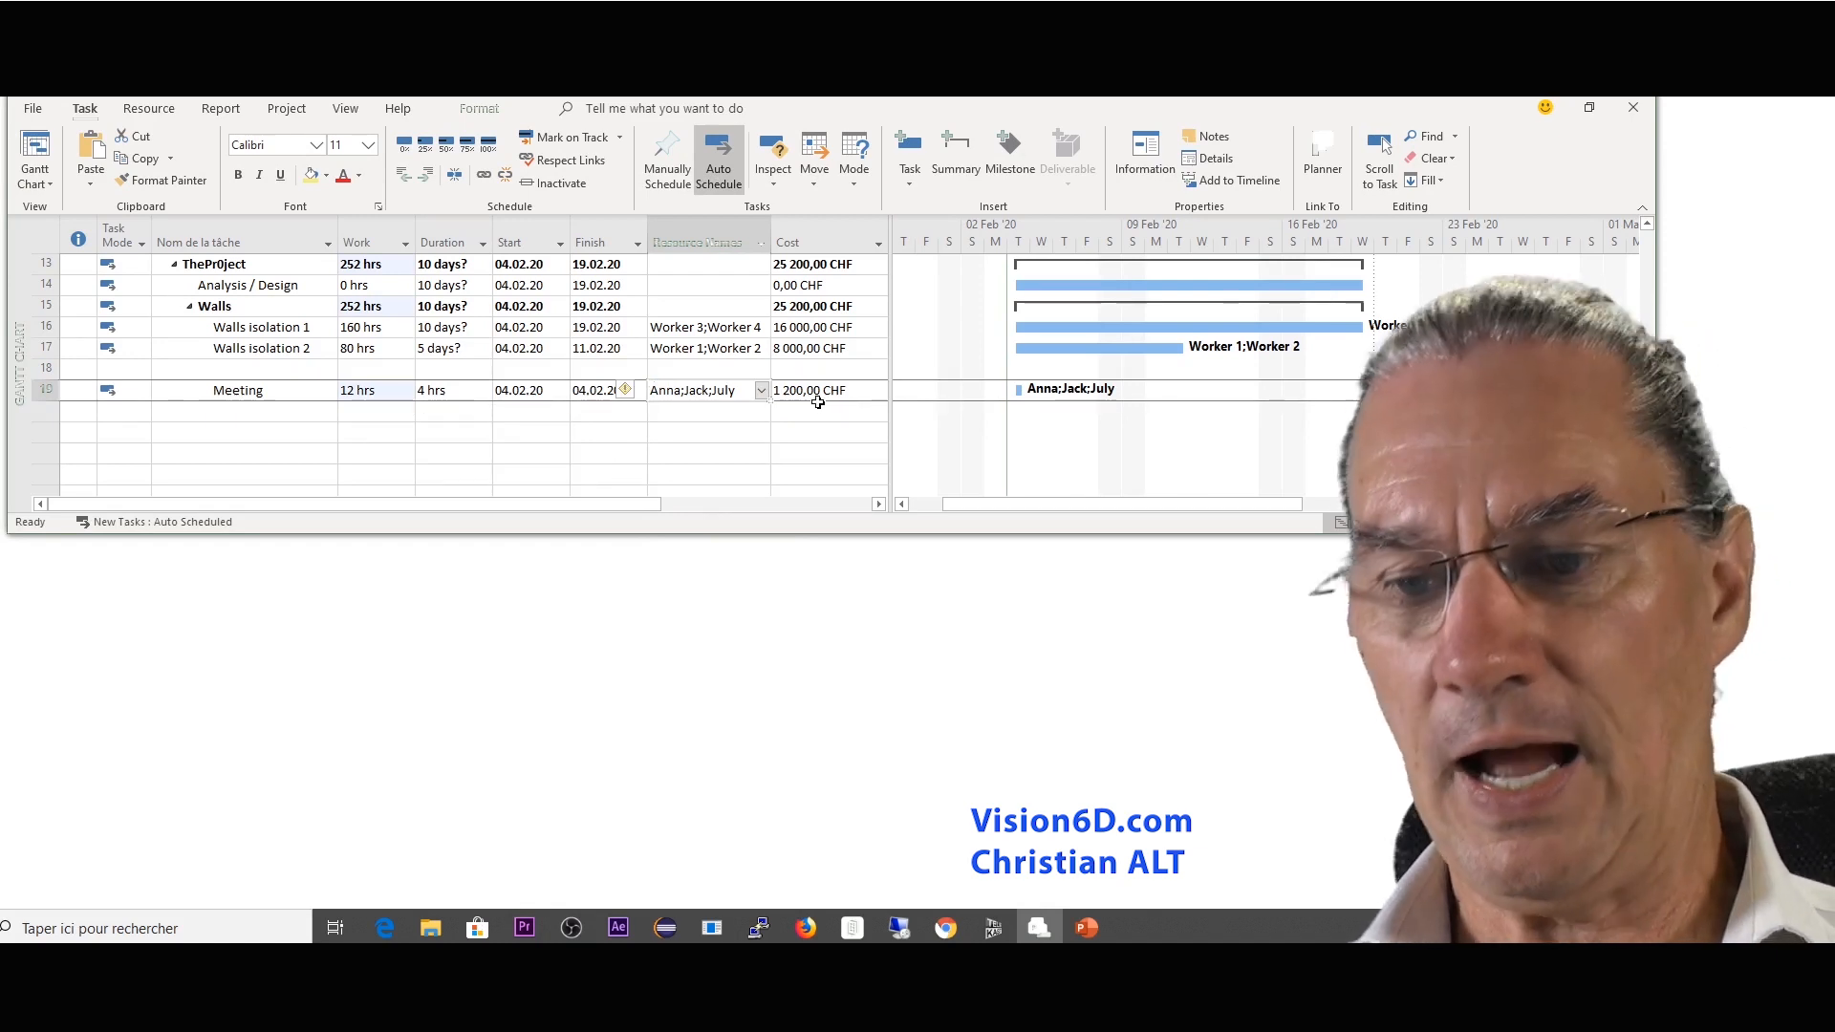
{"action": "left_click", "coordinate": [761, 390]}
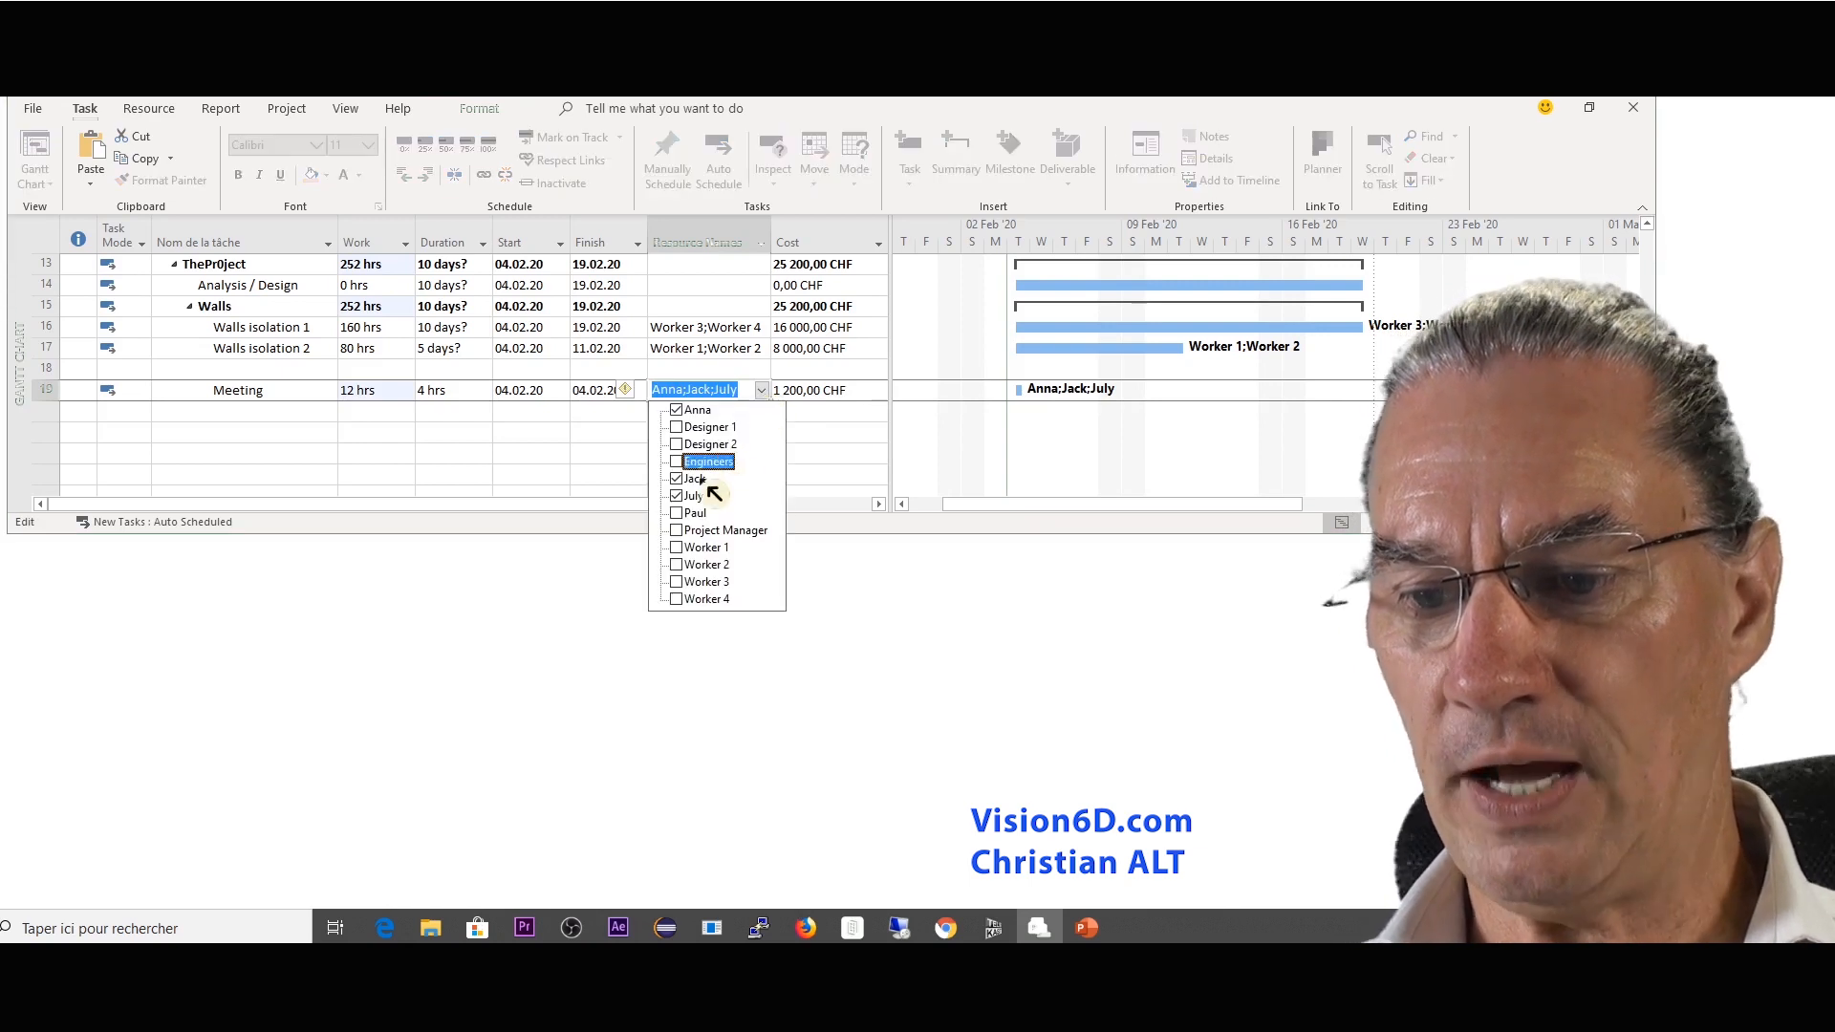
{"action": "left_click", "coordinate": [694, 512]}
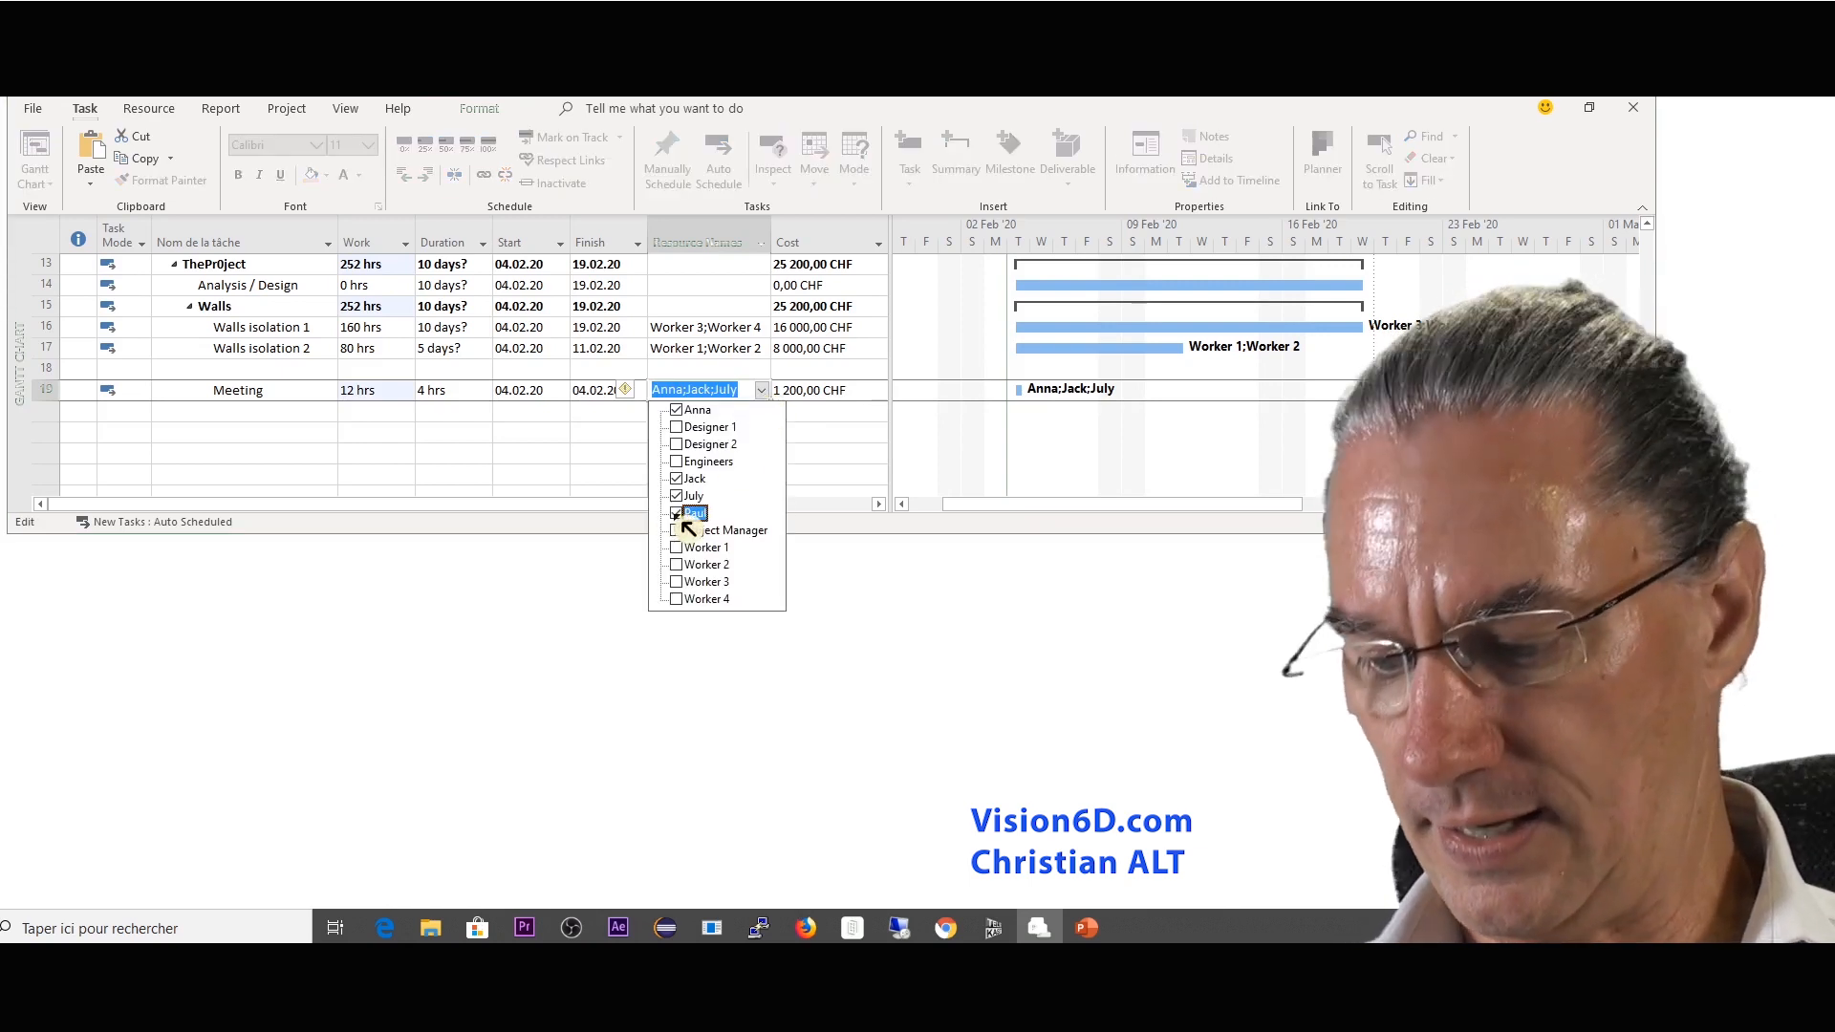
{"action": "left_click", "coordinate": [676, 512]}
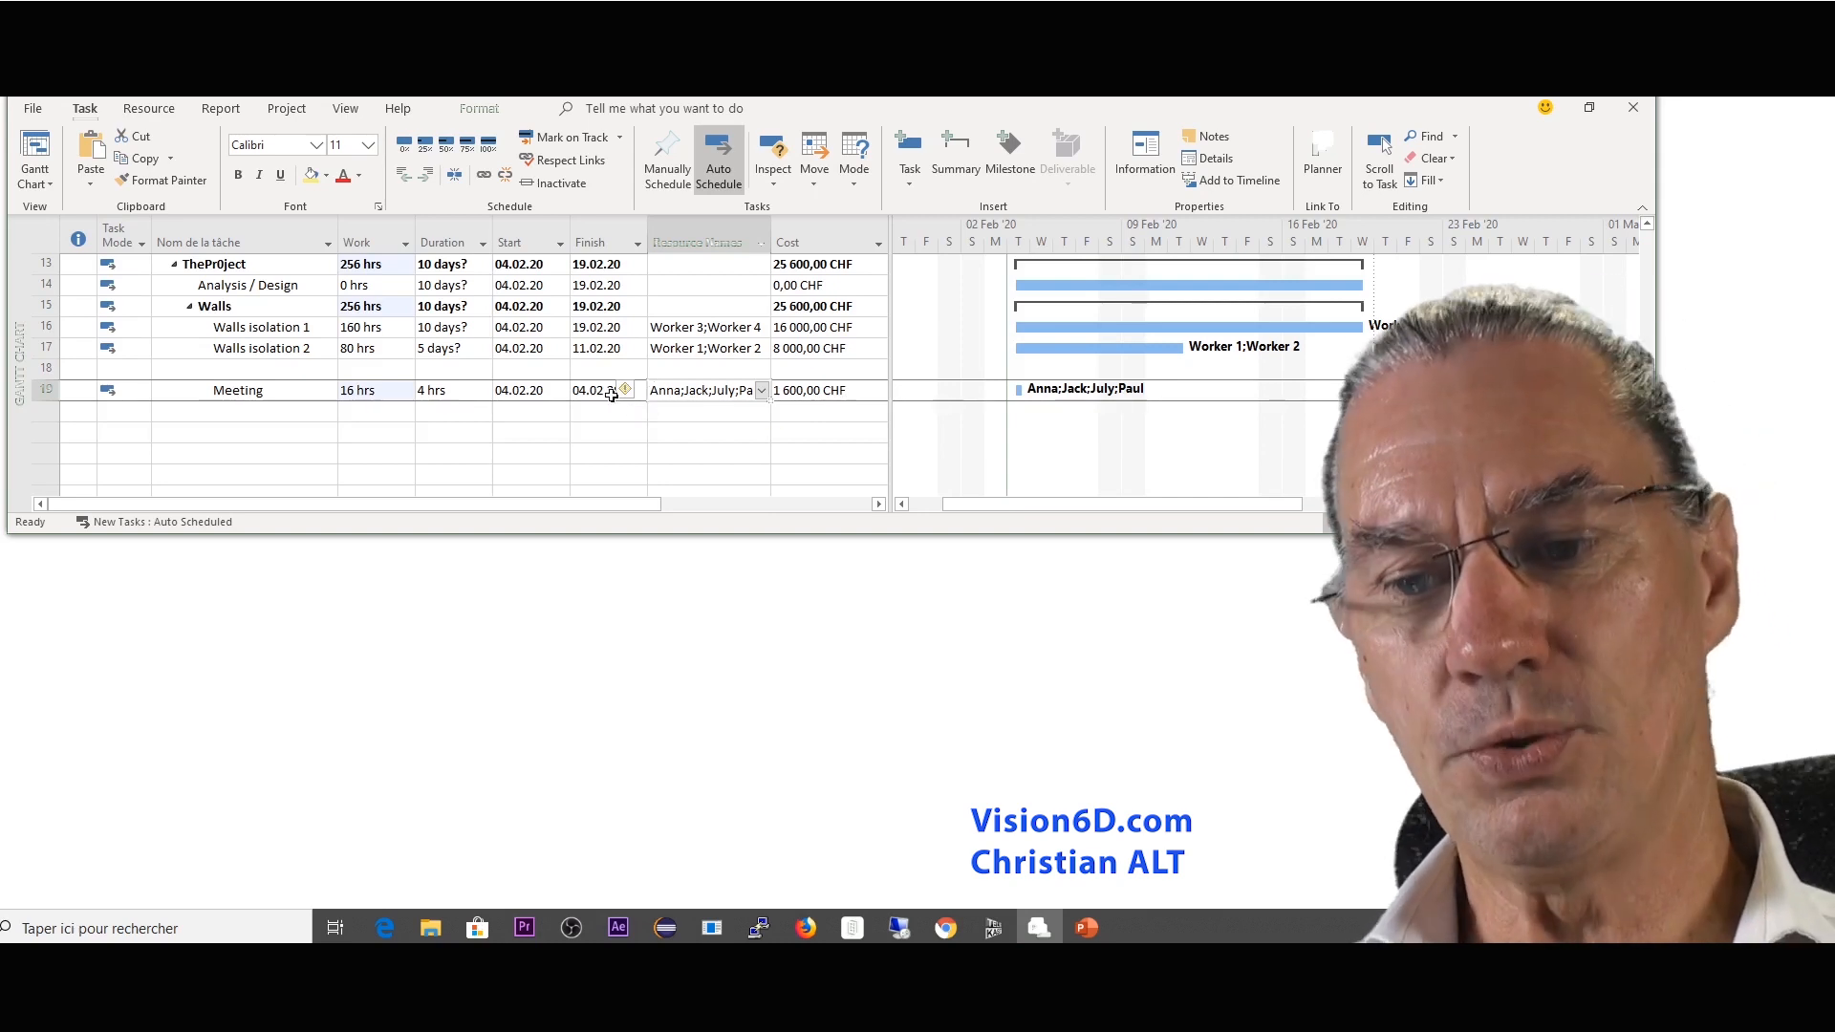
{"action": "mouse_move", "coordinate": [626, 390]}
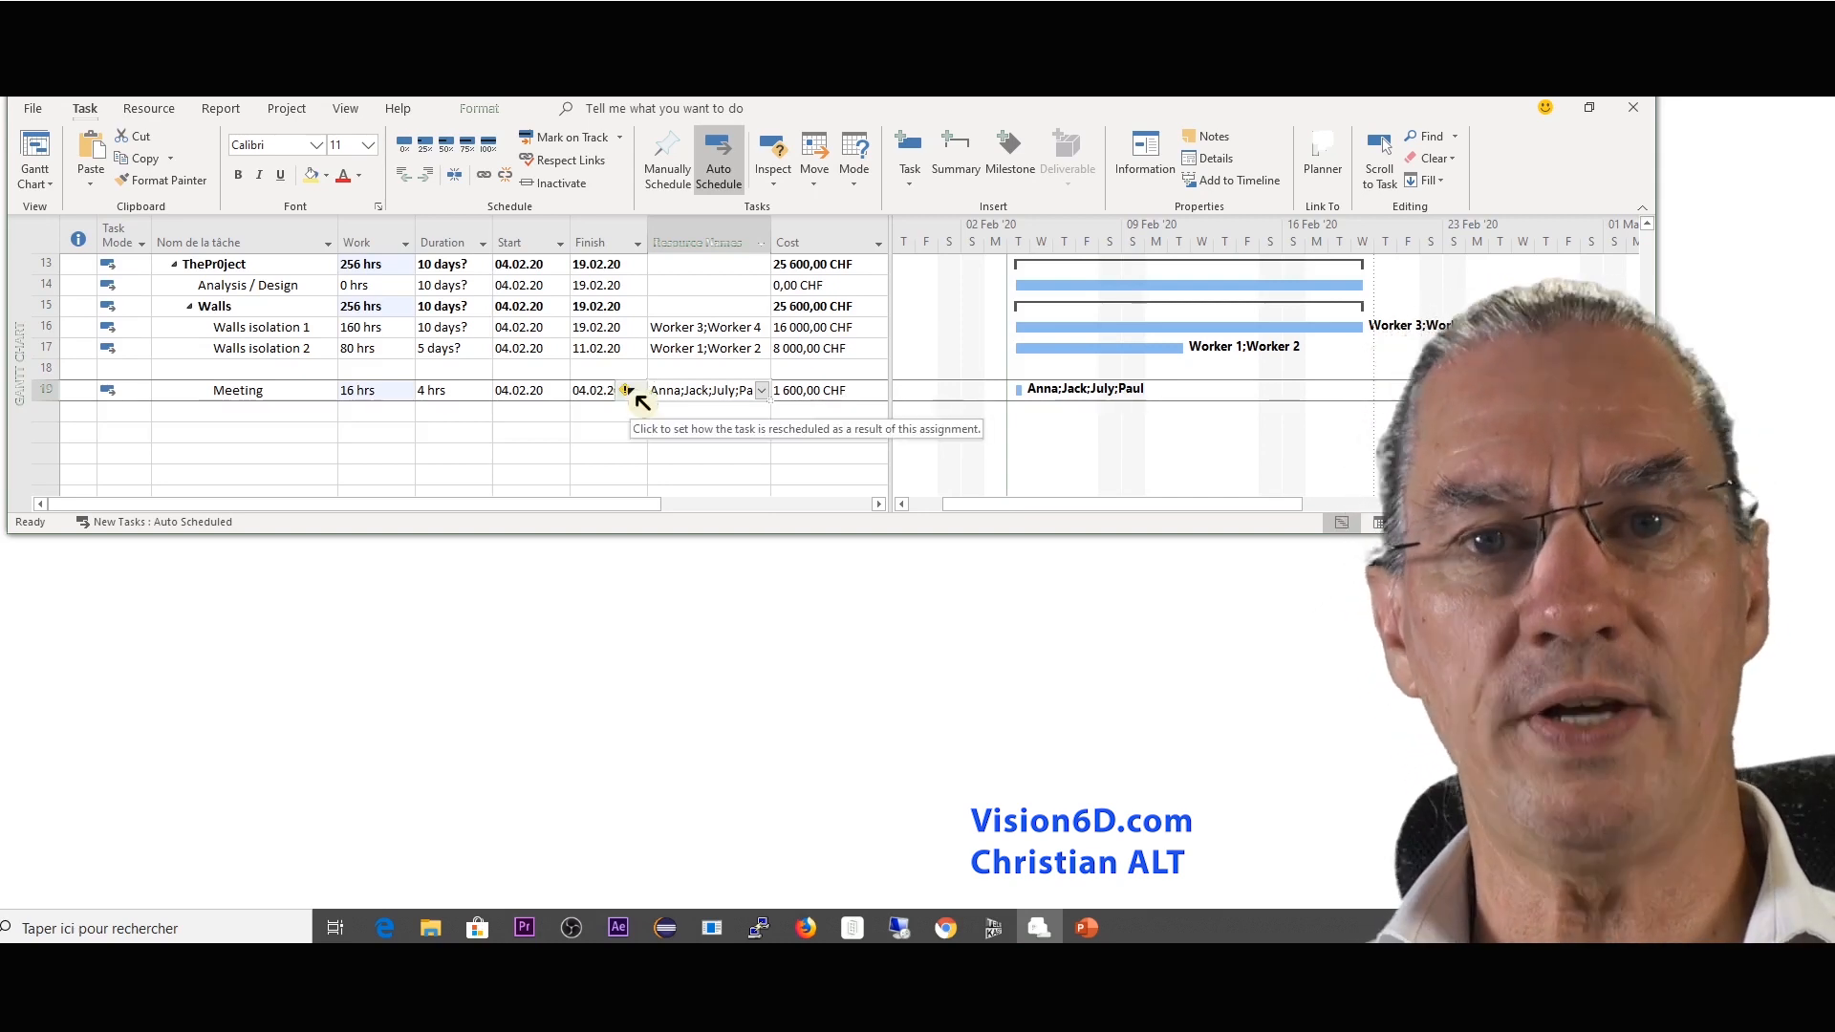
{"action": "left_click", "coordinate": [625, 390]}
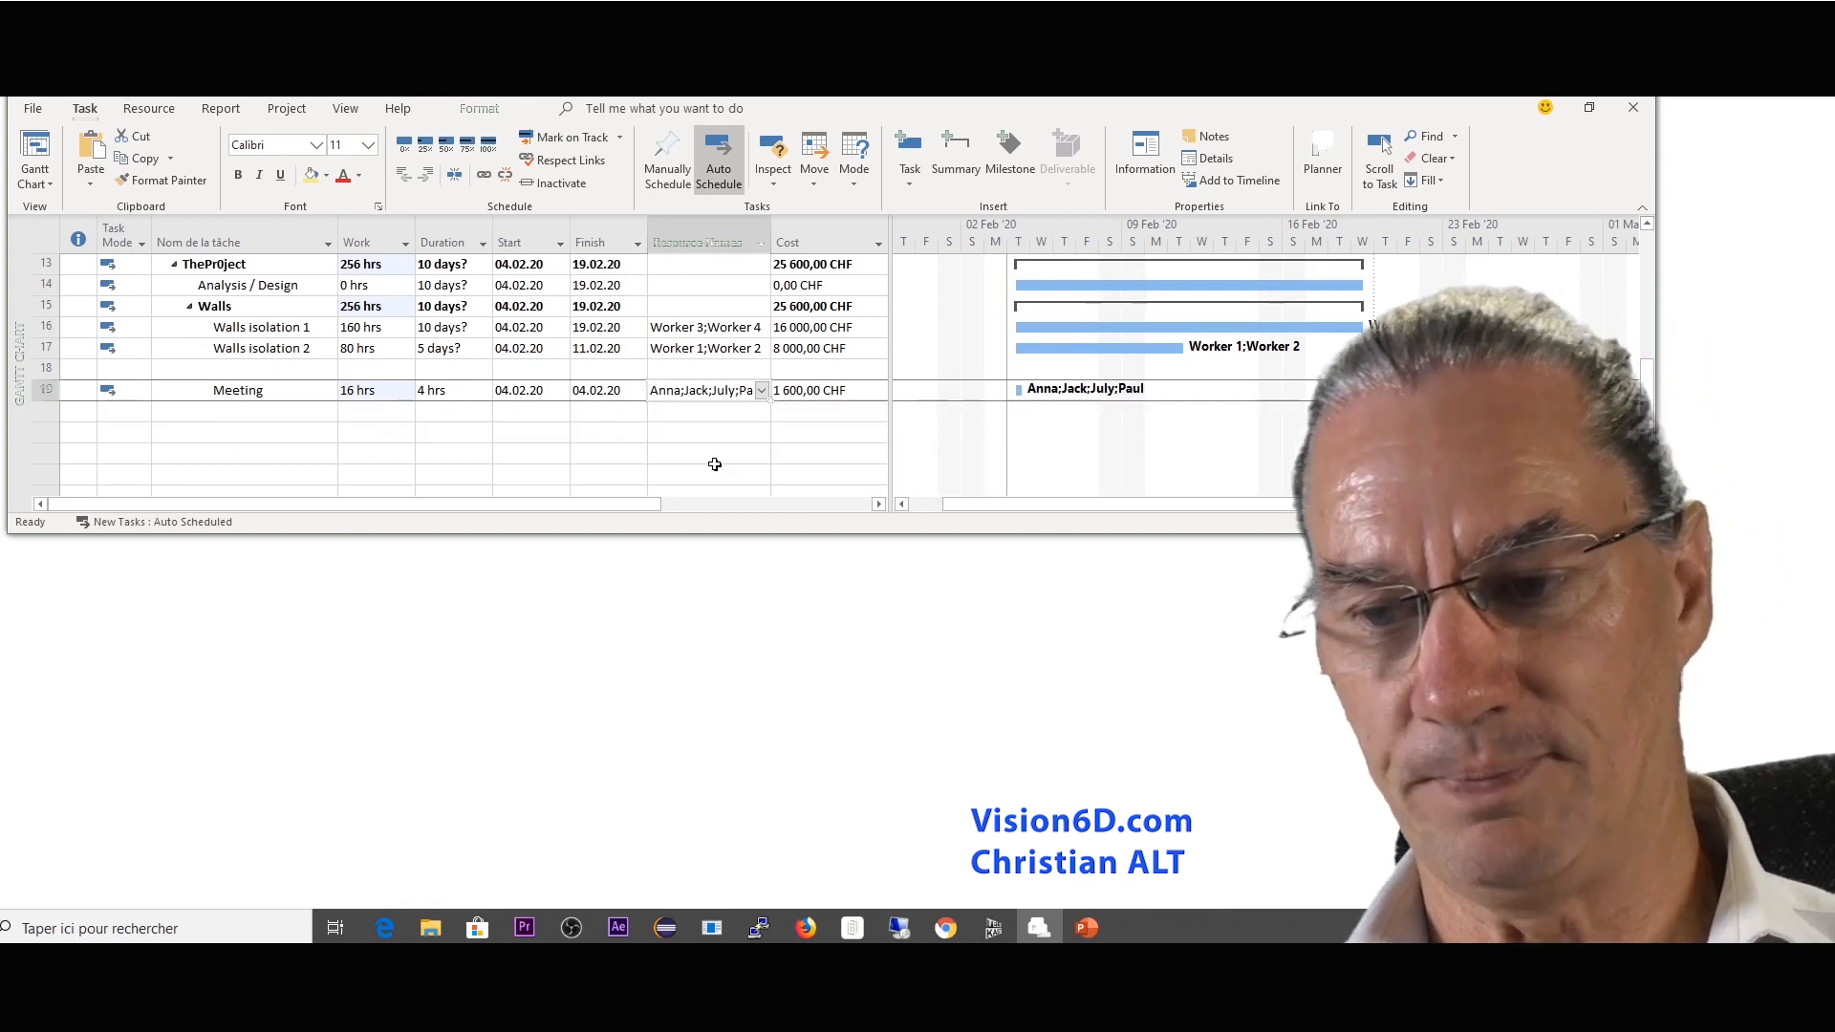
{"action": "mouse_move", "coordinate": [397, 427]}
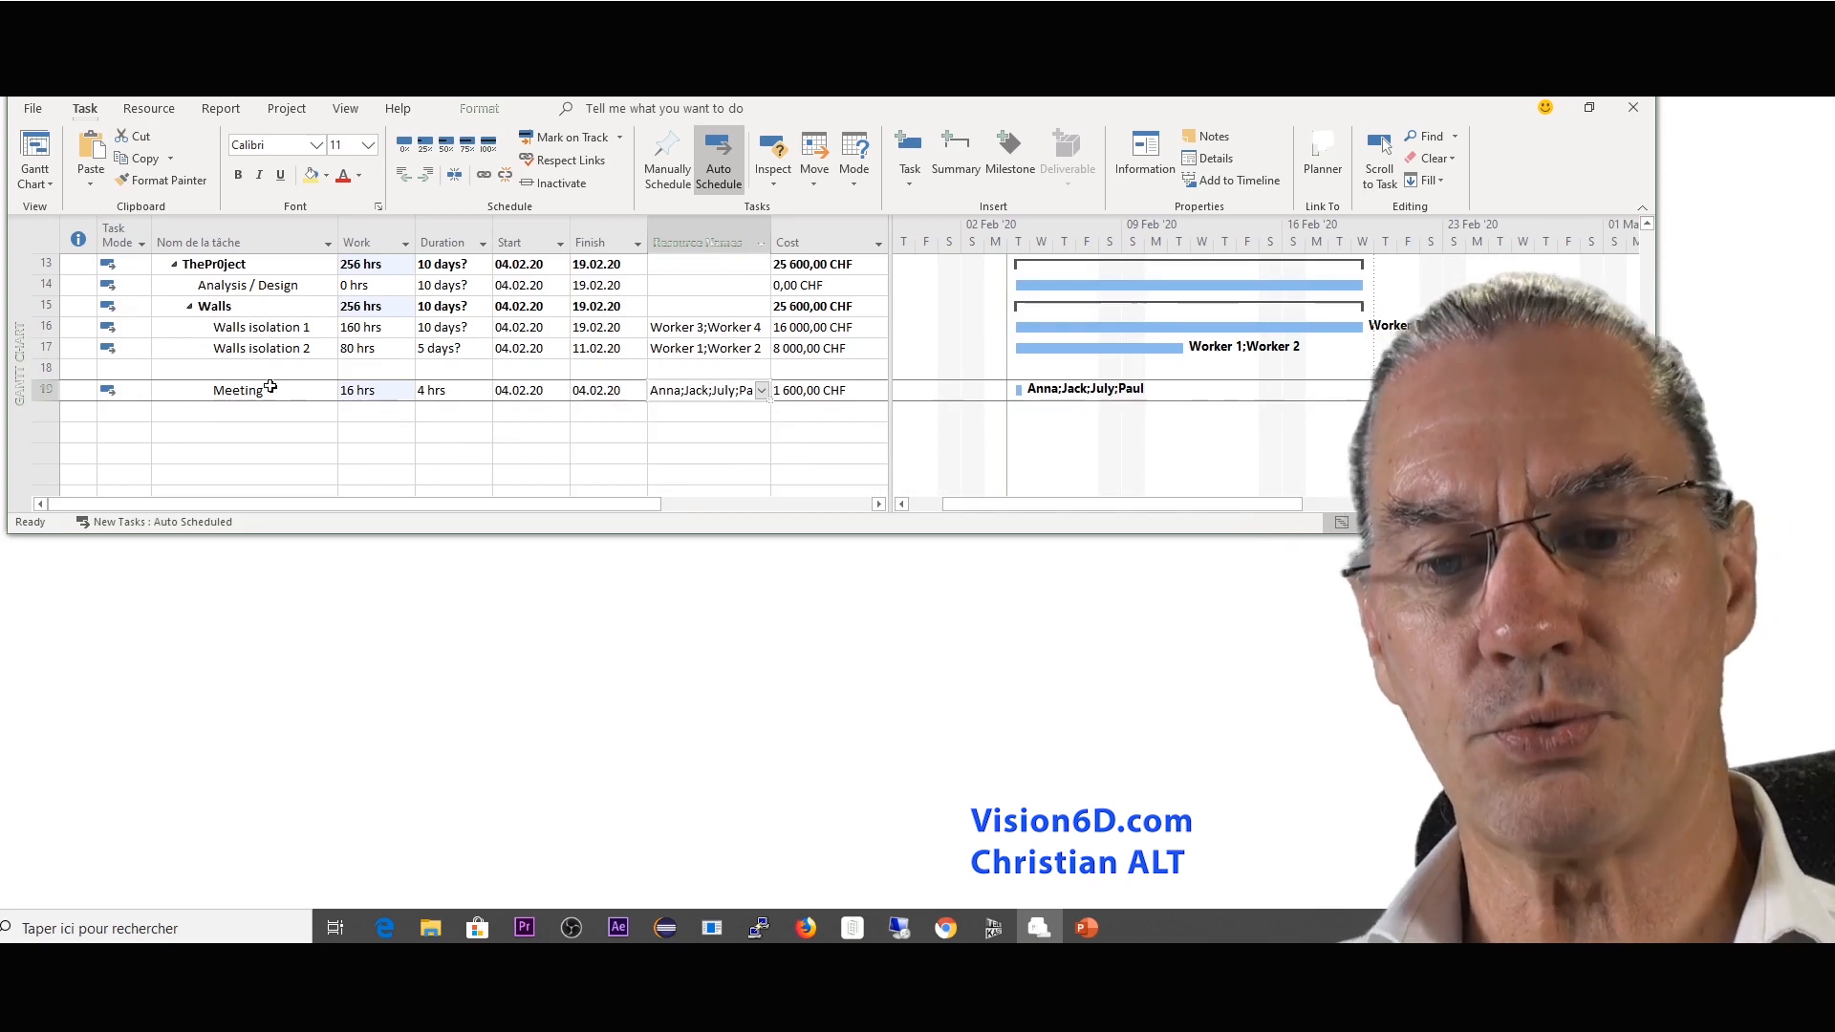
{"action": "right_click", "coordinate": [270, 390]}
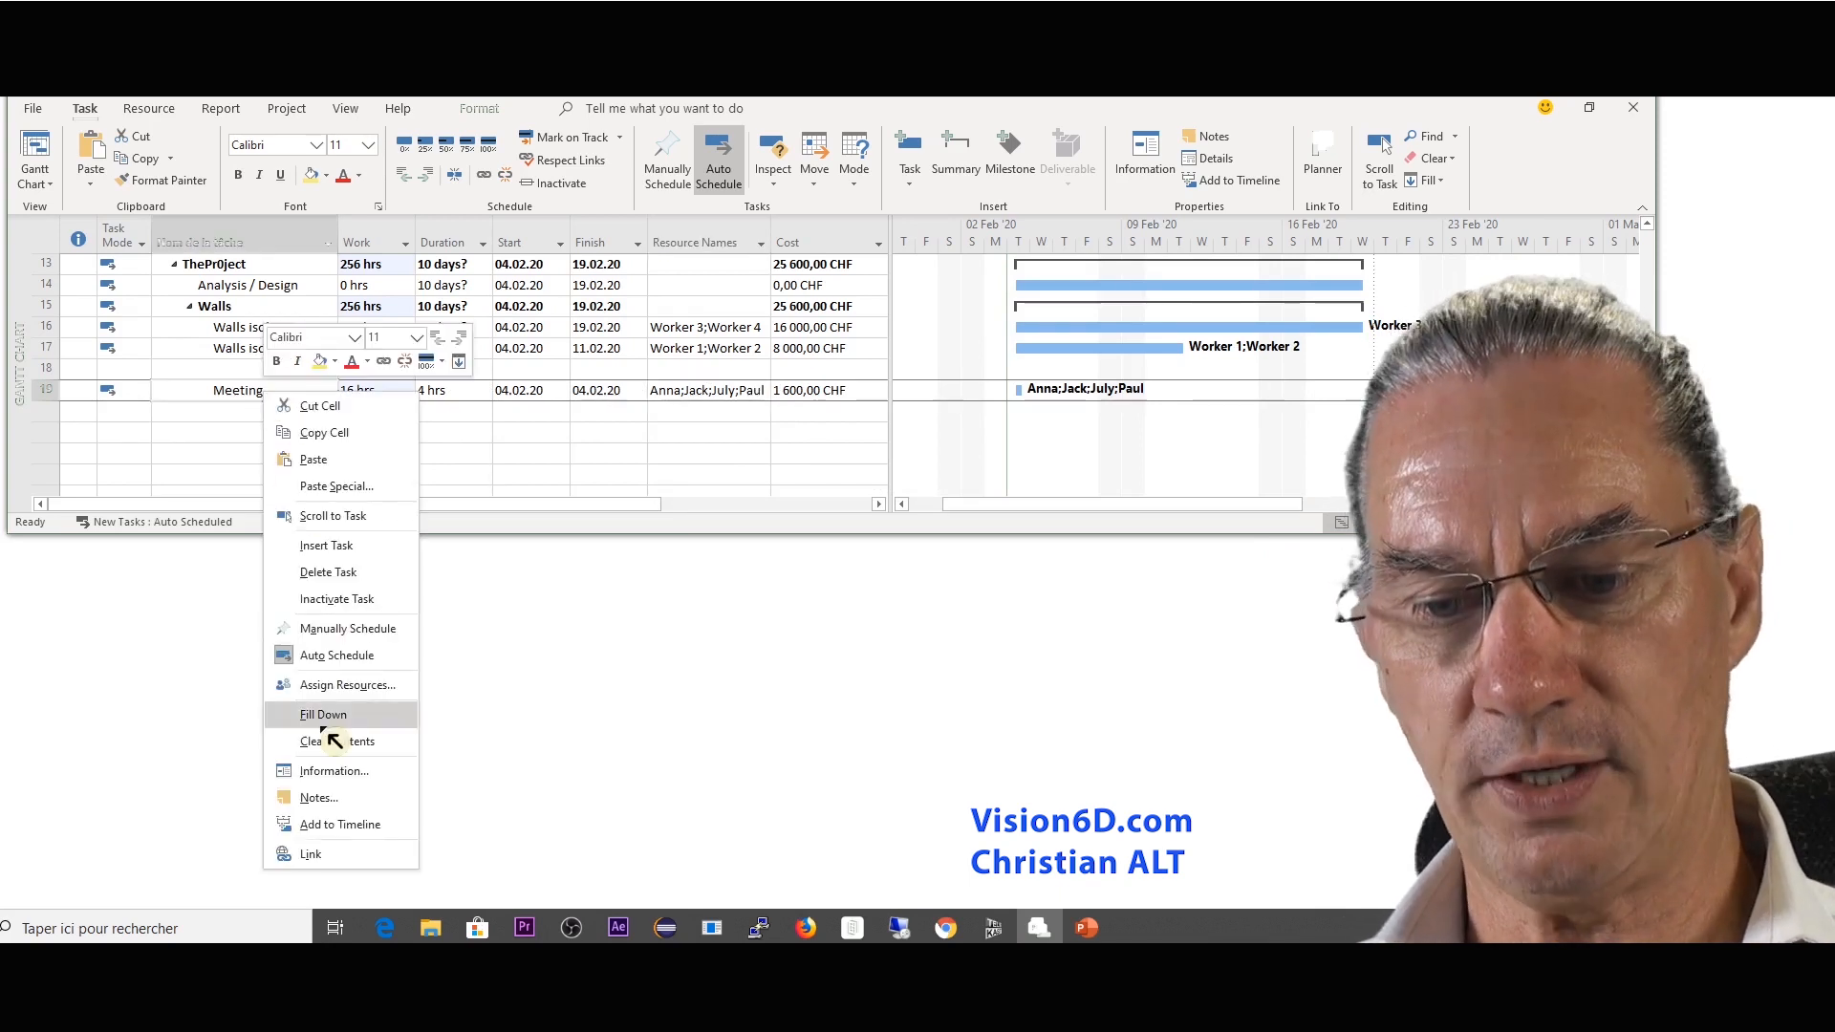
{"action": "left_click", "coordinate": [333, 770]}
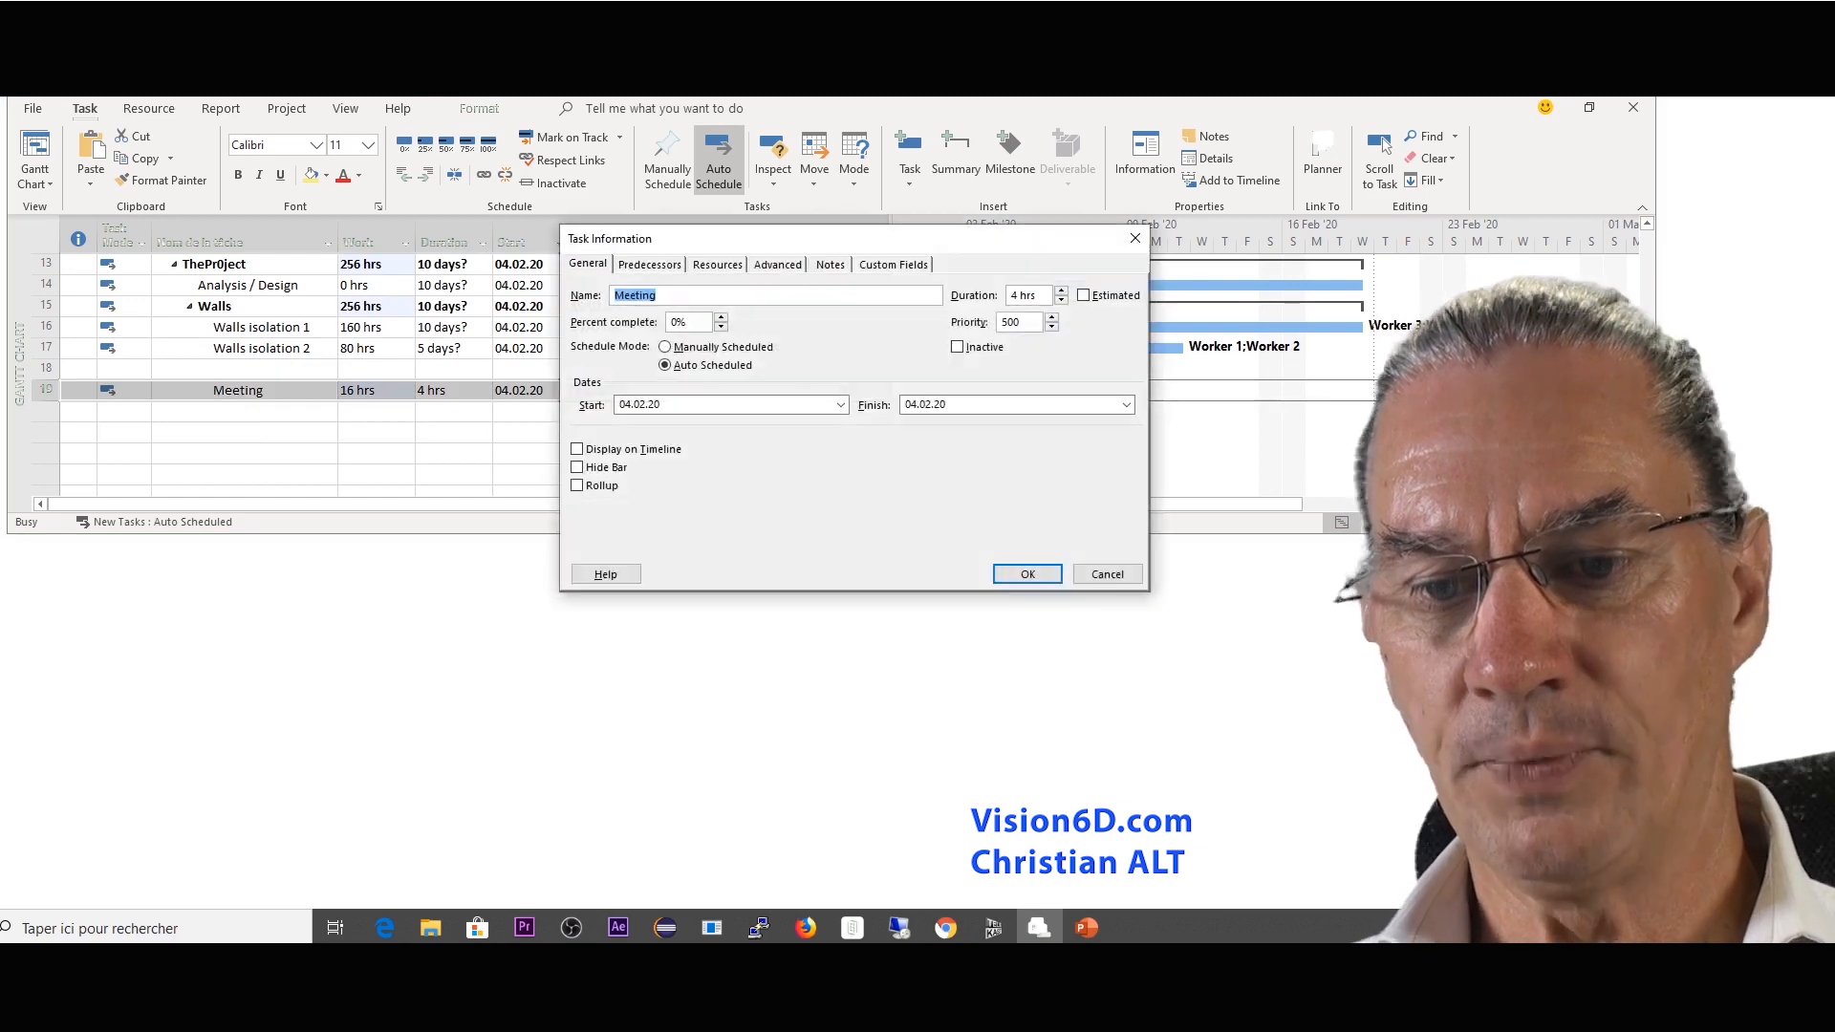
{"action": "left_click", "coordinate": [776, 263]}
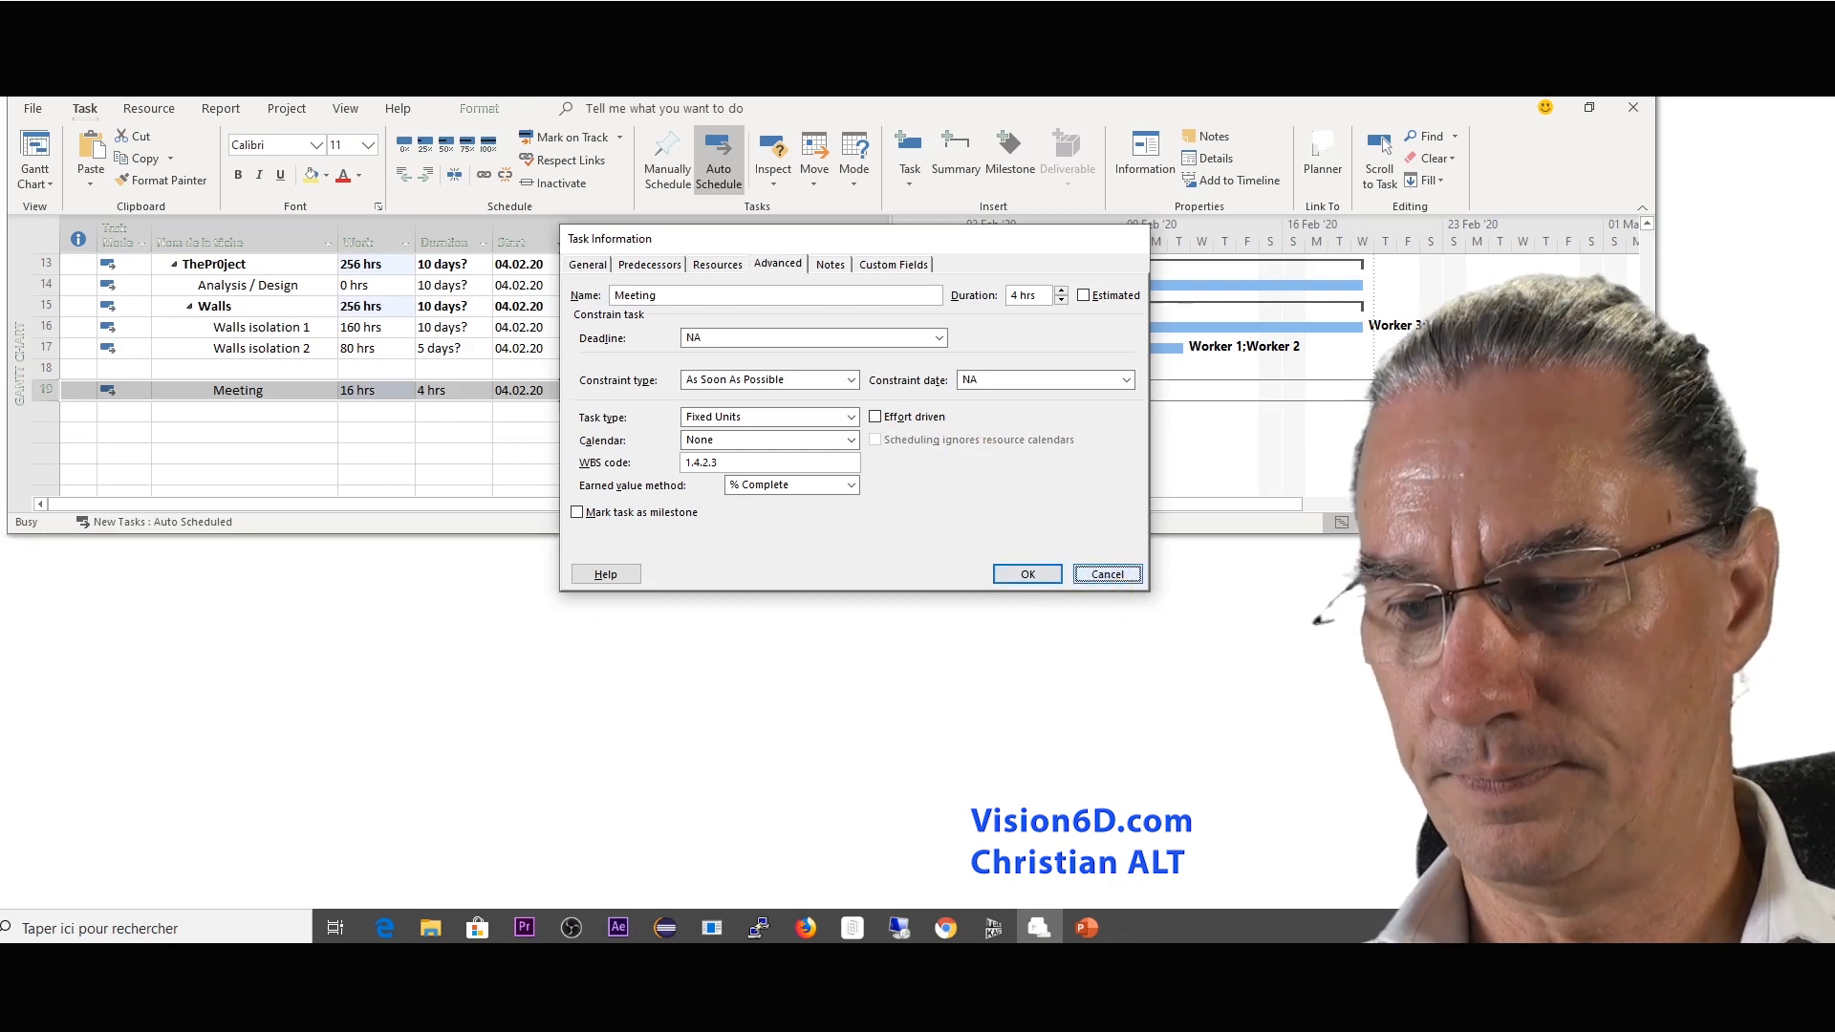
{"action": "left_click", "coordinate": [1026, 573]}
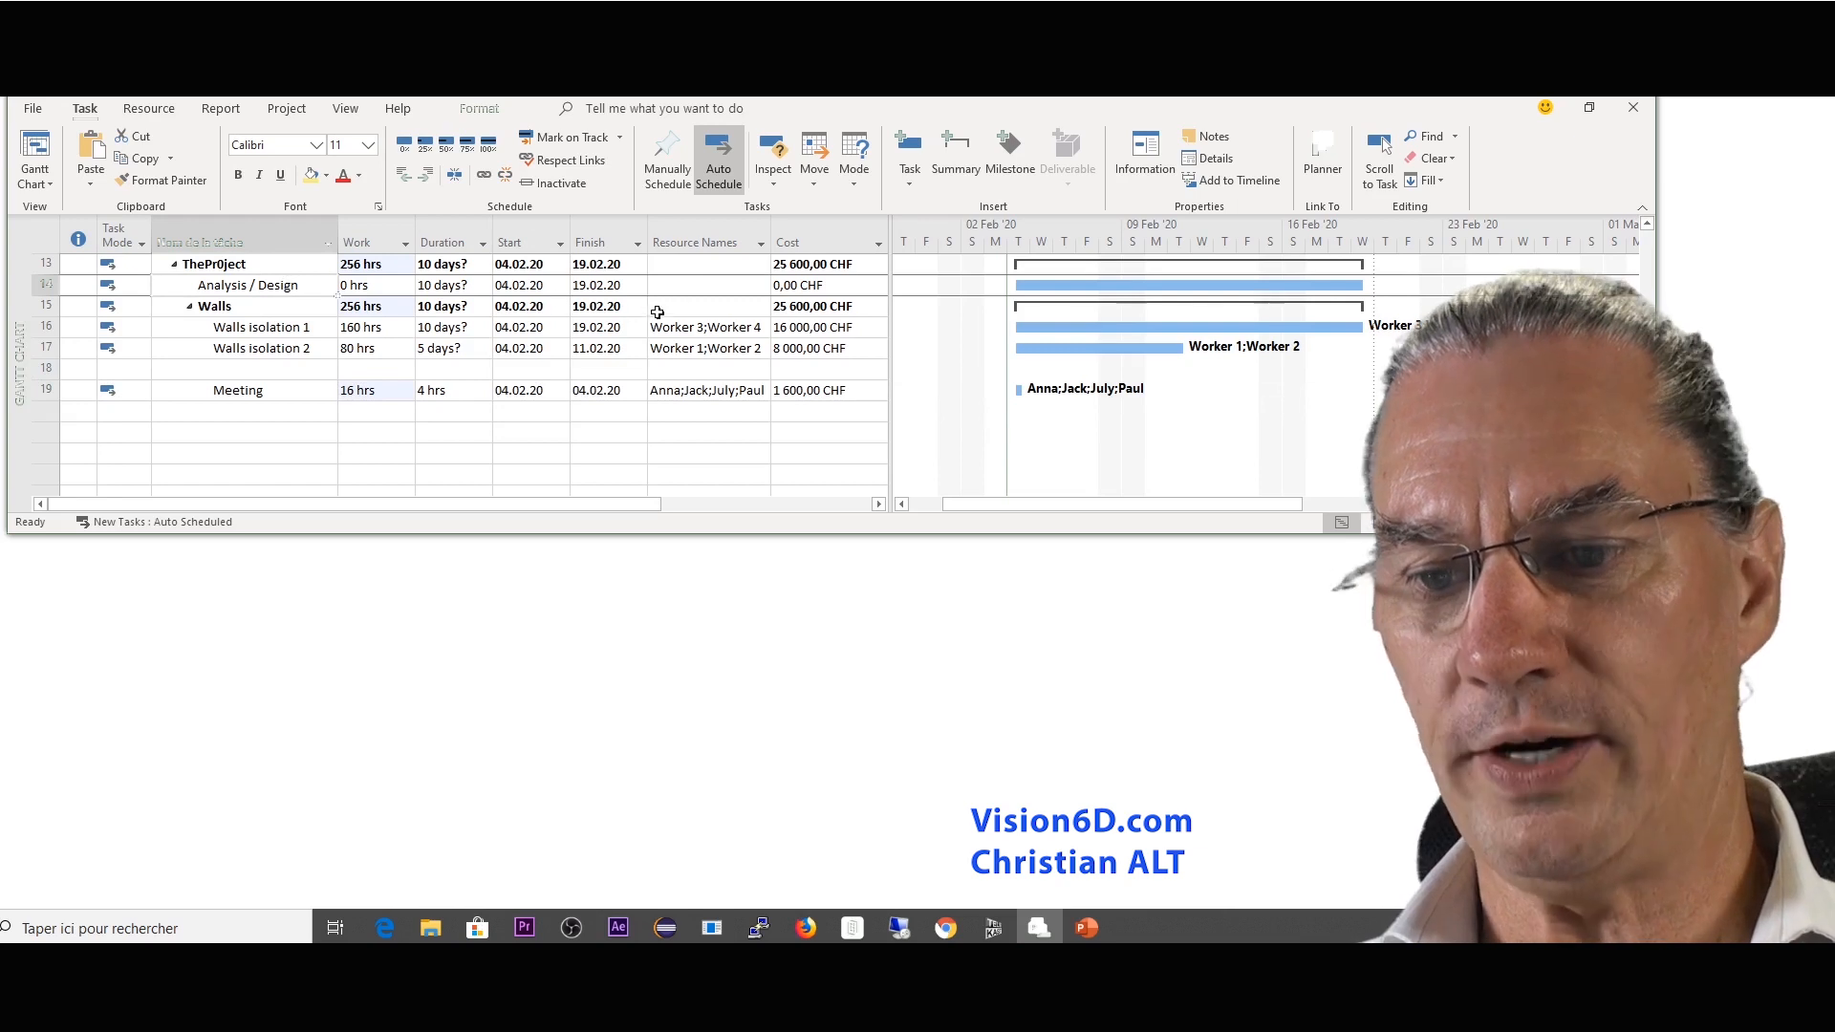
Step: Give Analysis / Design 80 hrs work and assign Project Manager and Designer 1, totalling 160 hrs and 16 000 CHF
{"action": "left_click", "coordinate": [363, 285]}
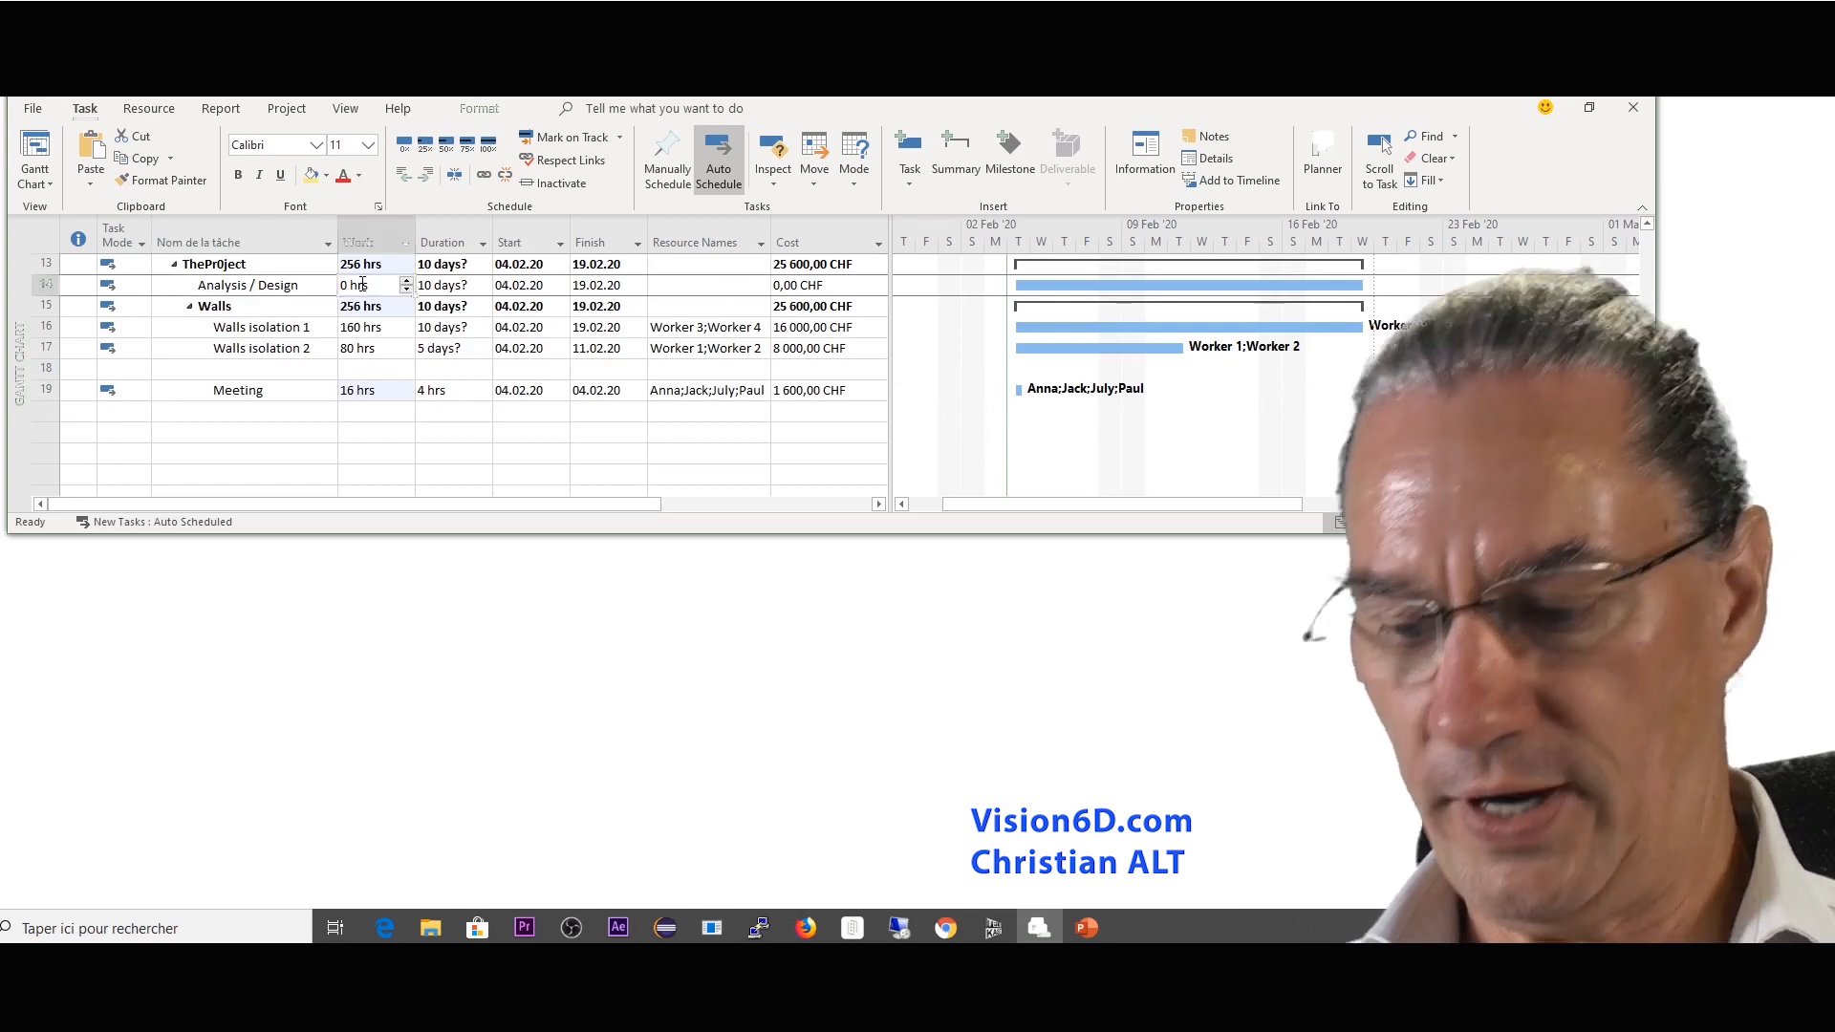
{"action": "type", "text": "80"}
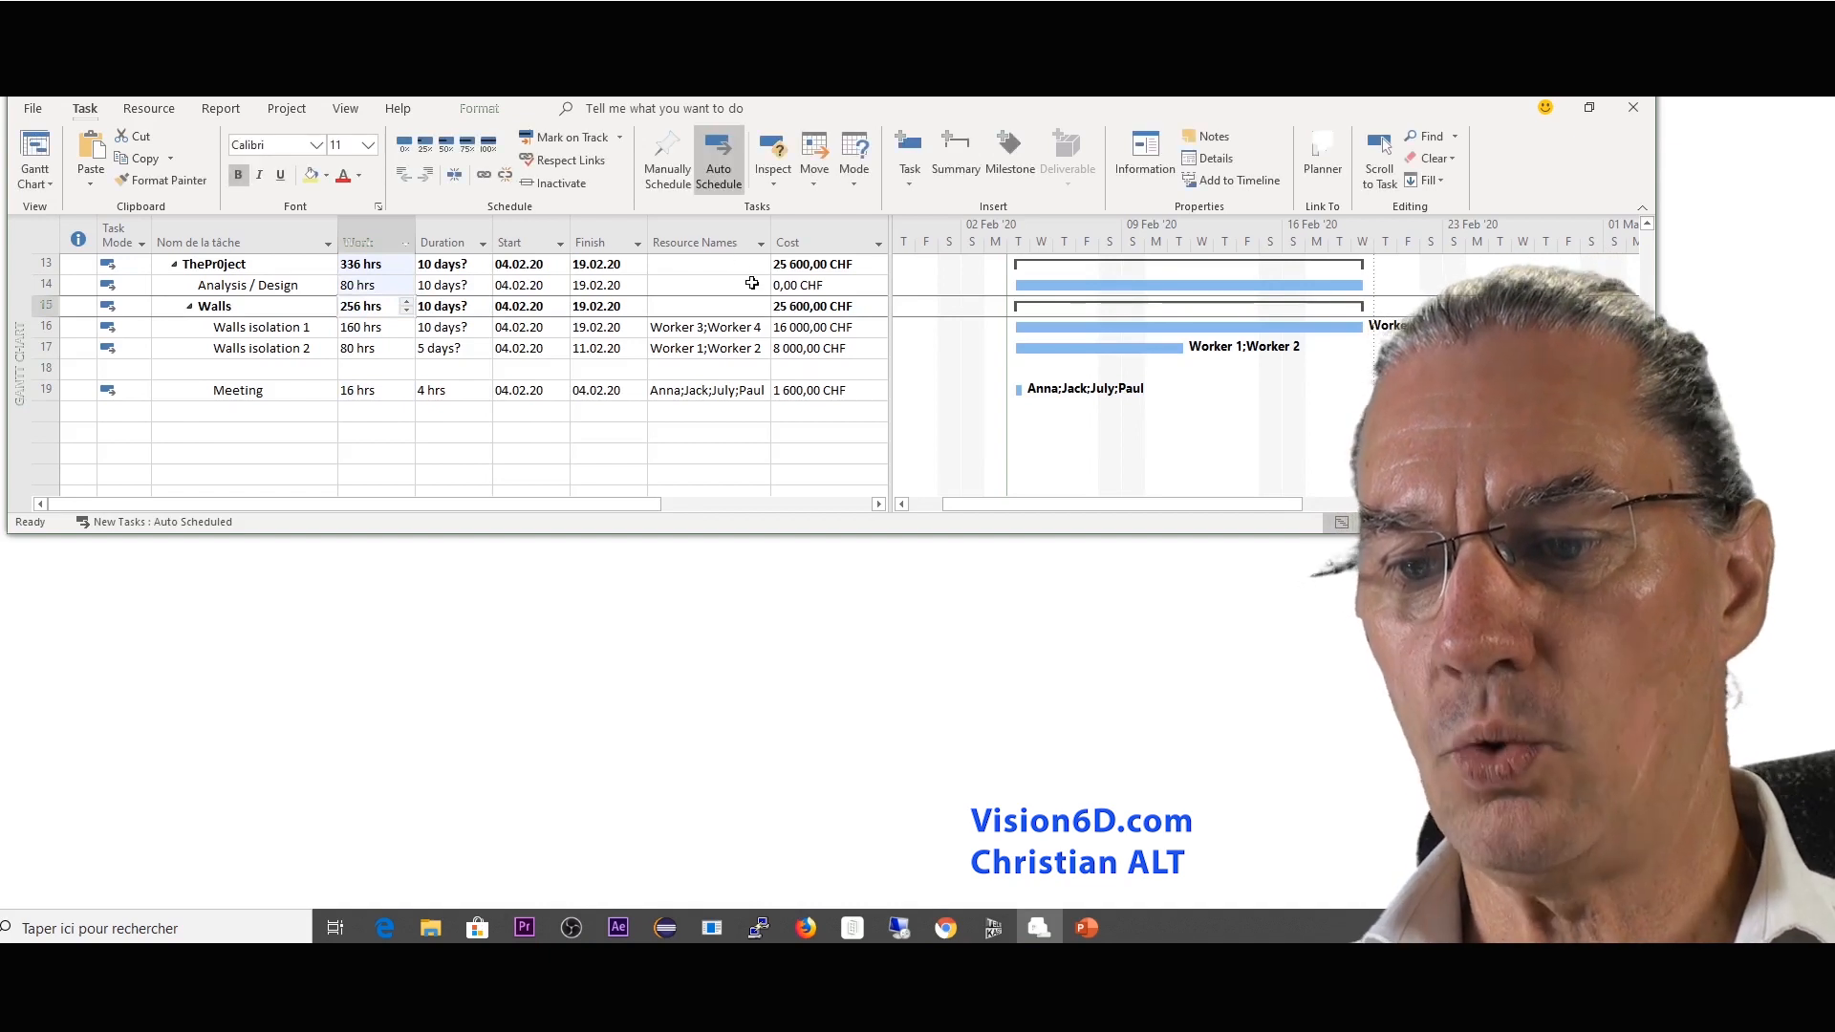
{"action": "left_click", "coordinate": [758, 285]}
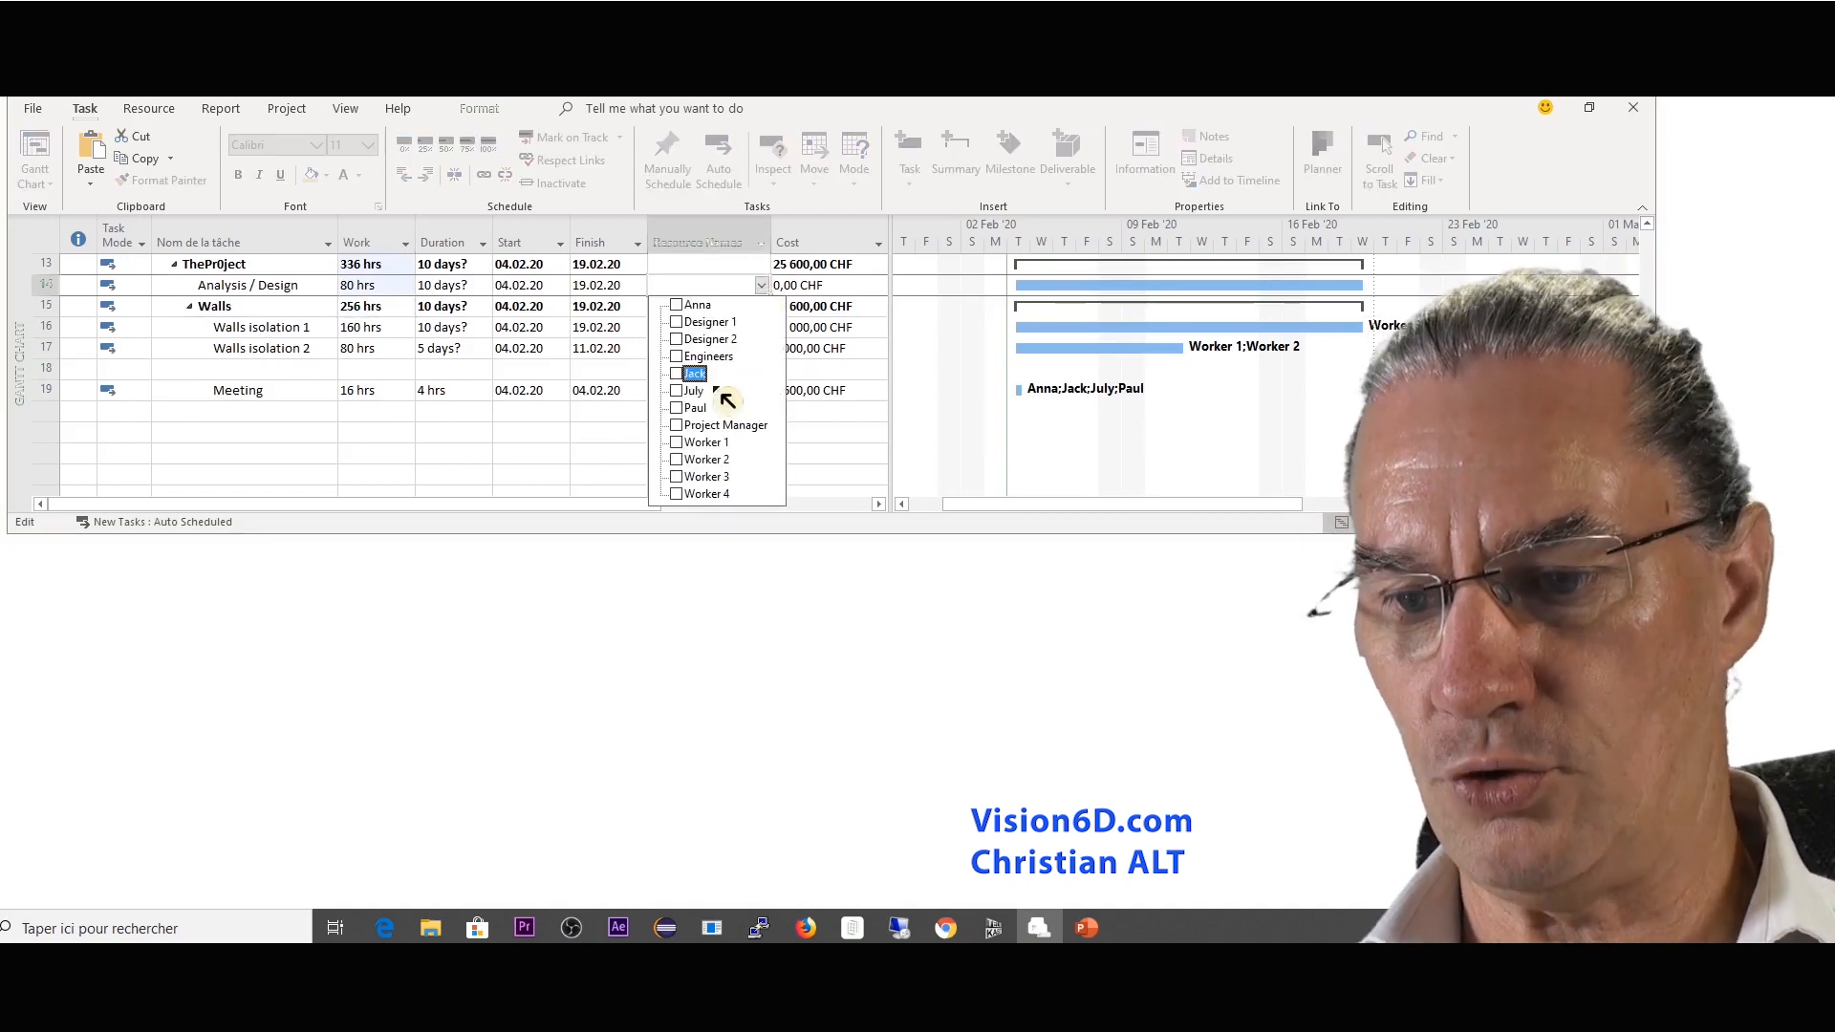
{"action": "left_click", "coordinate": [723, 423]}
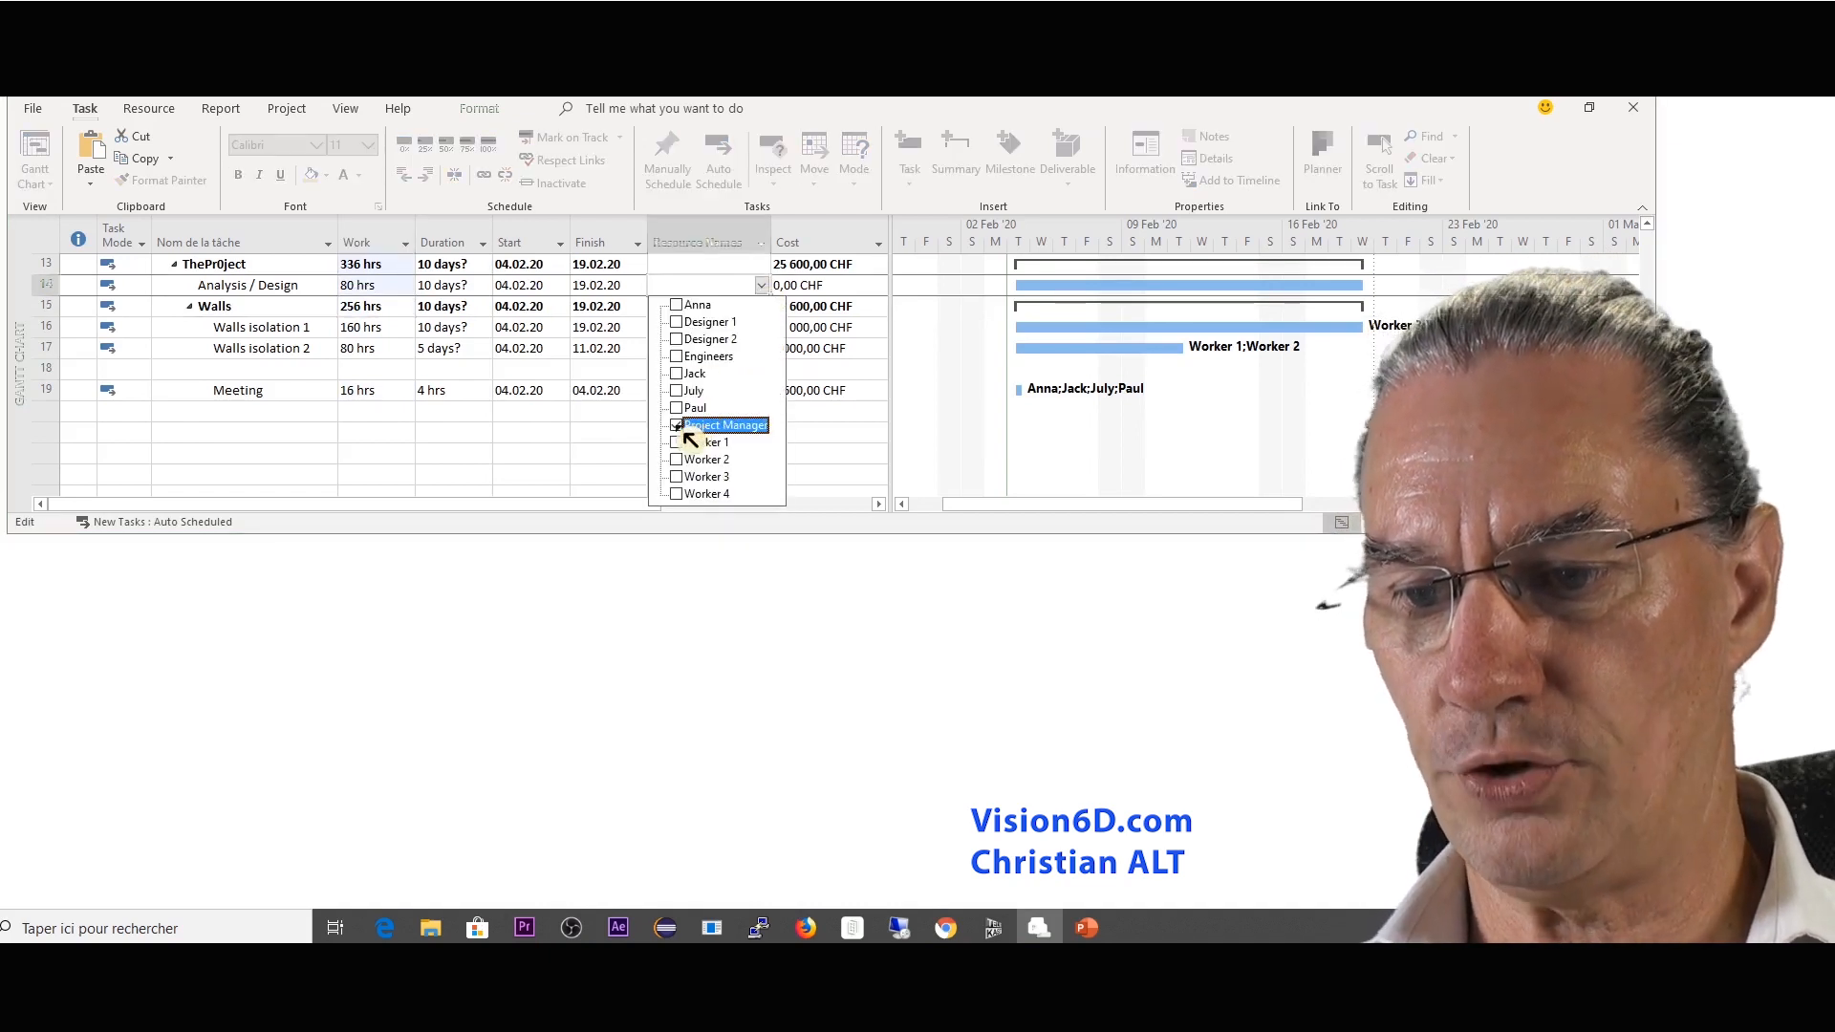
{"action": "left_click", "coordinate": [722, 424]}
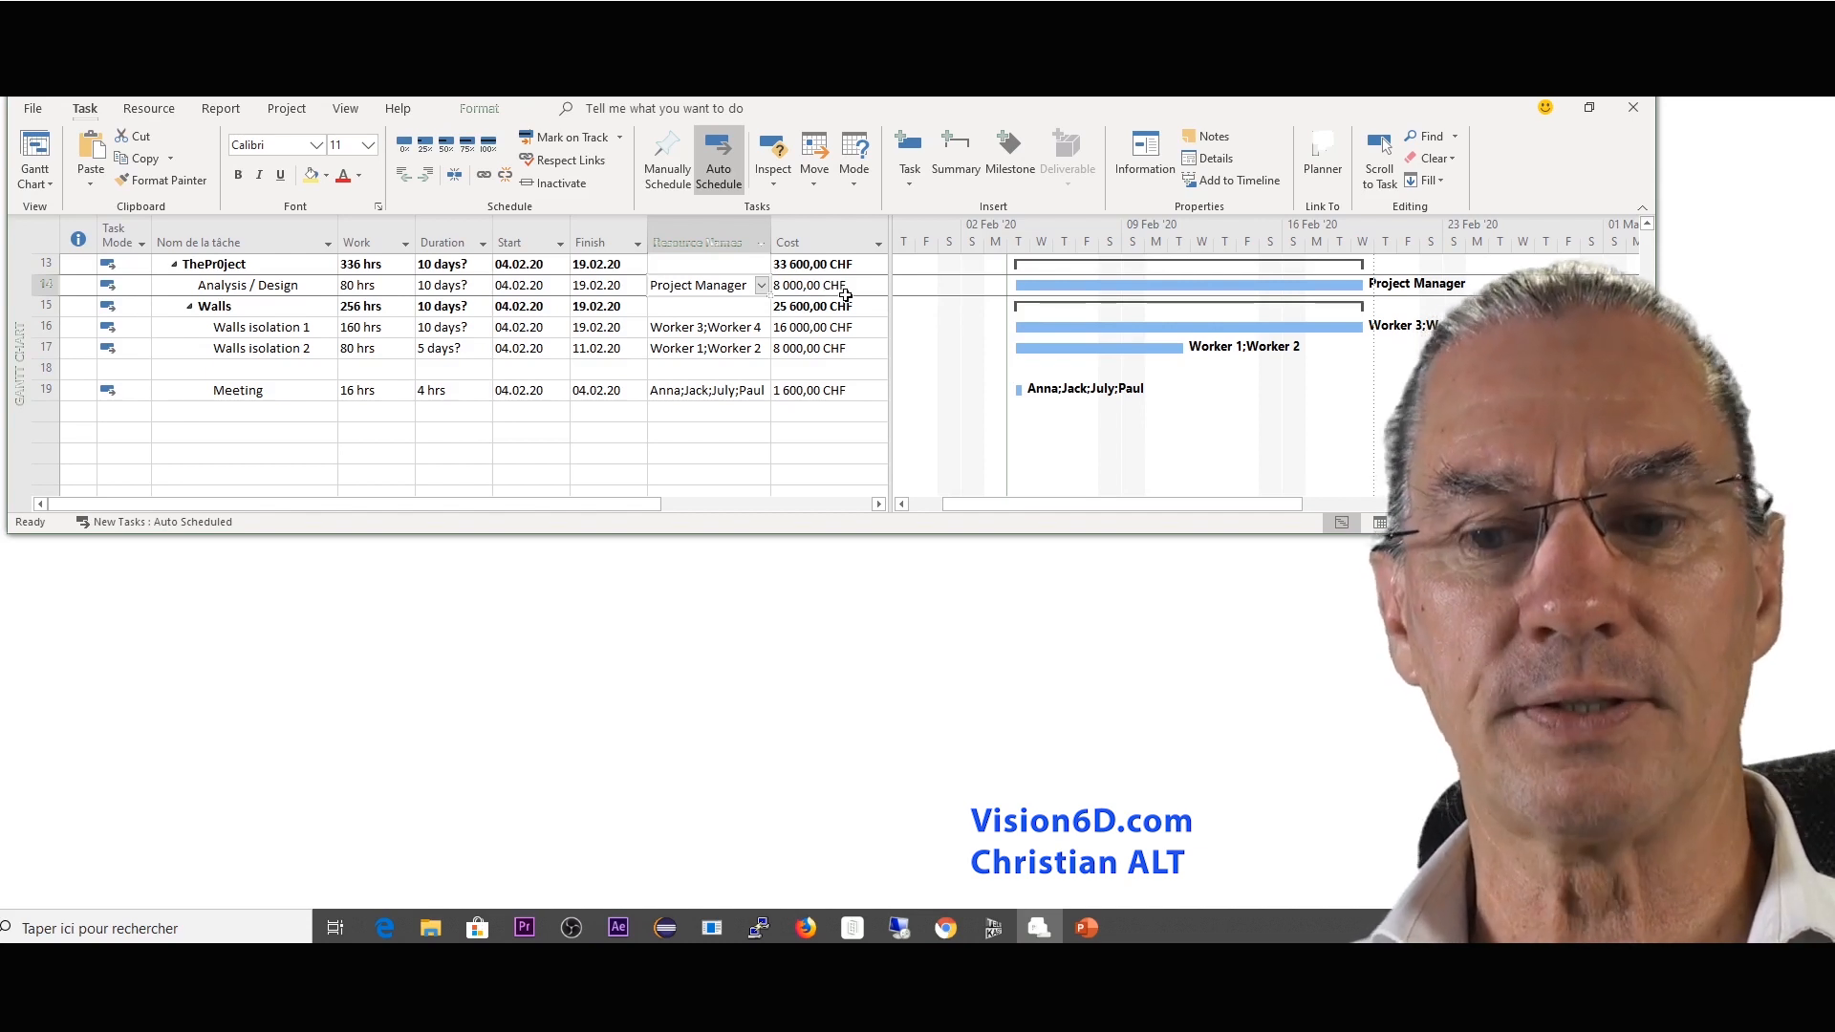
{"action": "left_click", "coordinate": [761, 285]}
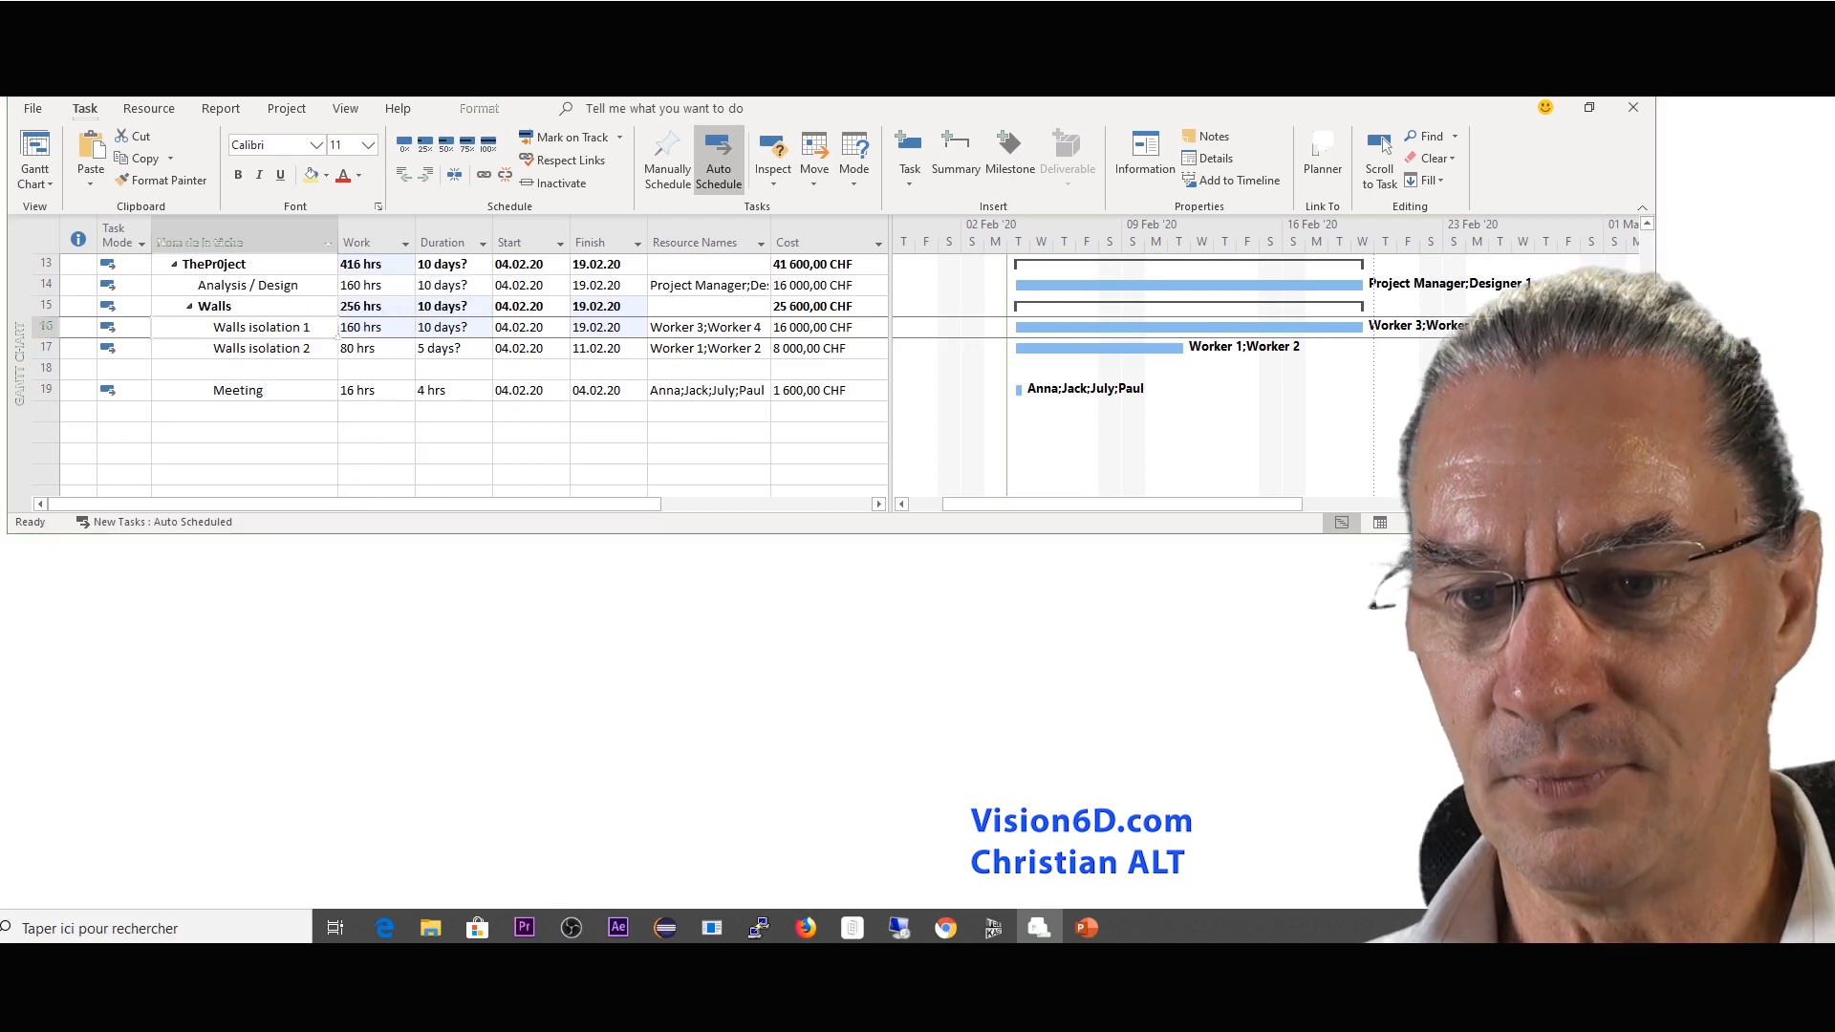
Step: In Walls isolation 1's Advanced task information, enable Effort driven and confirm
{"action": "double_click", "coordinate": [261, 326]}
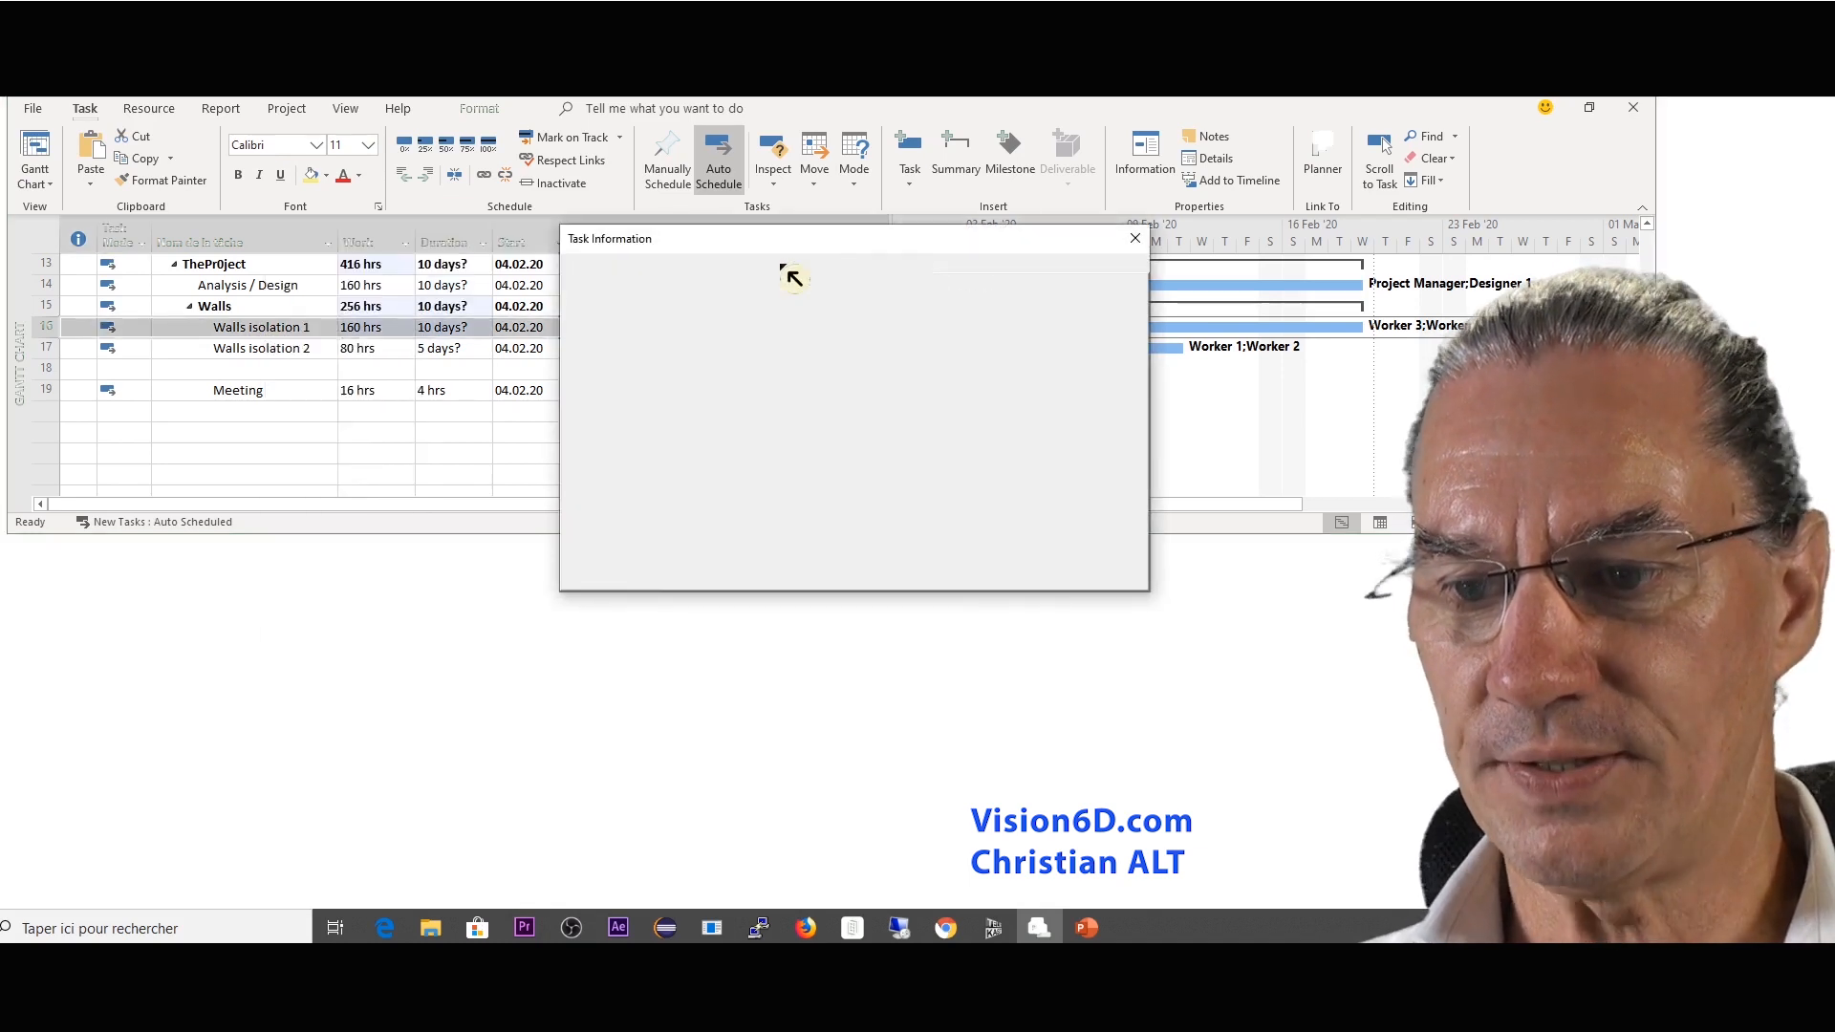
{"action": "left_click", "coordinate": [776, 264]}
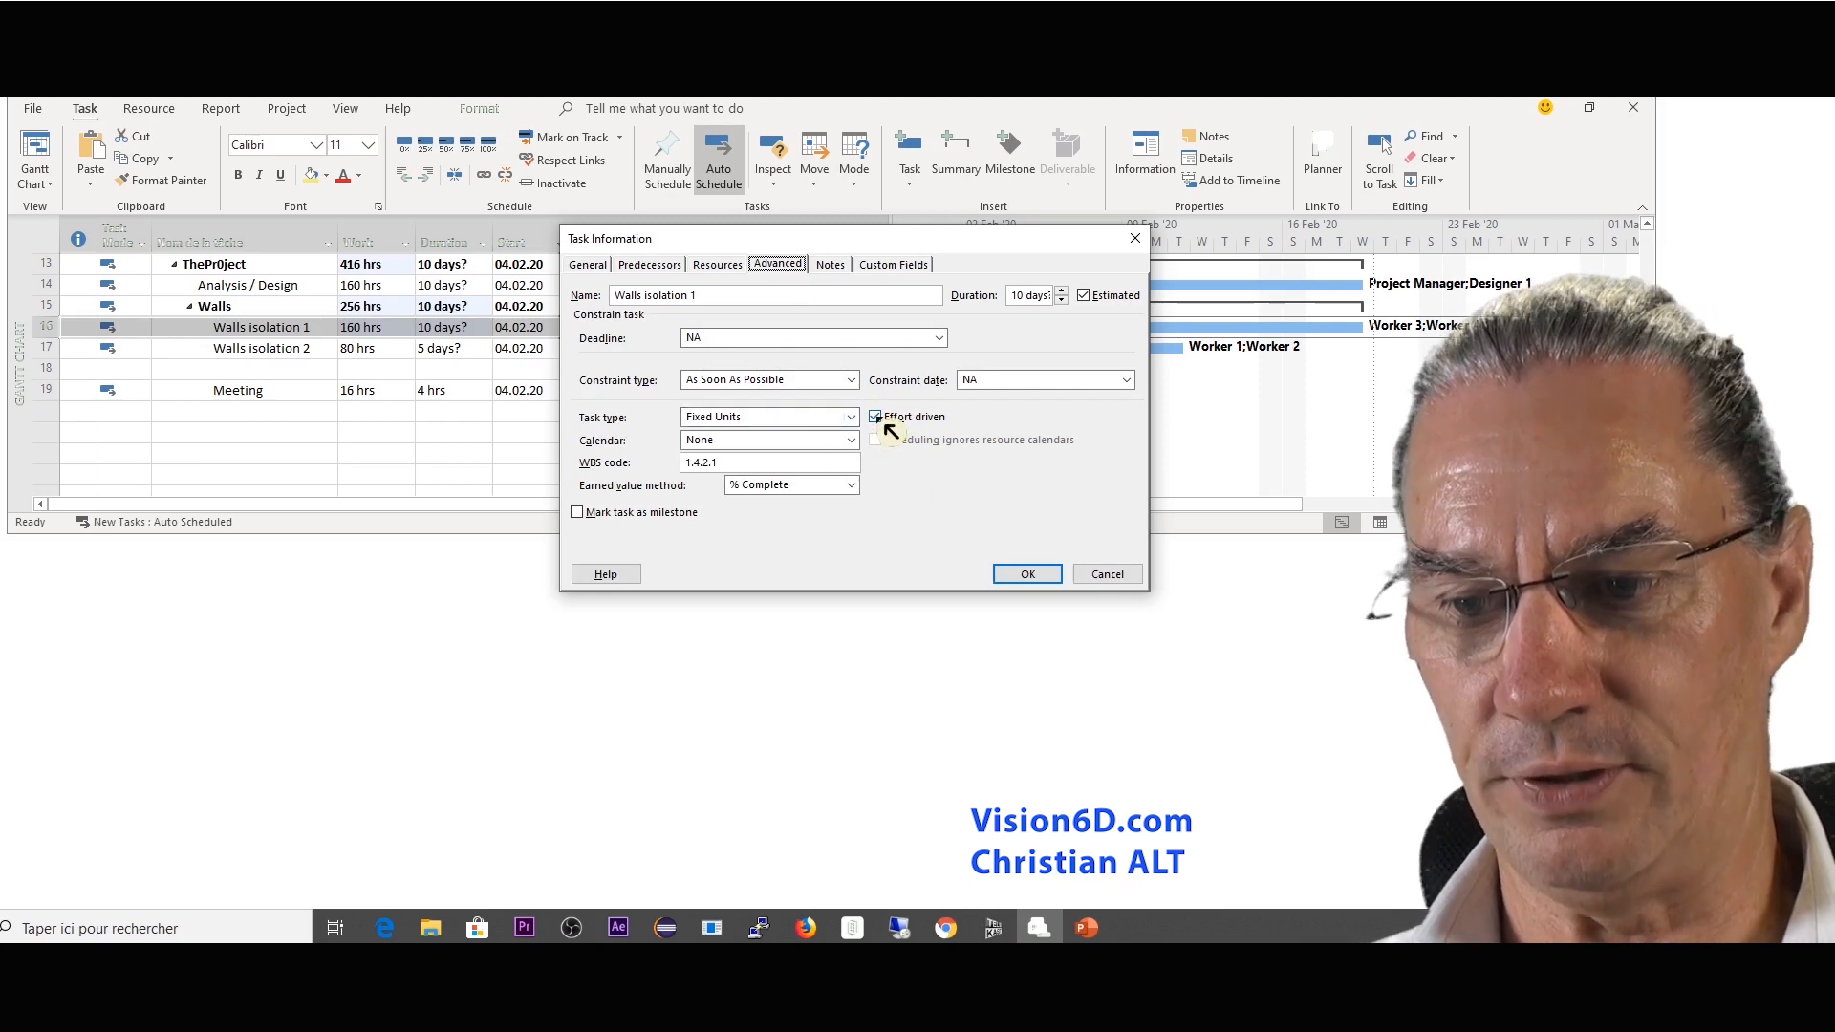
{"action": "left_click", "coordinate": [1025, 574]}
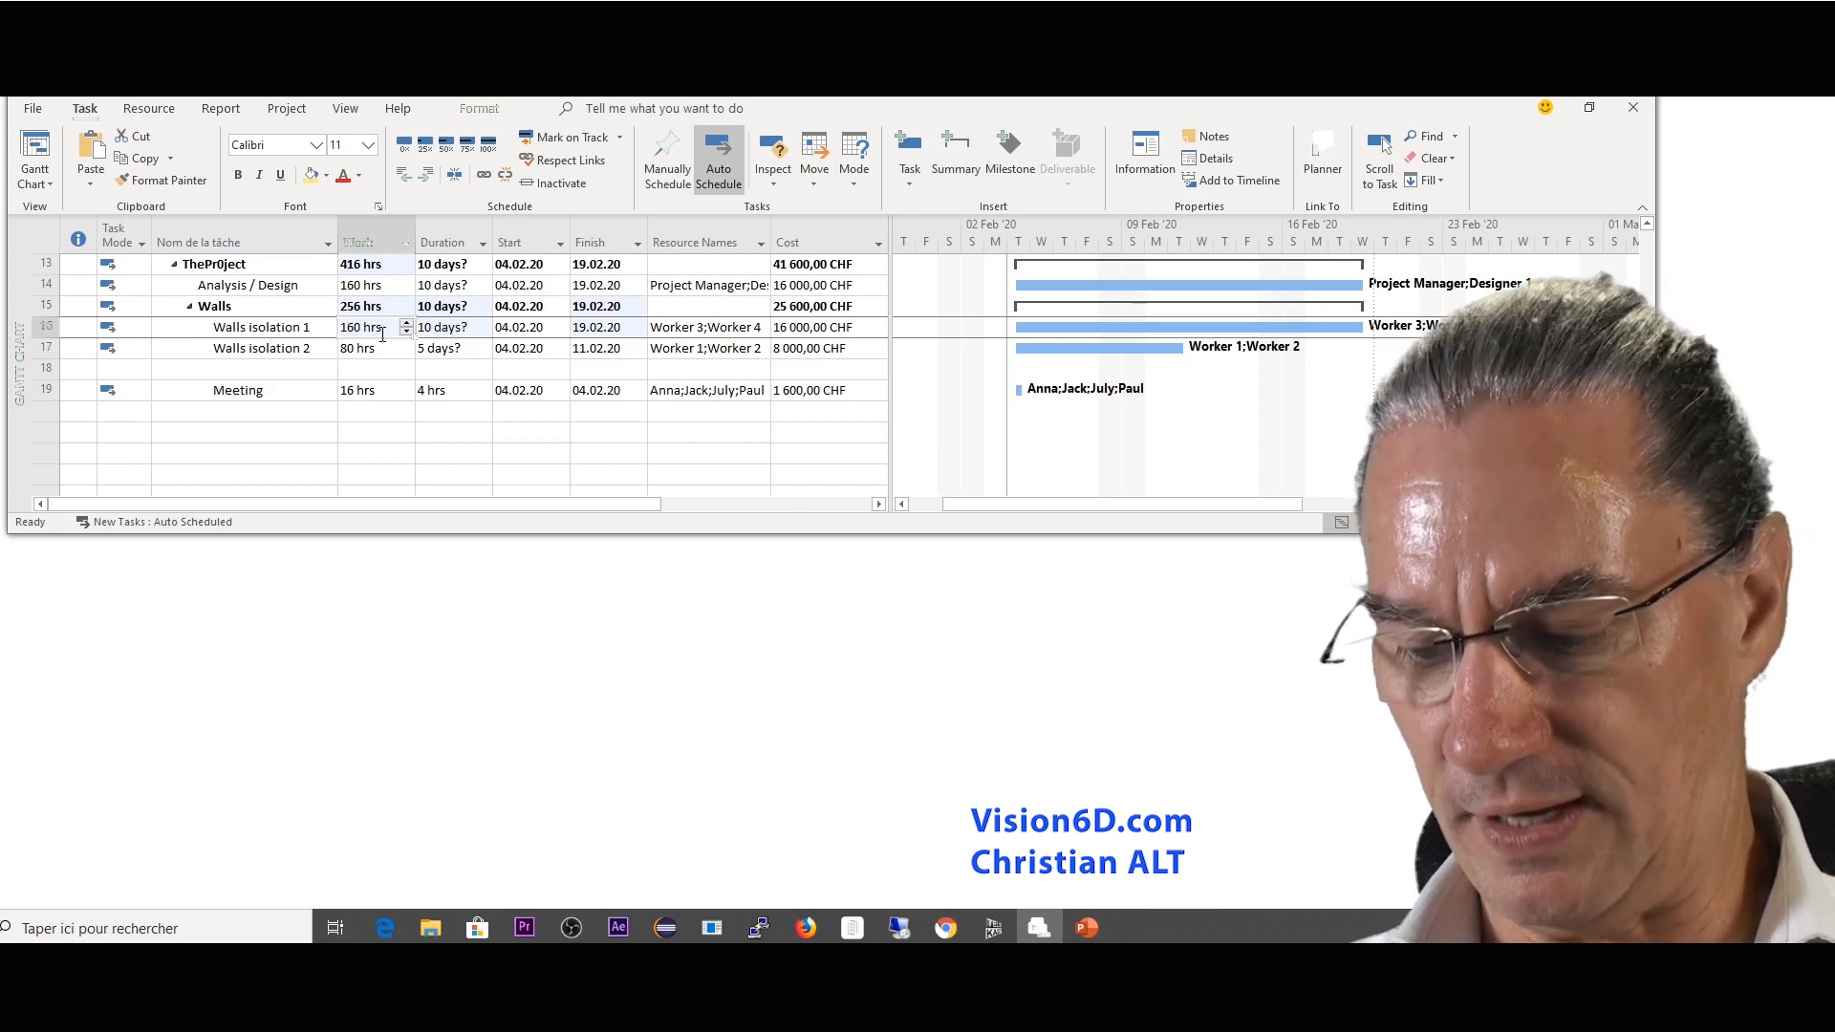
Step: Reduce Walls isolation 1 to 80 hrs, shortening it to 5 days at 8 000 CHF, and review the rescheduling options
{"action": "type", "text": "8"}
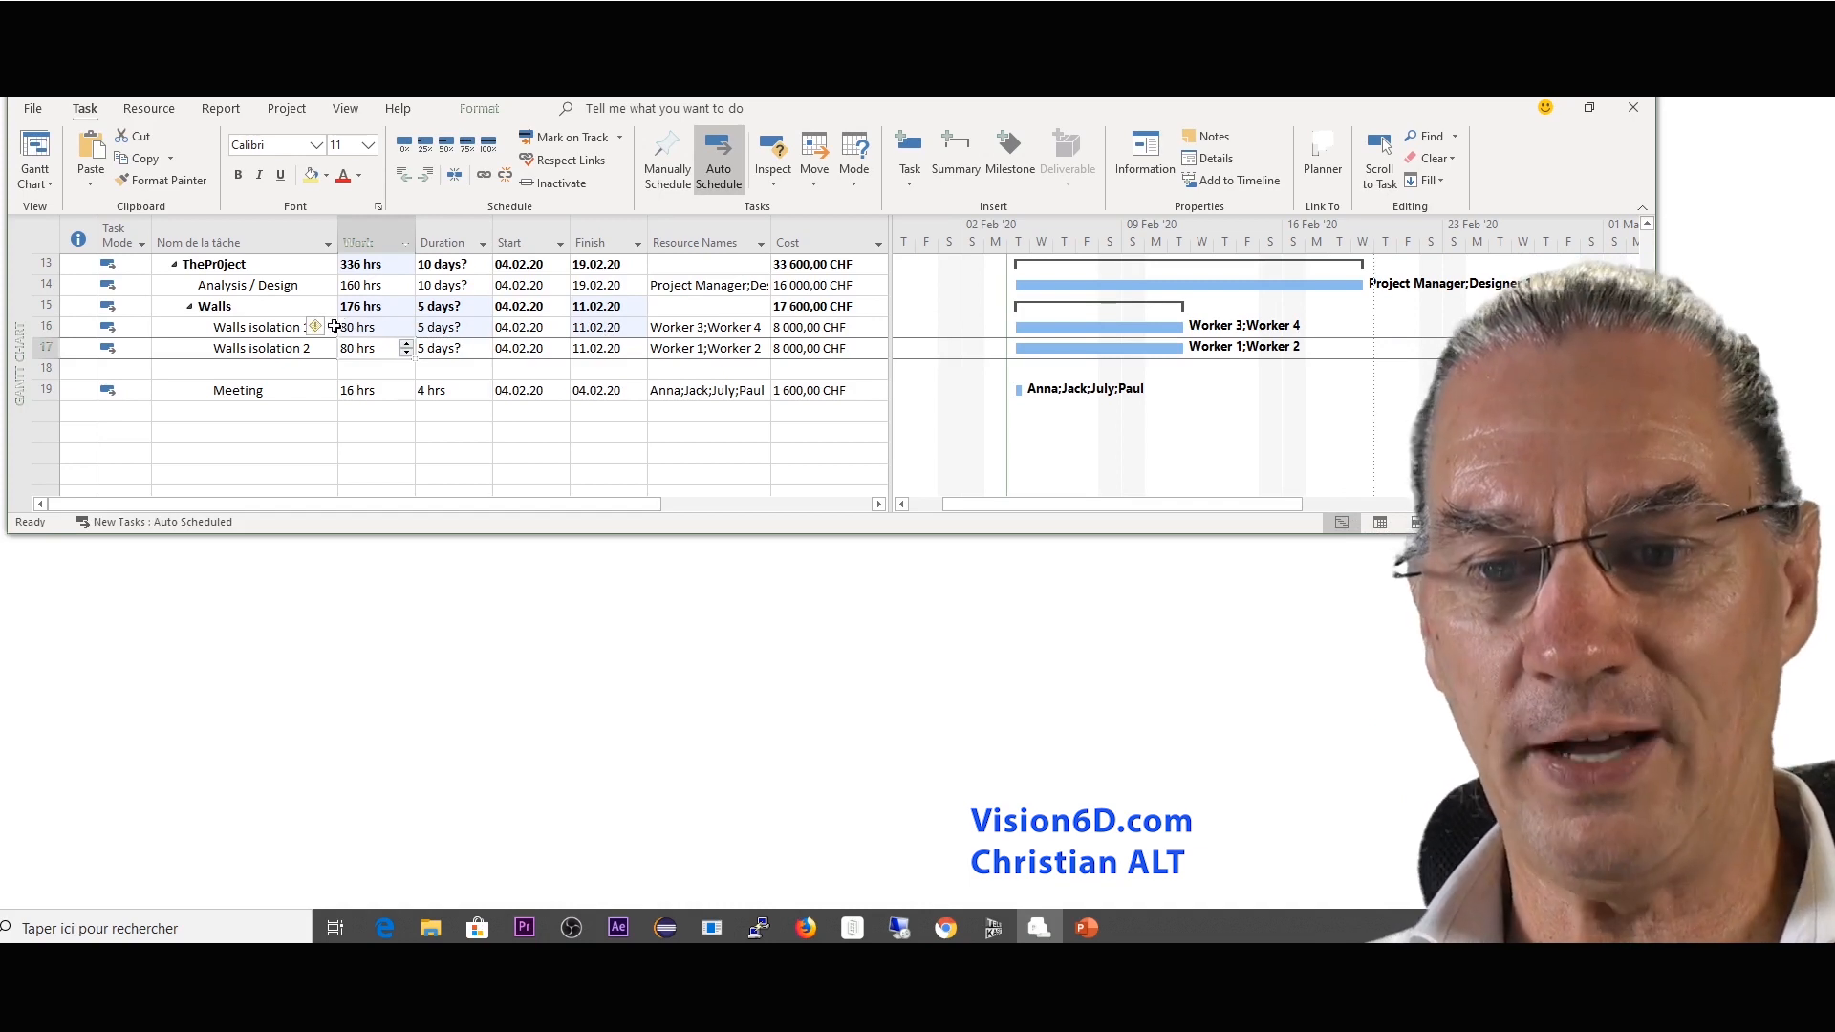
{"action": "left_click", "coordinate": [329, 327]}
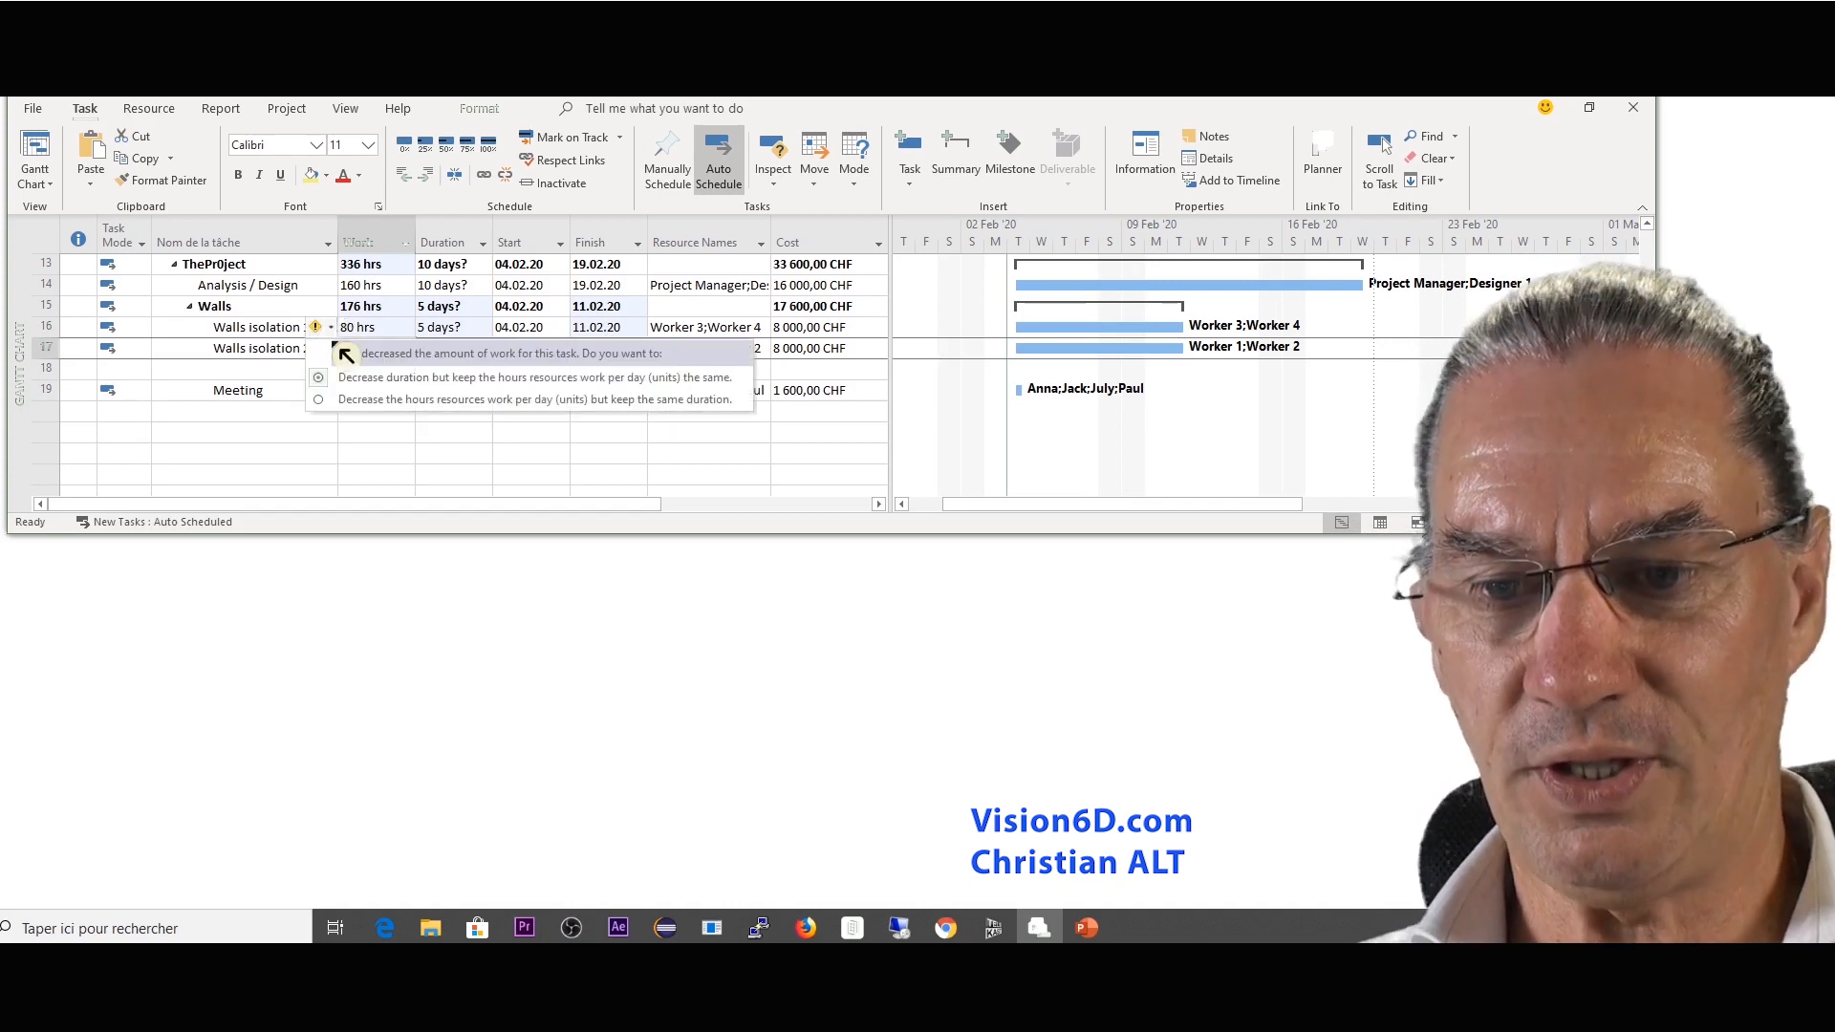